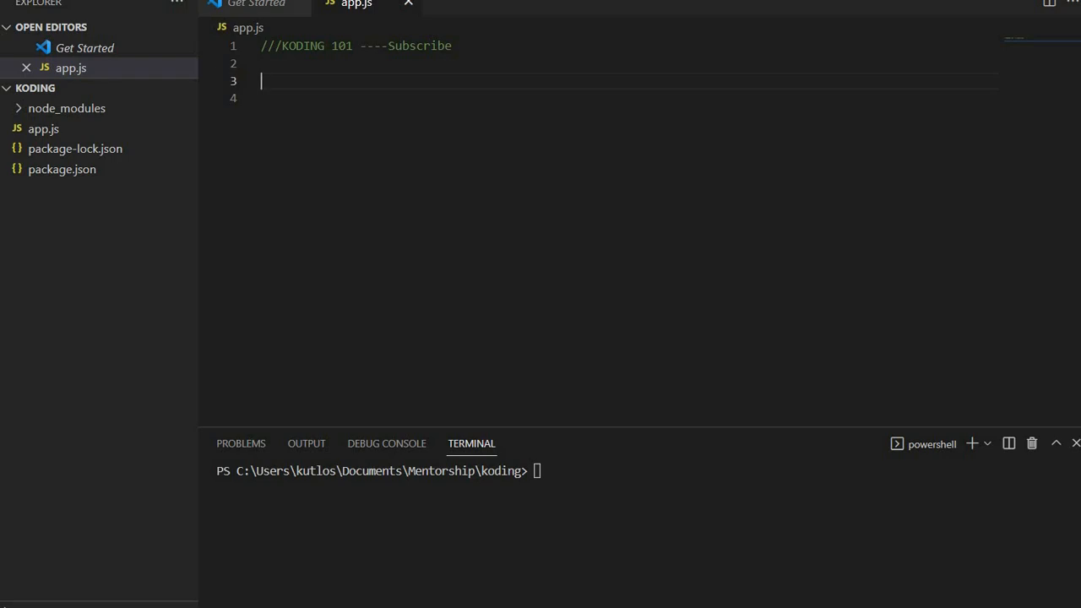
Declare const arr = [1,2,3,4,5] below the header comment in app.js.
{"action": "type", "text": "const arr ="}
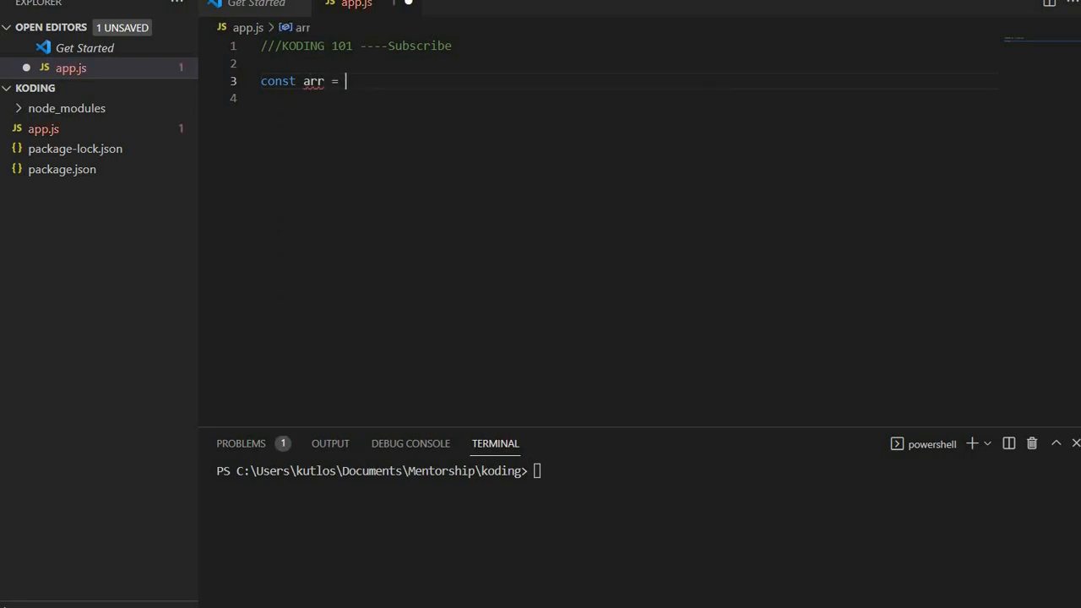
{"action": "type", "text": "[1]"}
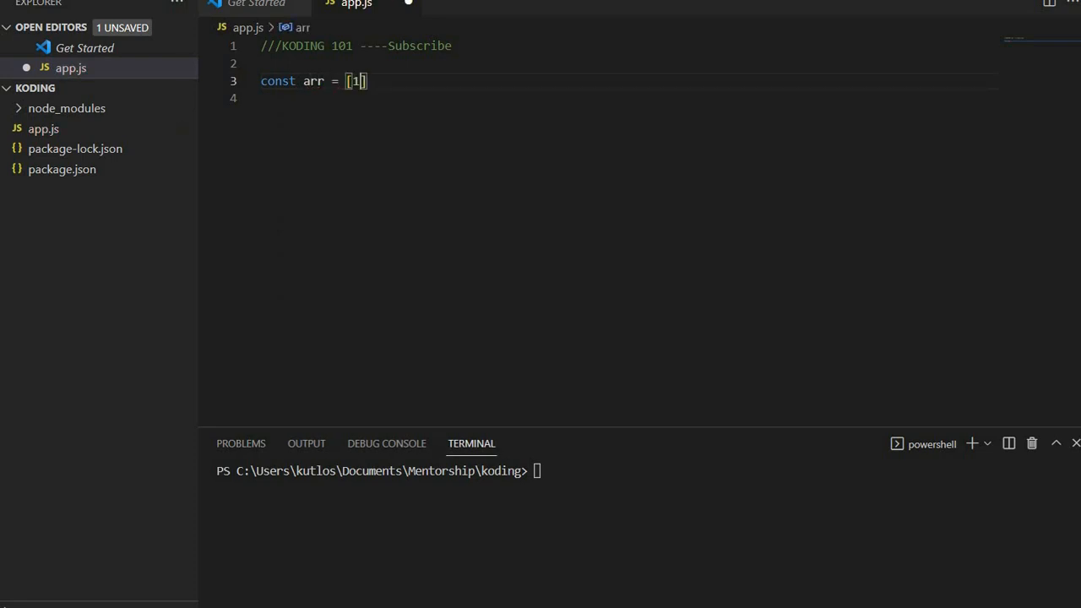
{"action": "type", "text": ",2,3,4"}
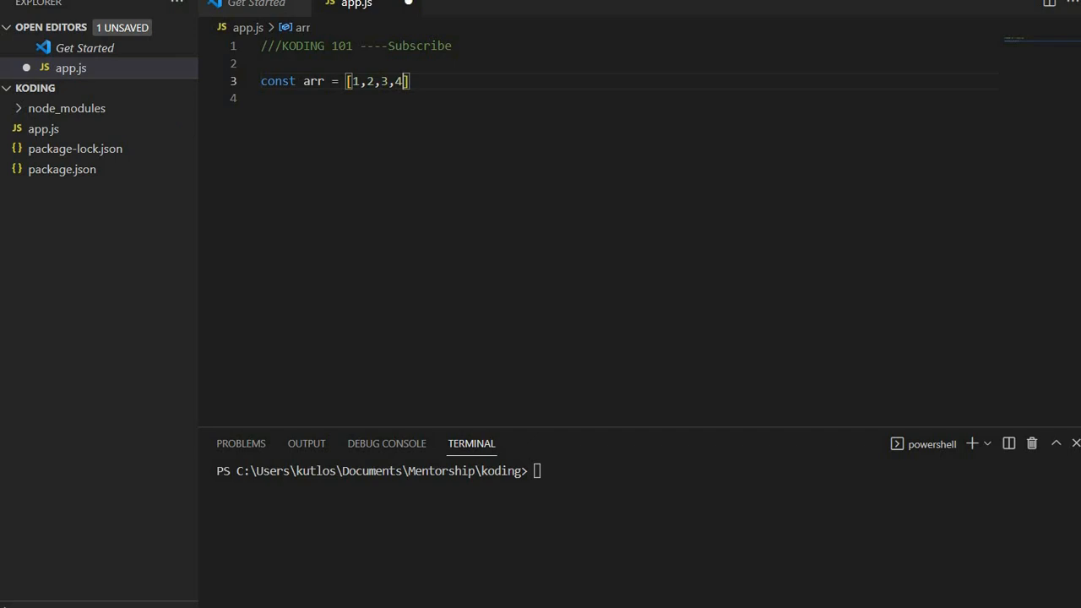
{"action": "type", "text": ",5"}
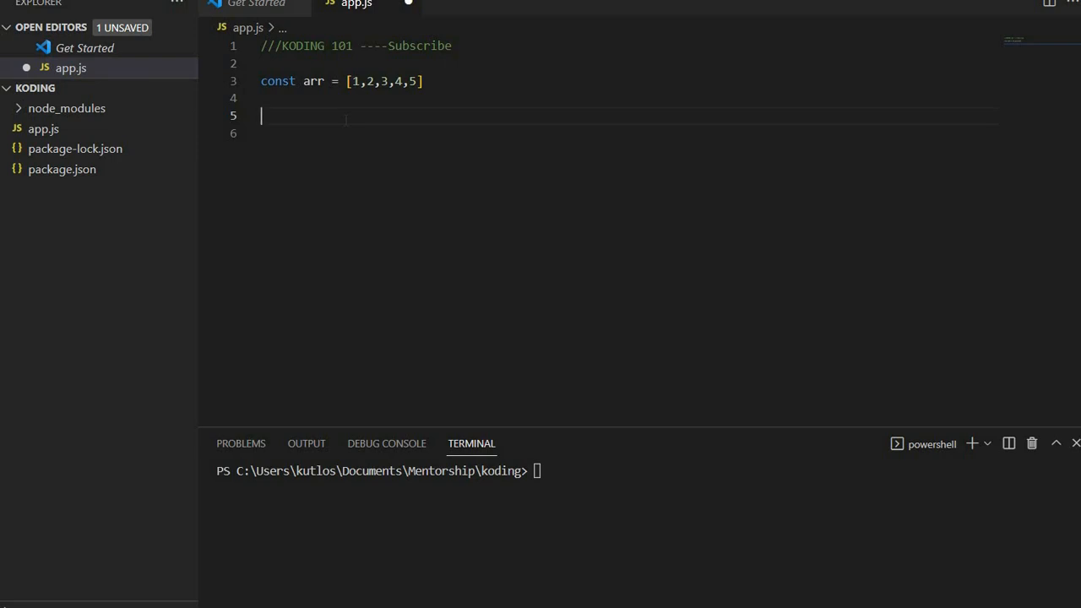
Write the loop header for(var i=0; i<arr.length; i++){ below the arr declaration.
{"action": "type", "text": "for"}
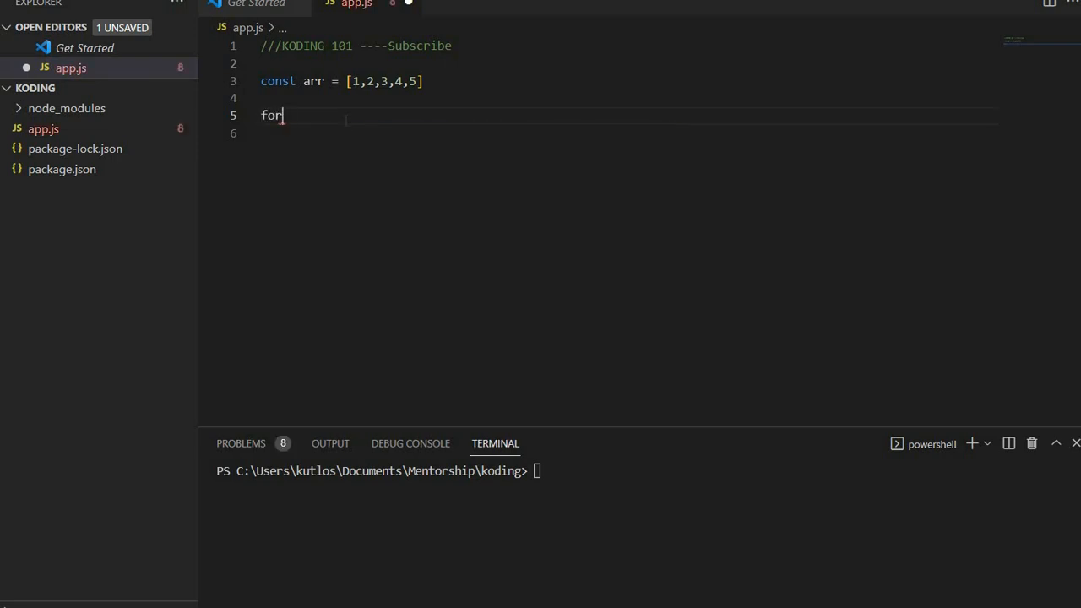
{"action": "type", "text": "("}
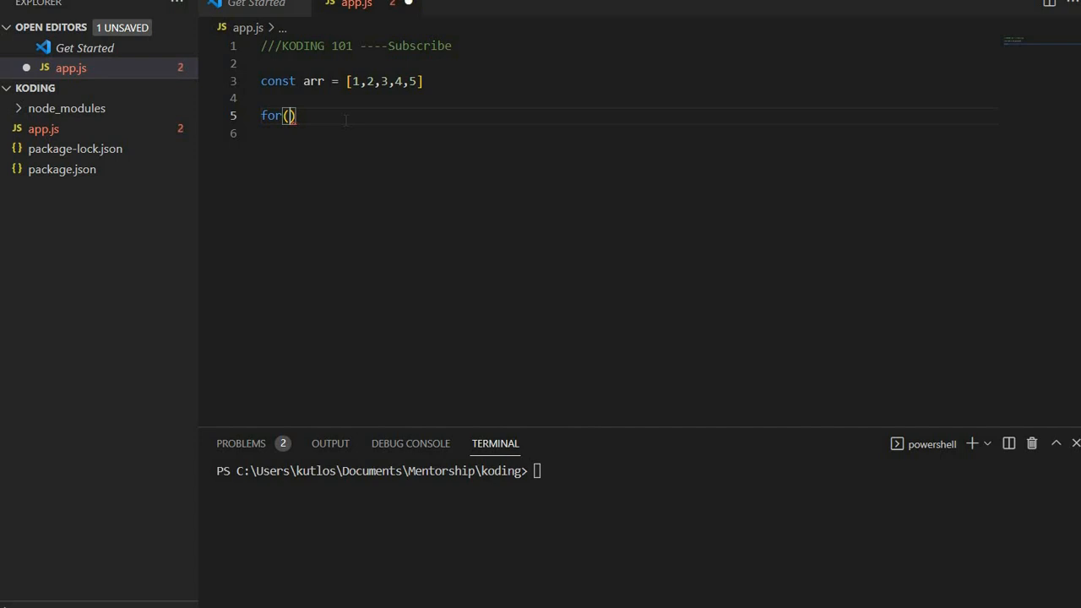
{"action": "type", "text": "w"}
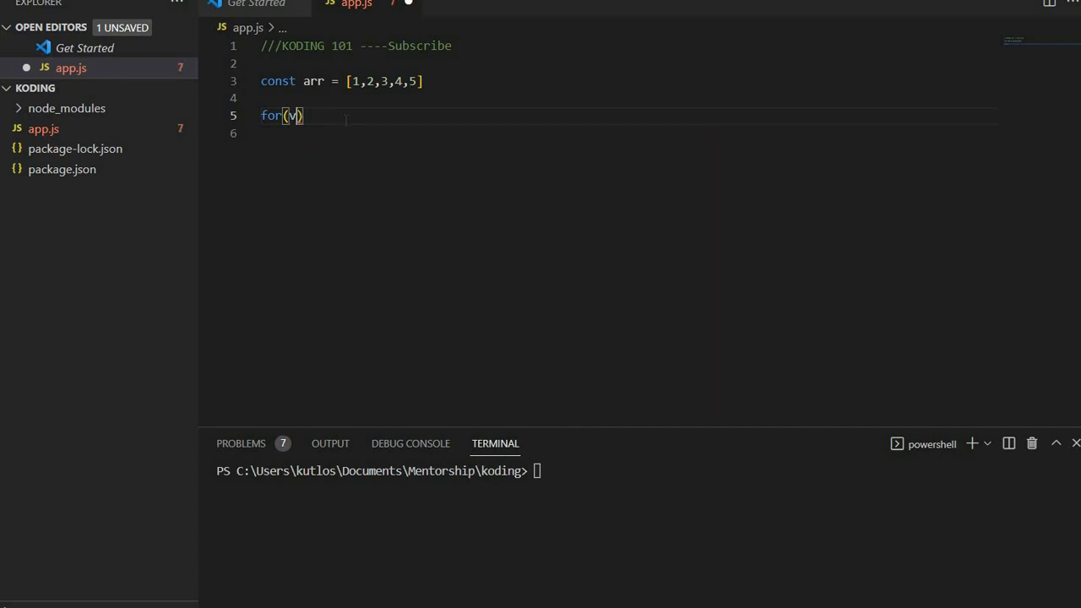
{"action": "type", "text": "var"}
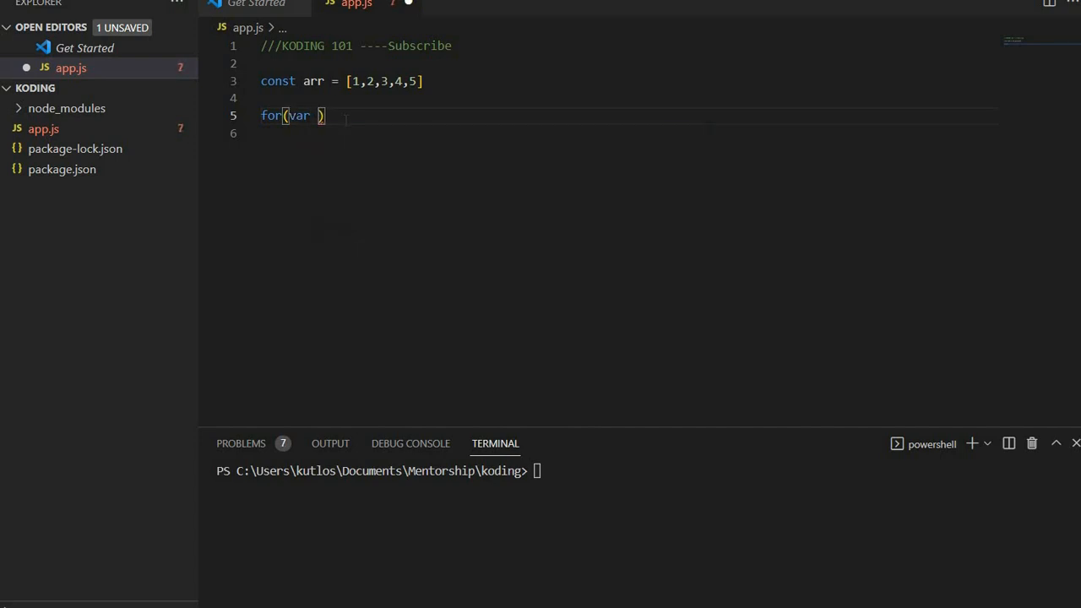
{"action": "type", "text": "i="}
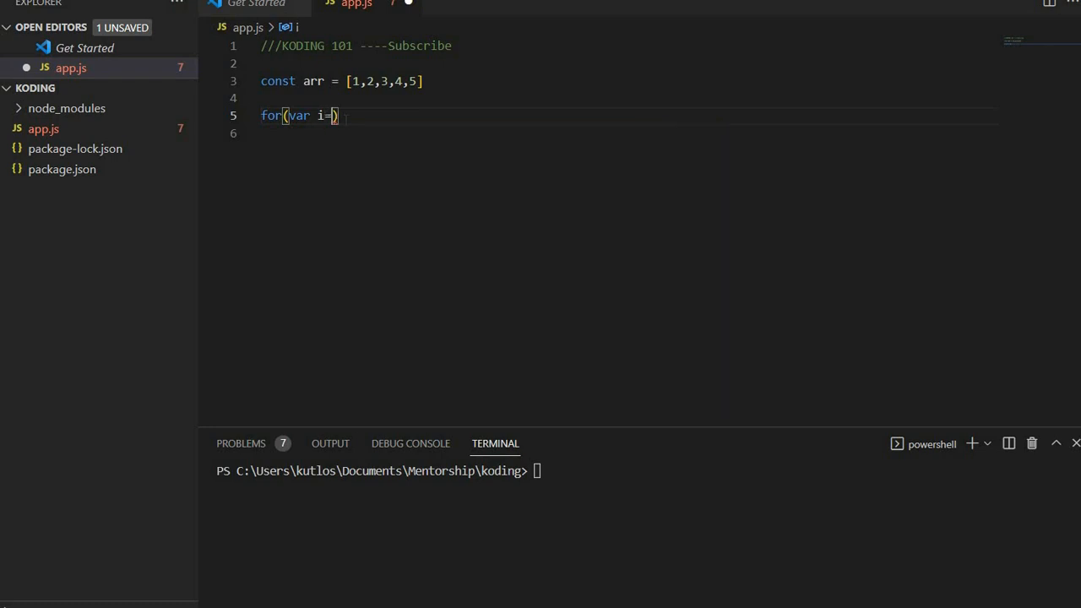
{"action": "type", "text": "0; i"}
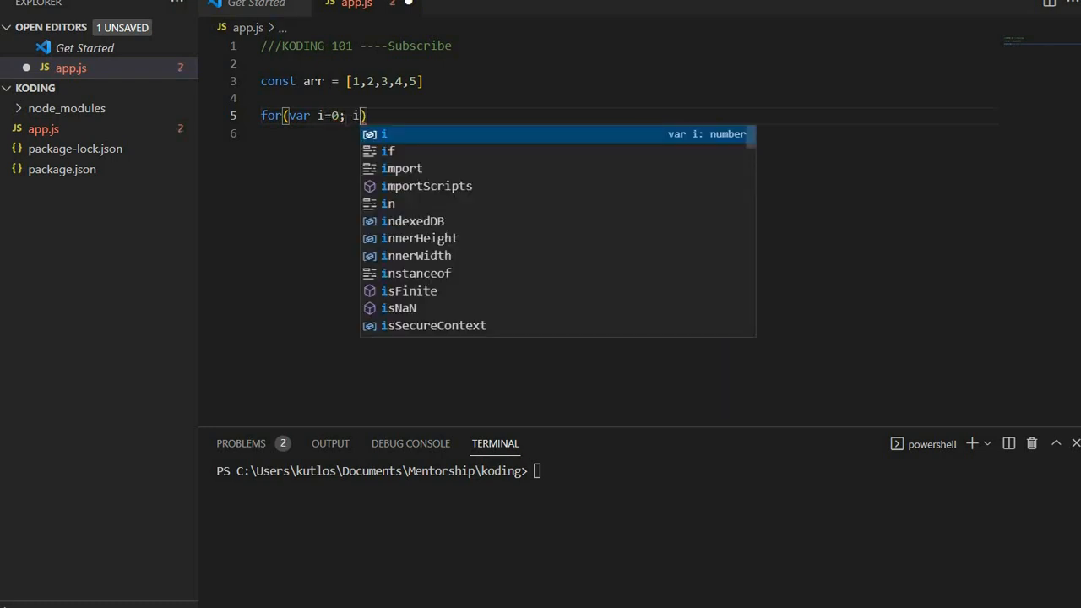
{"action": "type", "text": "<leng"}
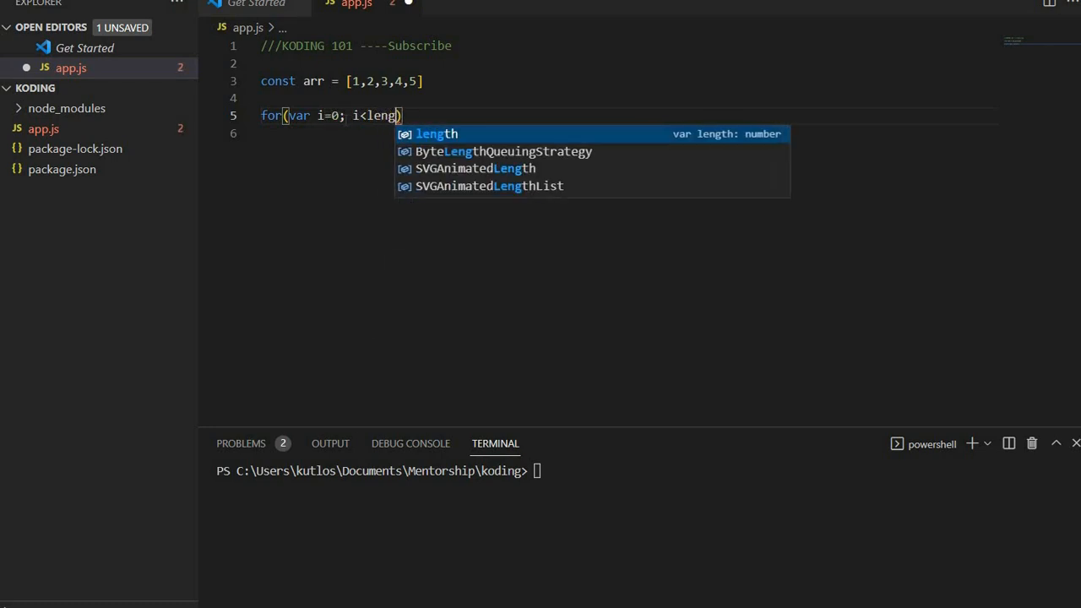
{"action": "key", "text": "Backspace"}
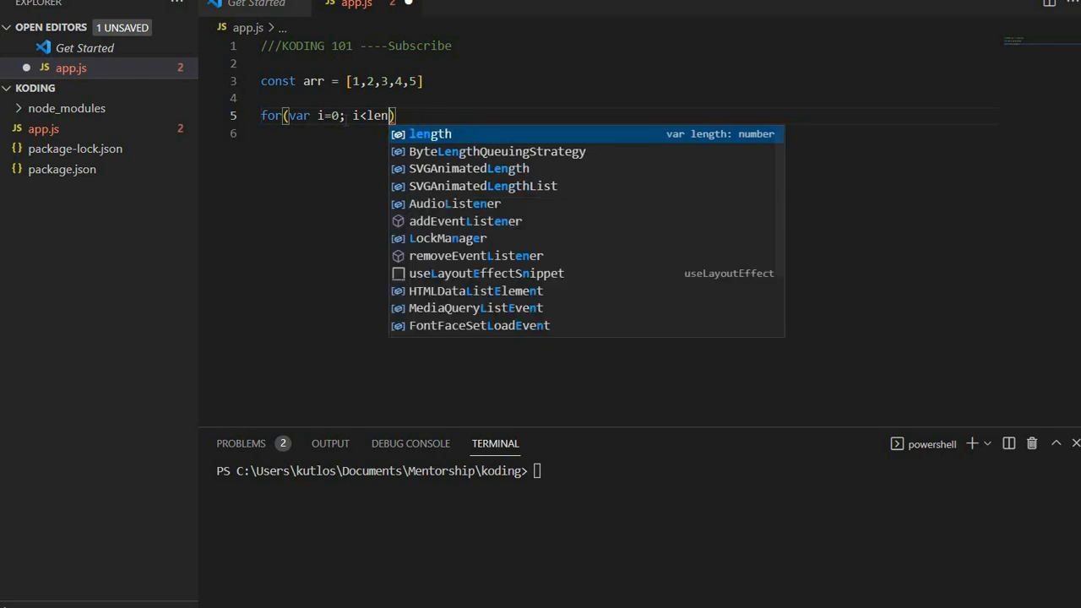
{"action": "type", "text": "arr."}
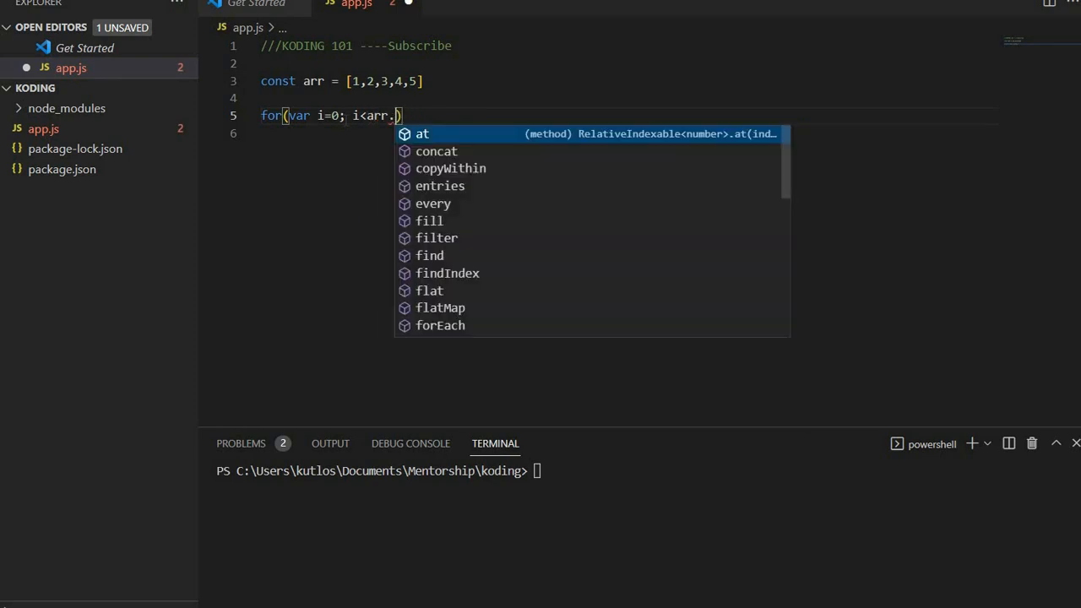
{"action": "type", "text": "length"}
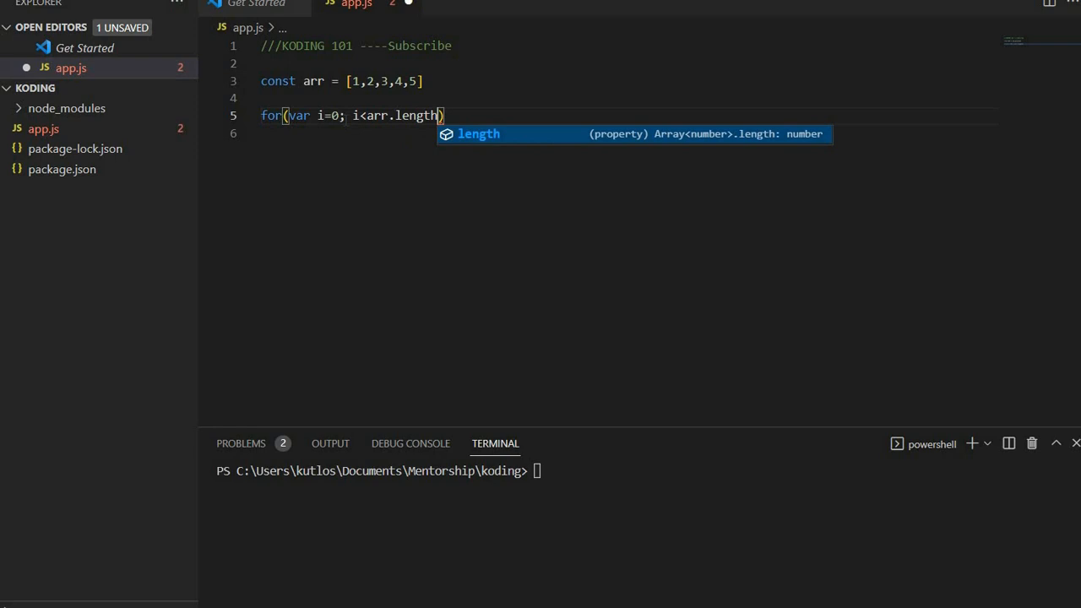
{"action": "type", "text": "; i"}
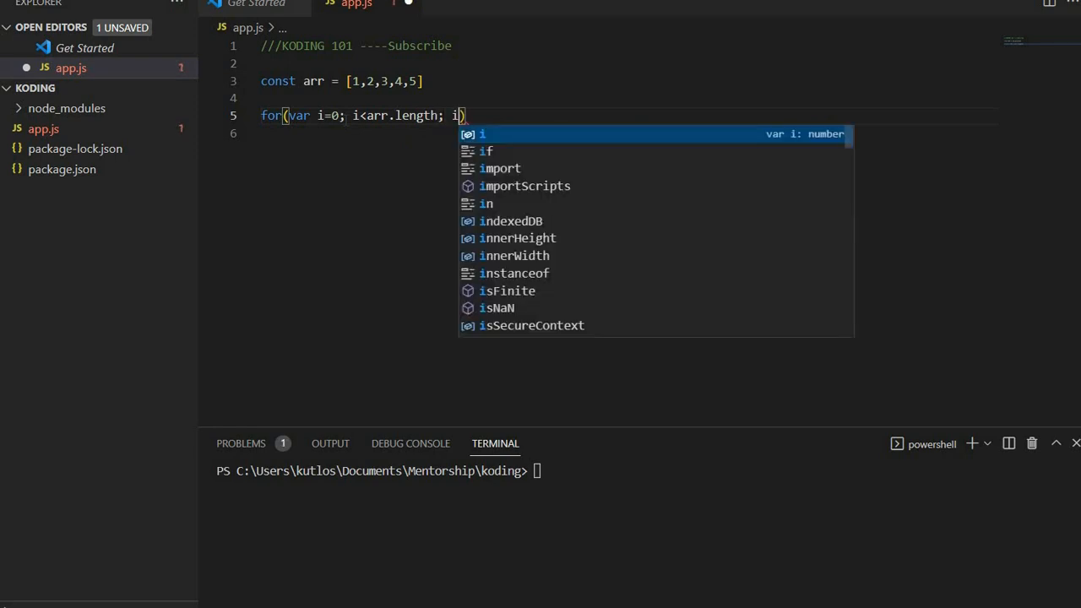
{"action": "type", "text": "++"}
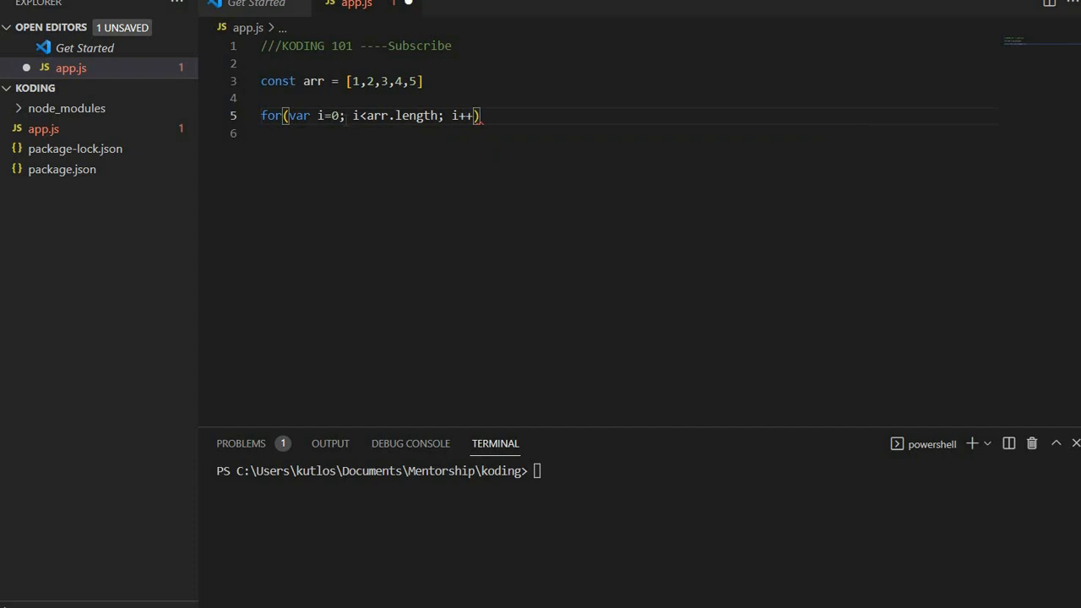
{"action": "type", "text": "{"}
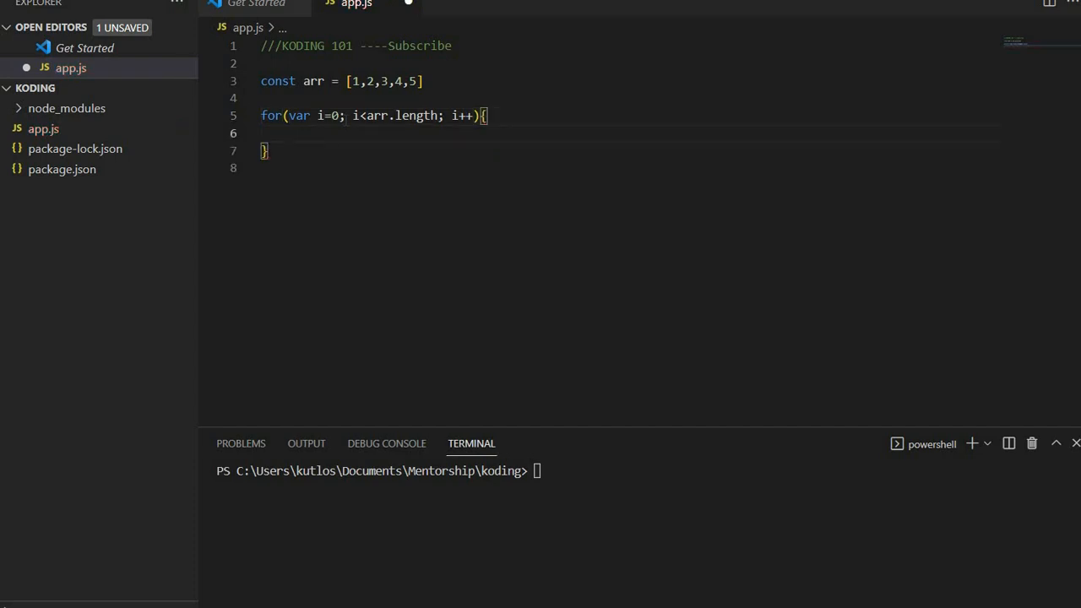
Declare let arr2 = [] on a new line above the for loop.
{"action": "key", "text": "Enter"}
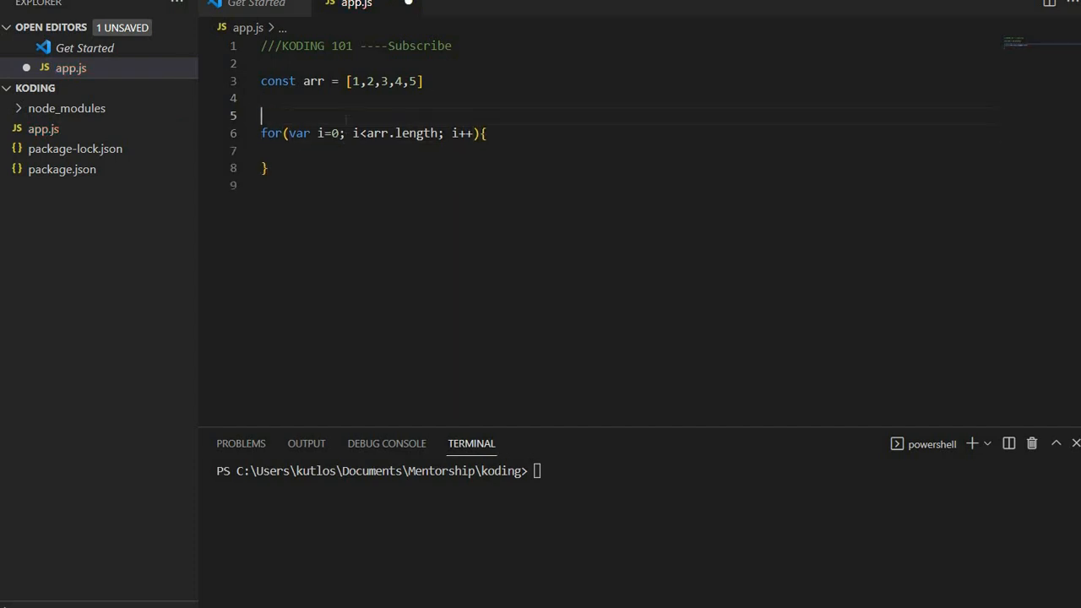
{"action": "type", "text": "let"}
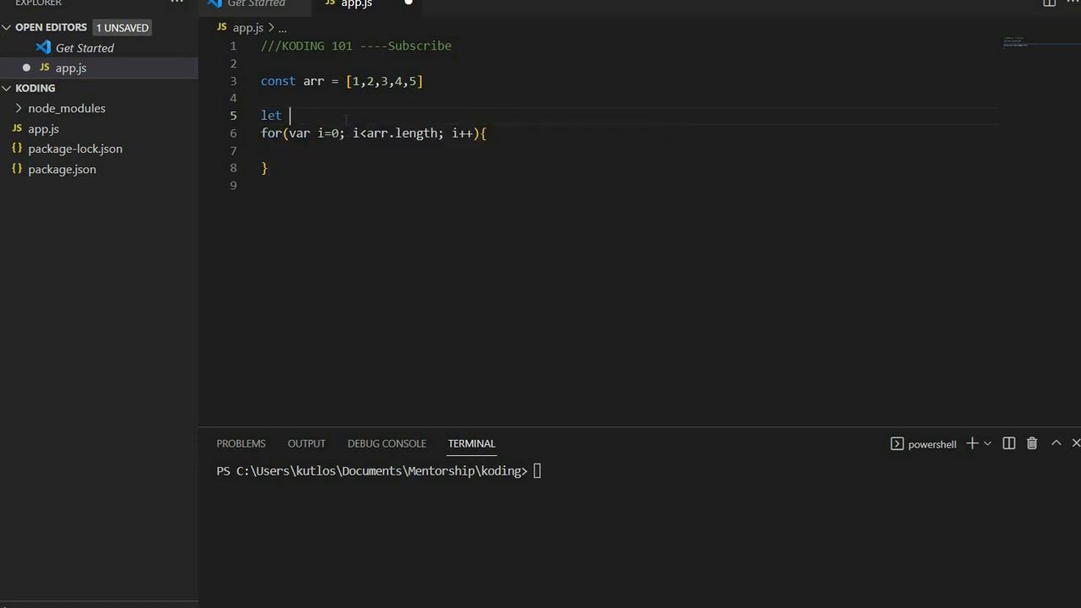
{"action": "type", "text": "arr ="}
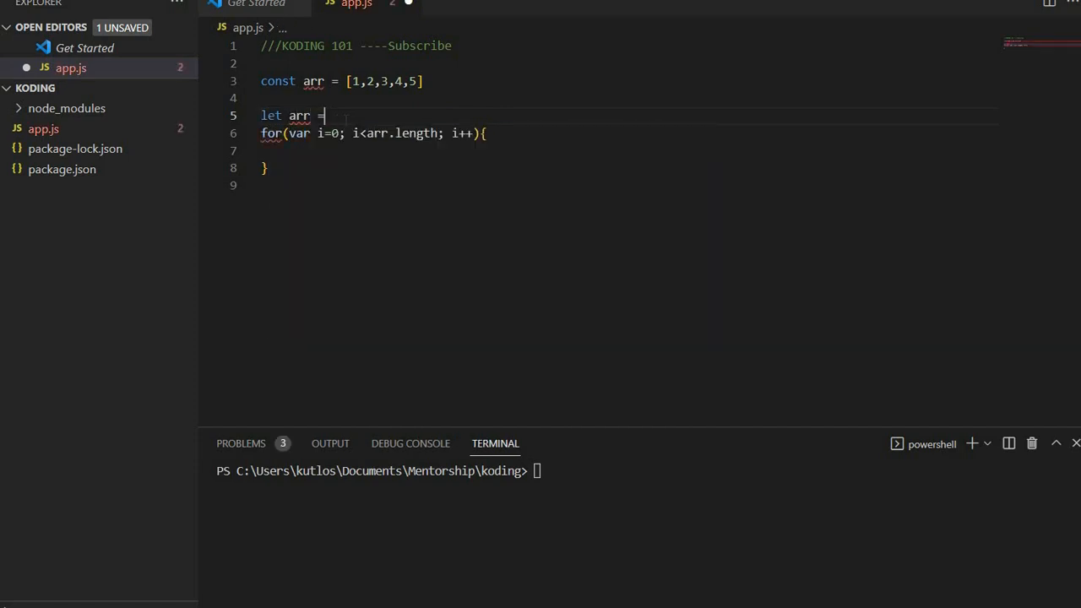
{"action": "type", "text": "[]"}
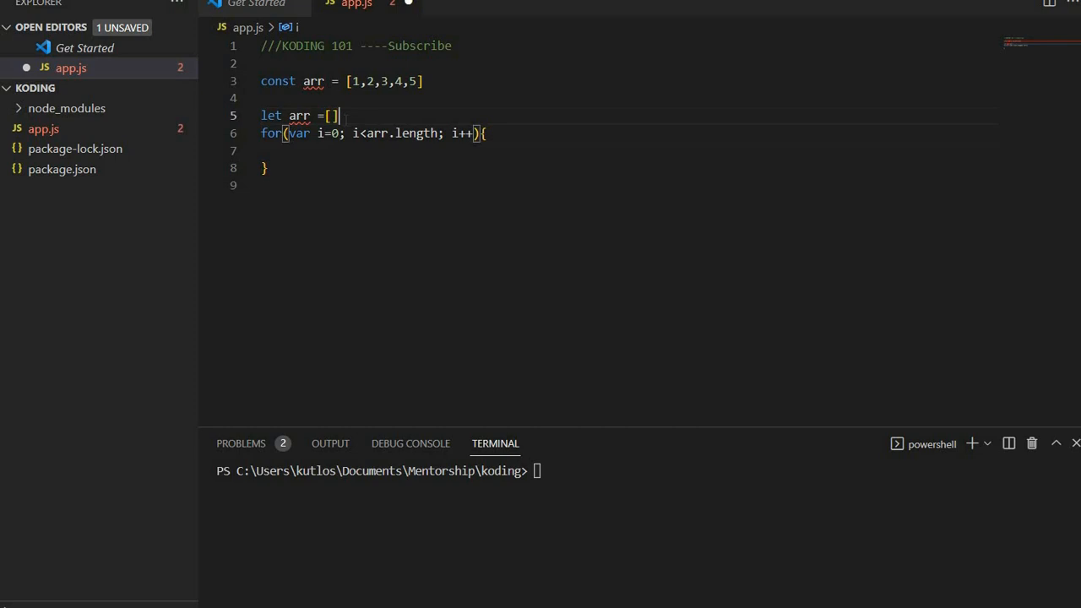
{"action": "type", "text": "2"}
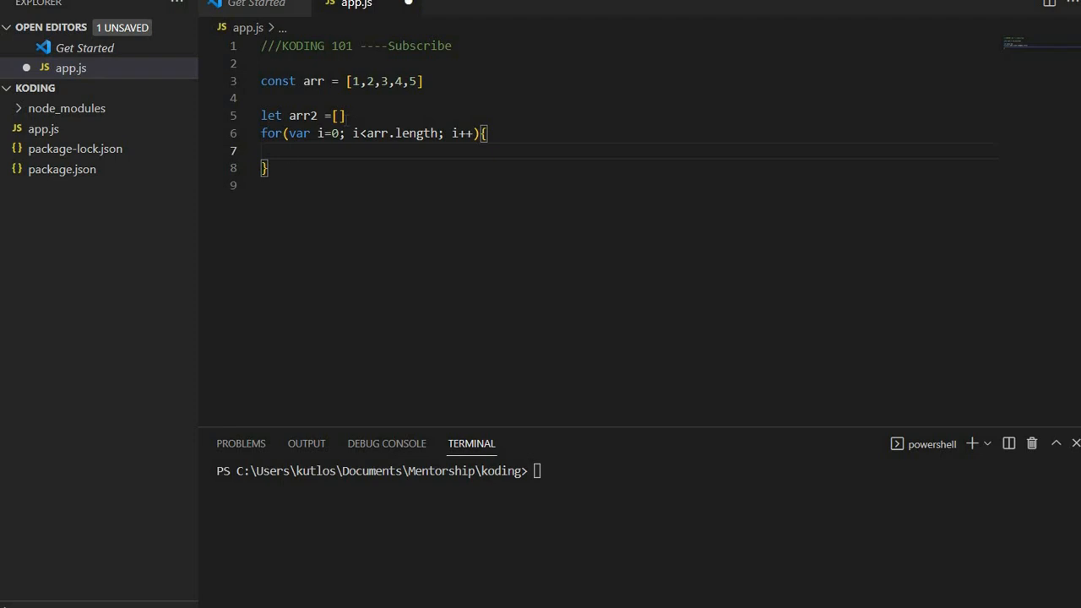
Fill the loop body with arr2.push(arr[i]*2) and start a console line below.
{"action": "type", "text": "arr2"}
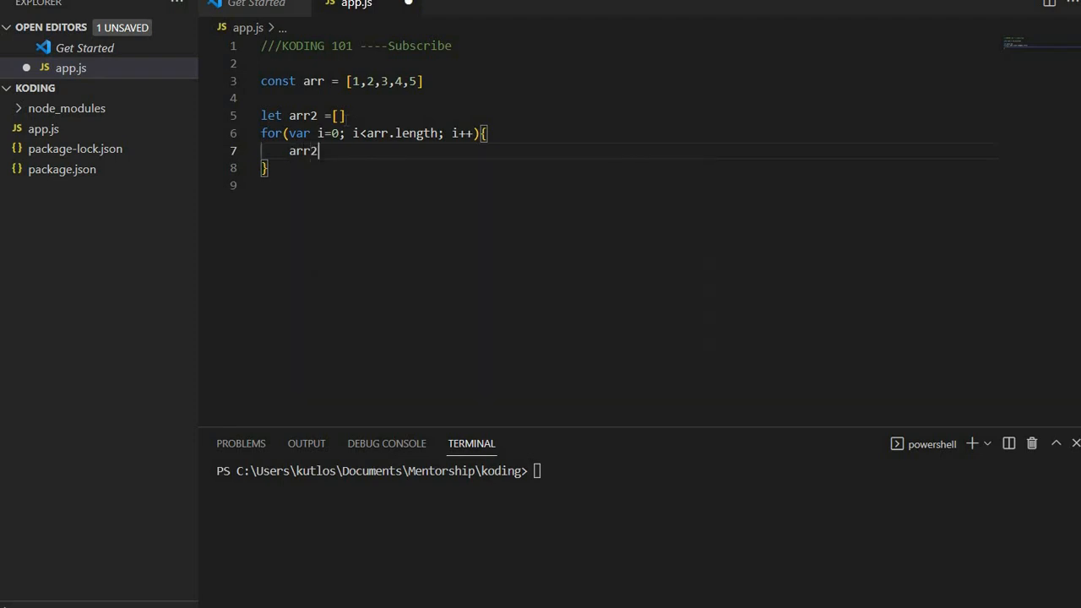
{"action": "type", "text": ".push("}
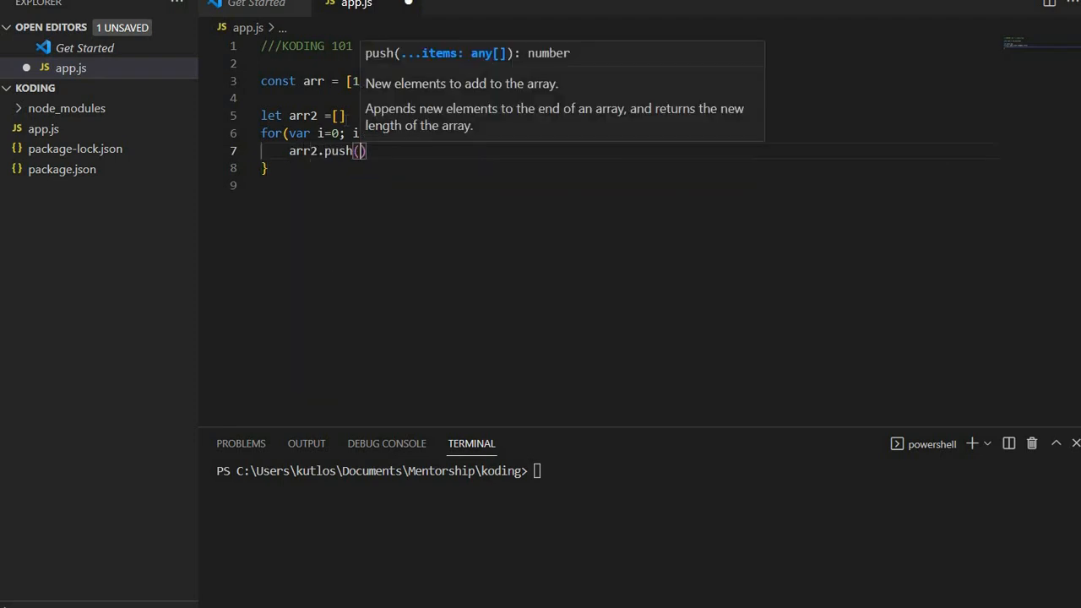
{"action": "type", "text": "arrp"}
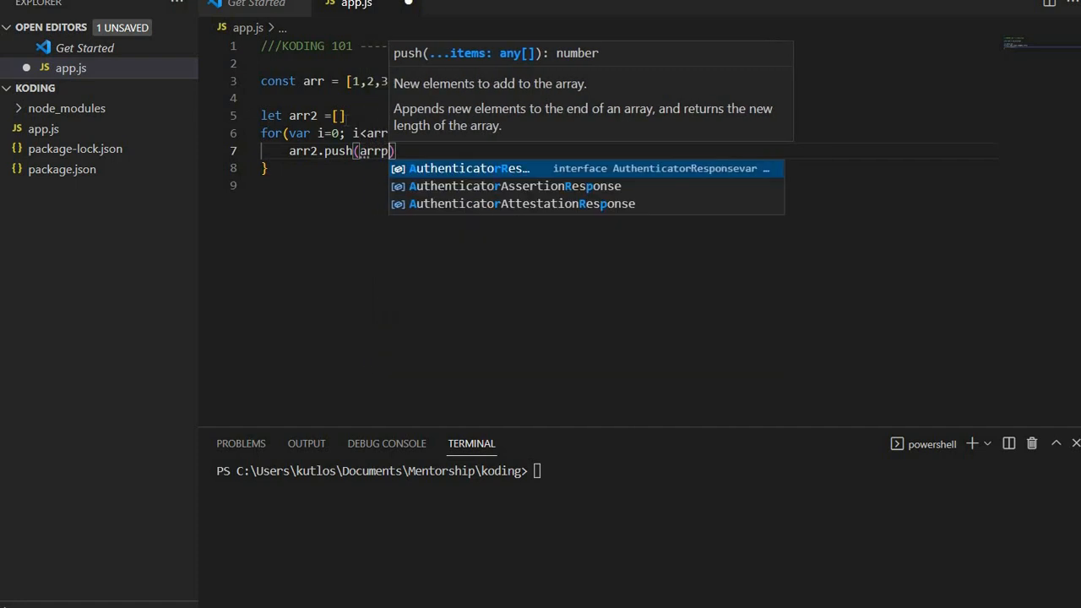
{"action": "type", "text": "[i"}
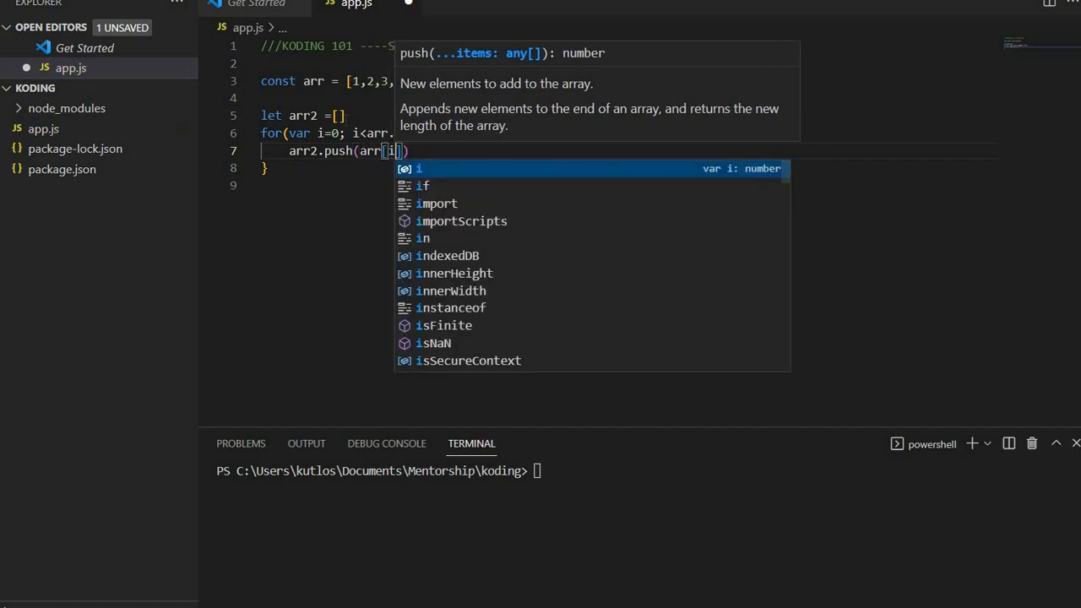
{"action": "type", "text": "."}
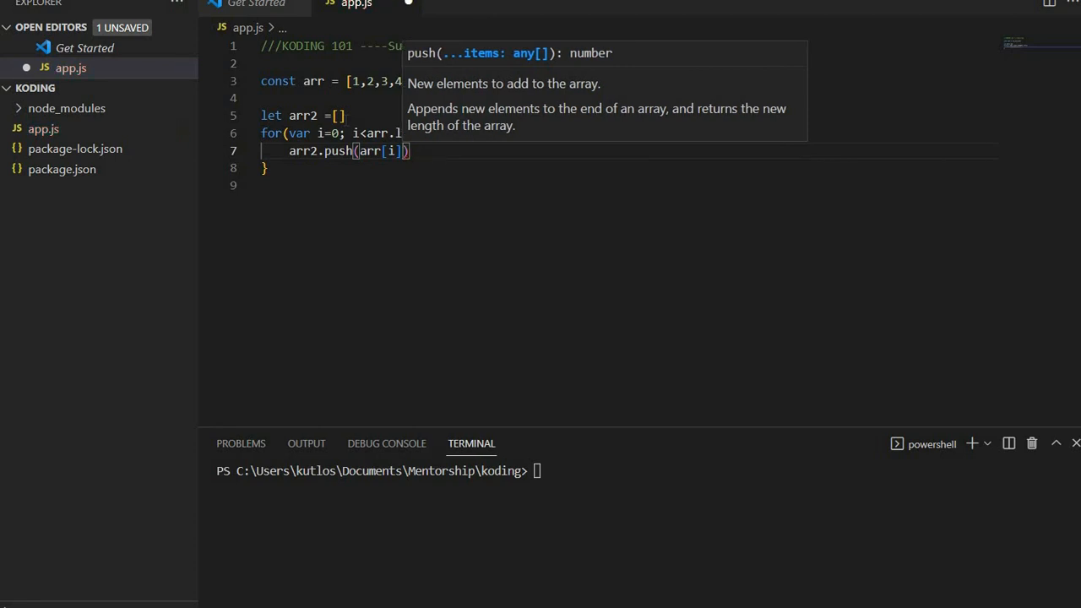
{"action": "type", "text": "*2"}
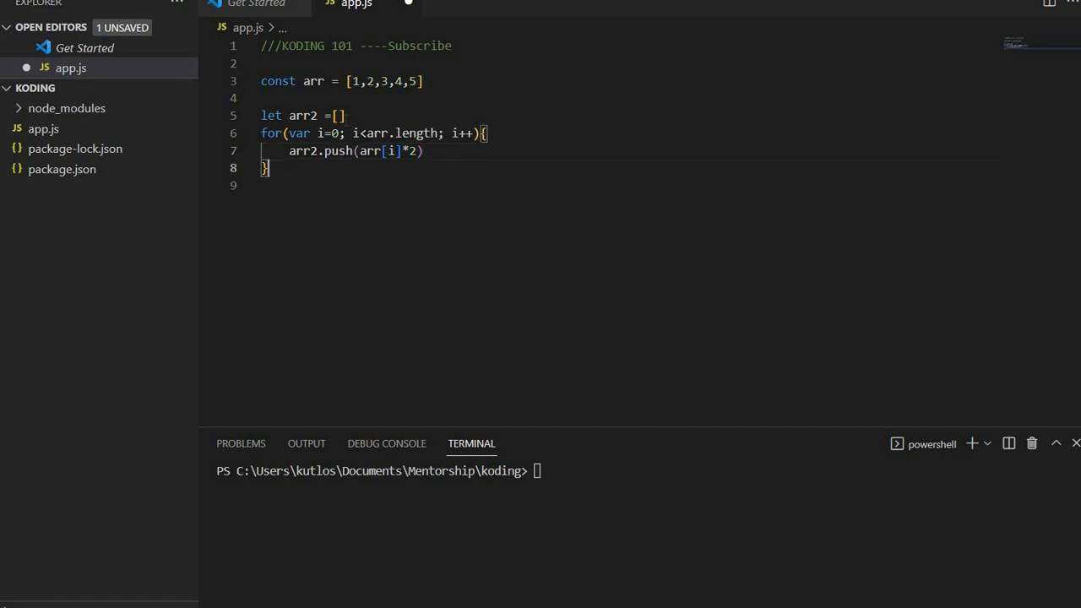
{"action": "type", "text": "console."}
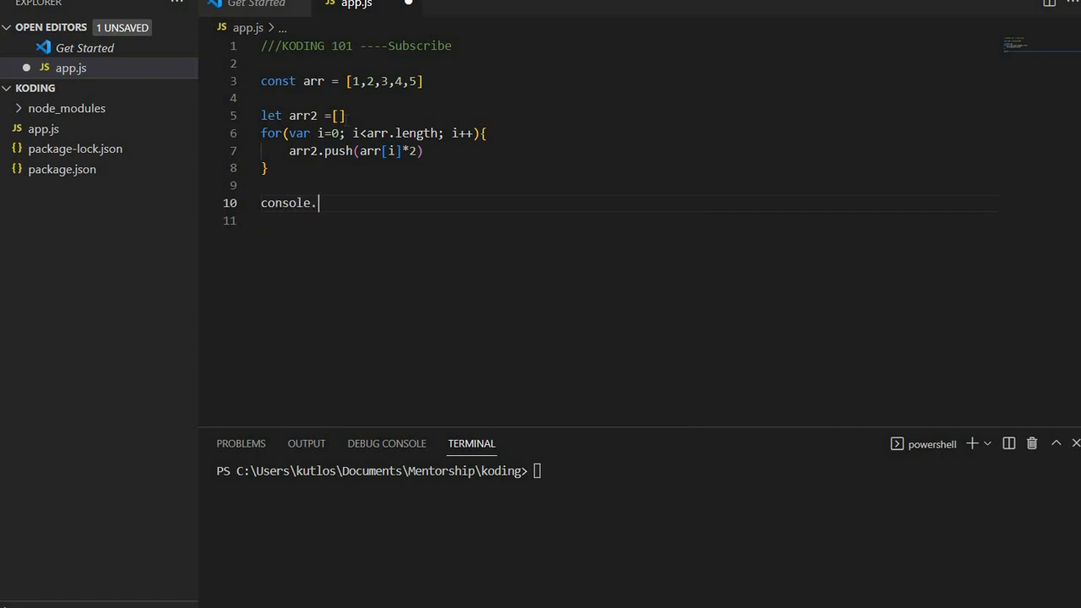
Complete console.log(arr2), save, and run node app.js to print [ 2, 4, 6, 8, 10 ].
{"action": "type", "text": "log(a"}
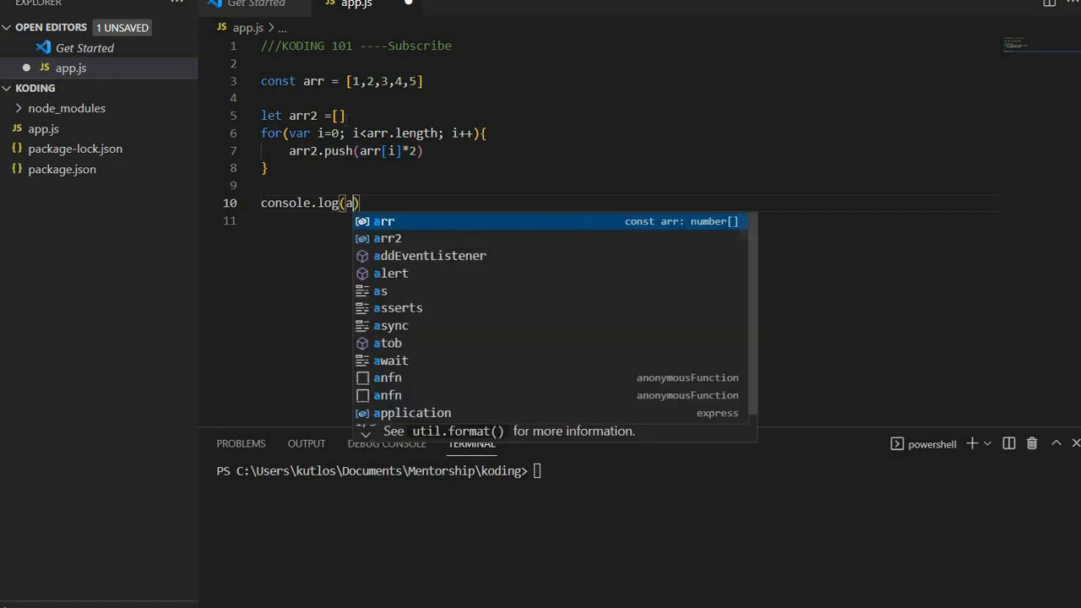
{"action": "type", "text": "rr2"}
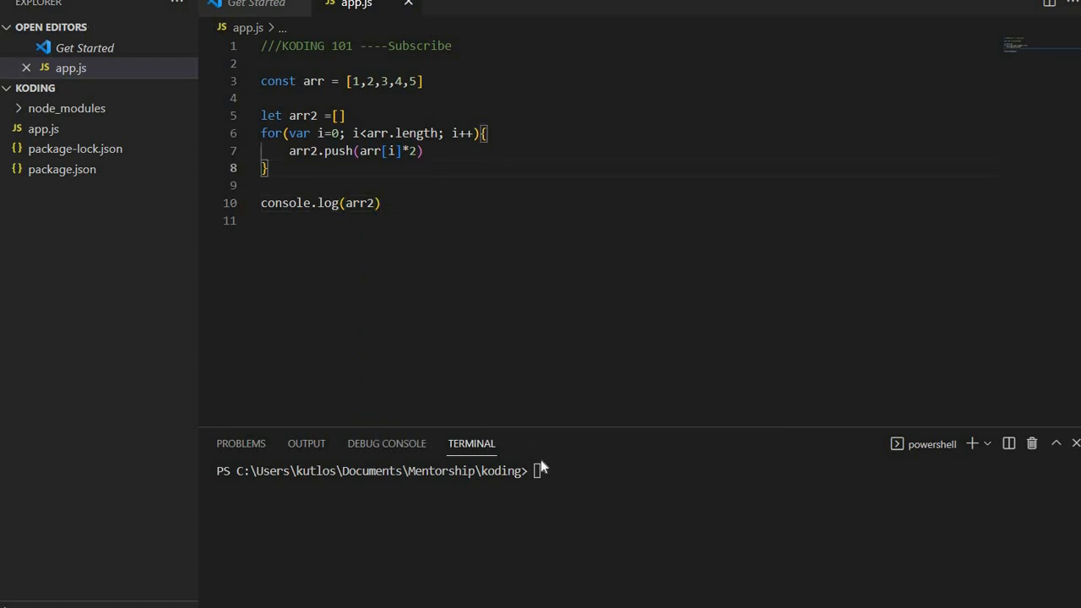
{"action": "type", "text": "cls"}
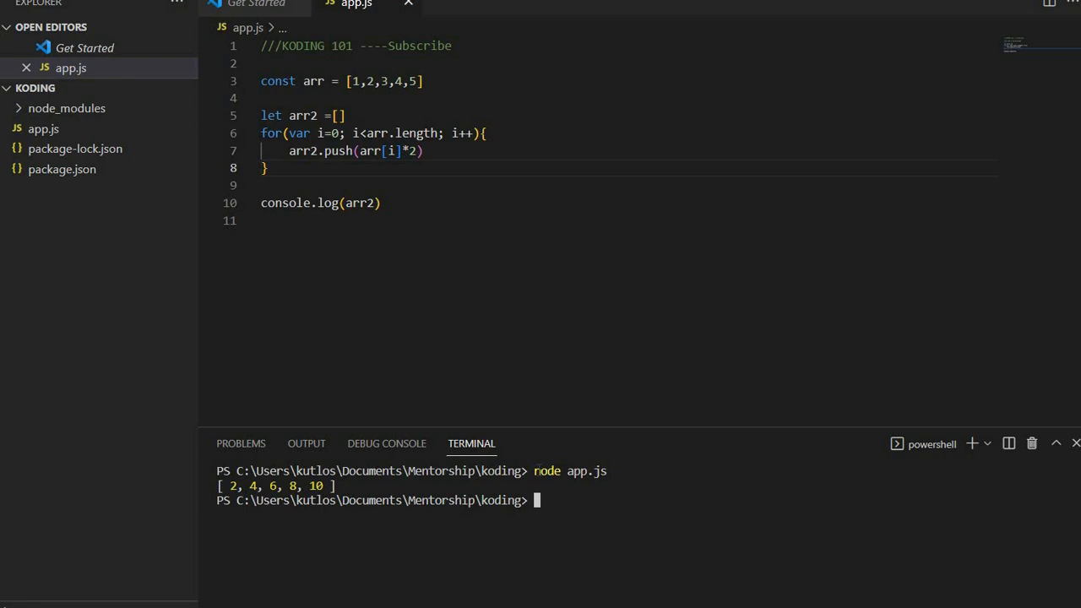
{"action": "left_click_drag", "start_coordinate": [261, 81], "coordinate": [269, 168]}
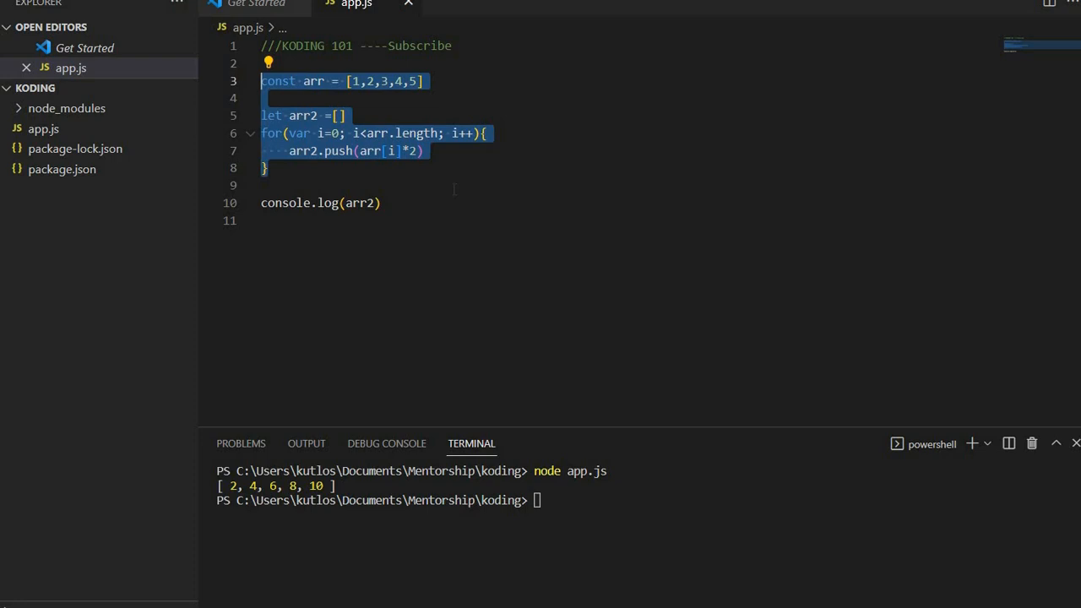
{"action": "left_click", "coordinate": [401, 206]}
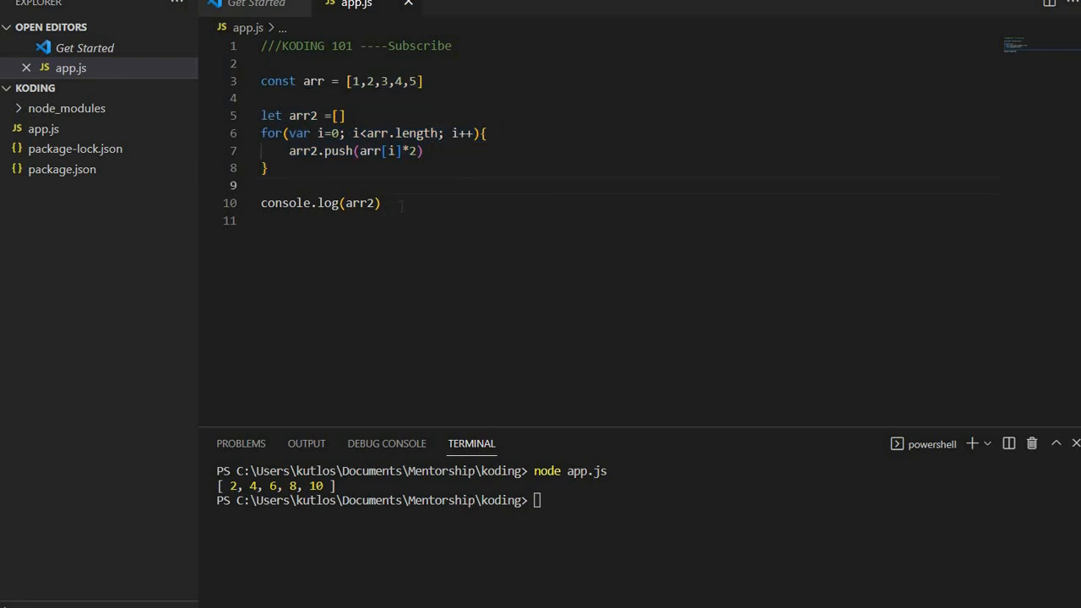
{"action": "triple_click", "coordinate": [321, 203]}
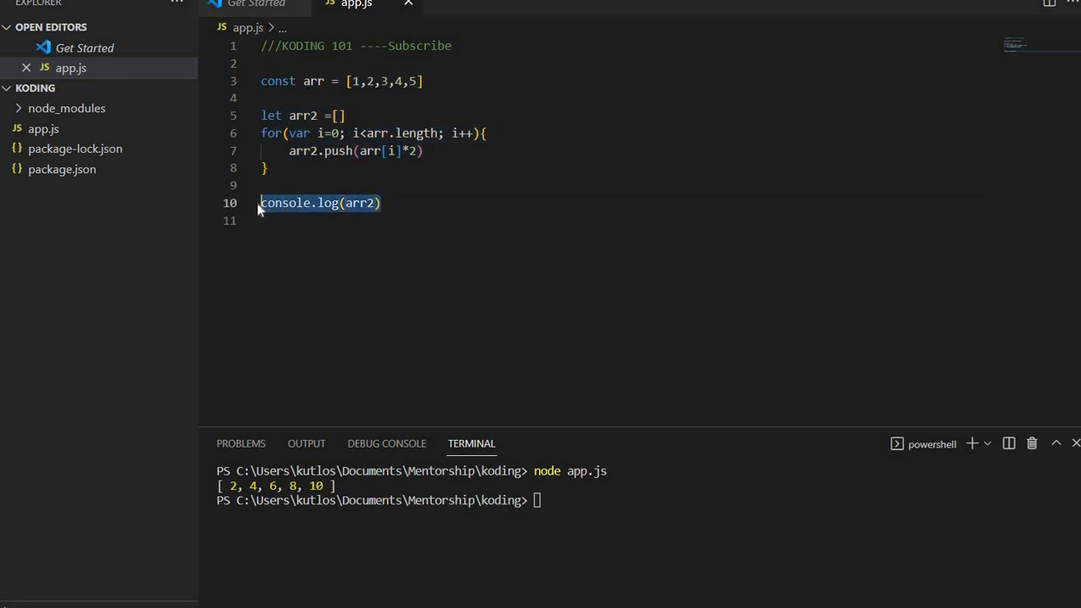
Replace the log line with const arrTwo = arr.map(num => num*2).
{"action": "type", "text": "const ar"}
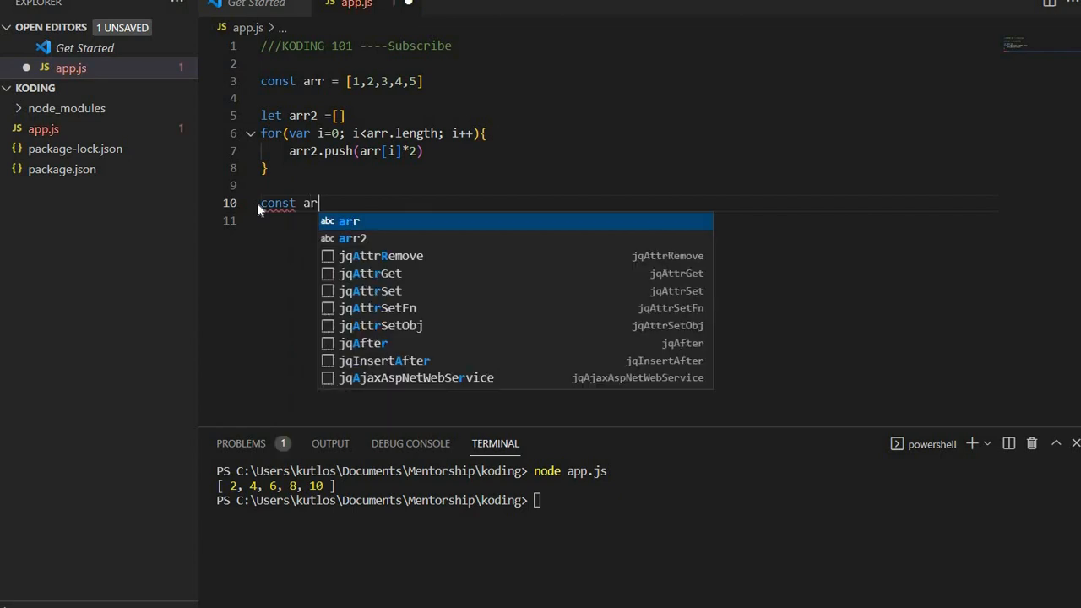
{"action": "type", "text": "3"}
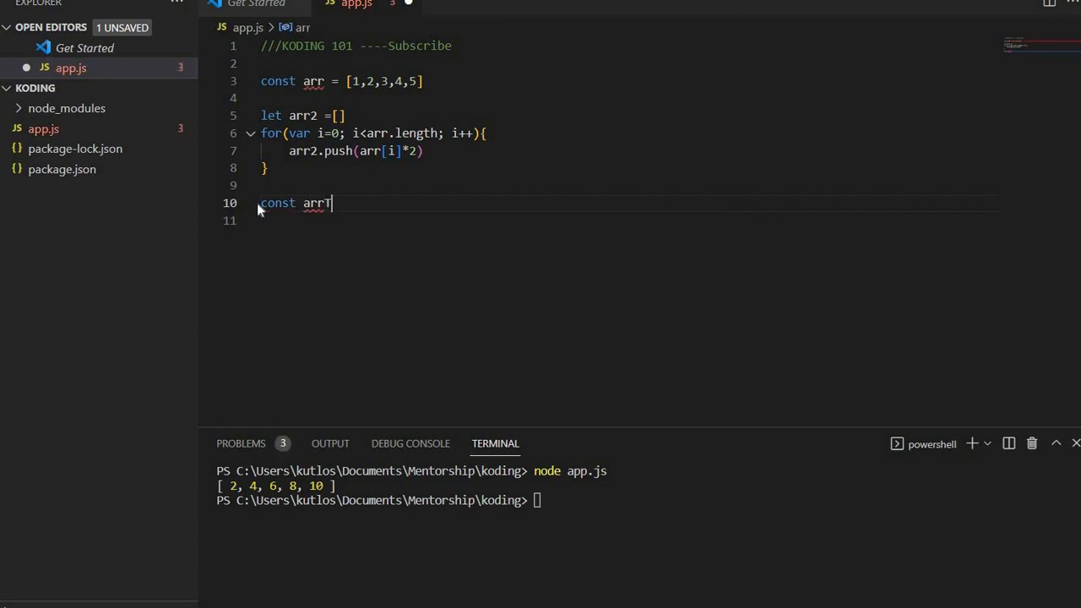
{"action": "type", "text": "Two ="}
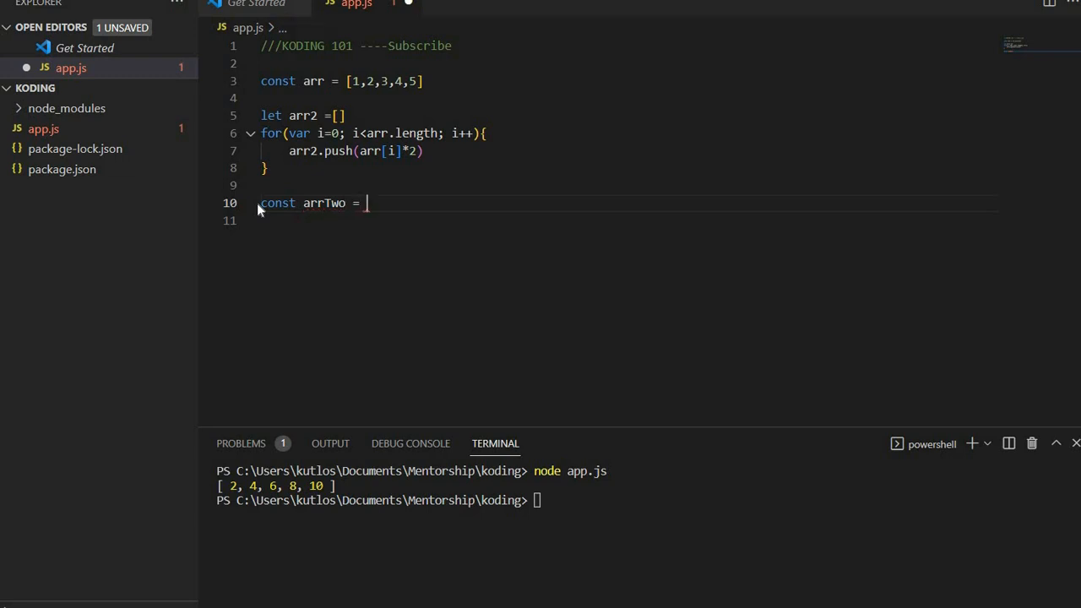
{"action": "type", "text": "arr."}
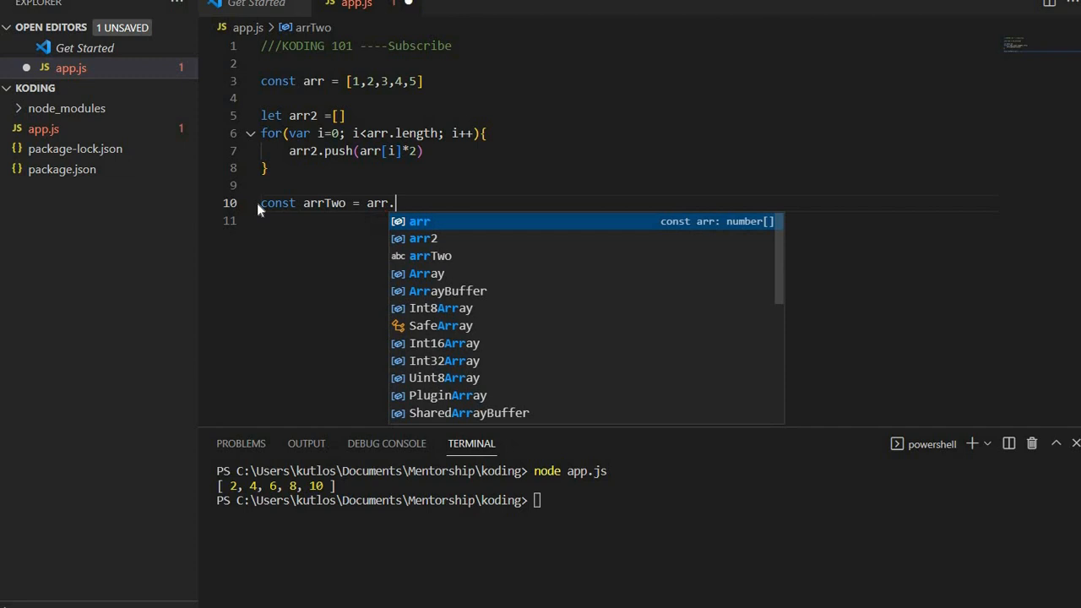
{"action": "type", "text": "map("}
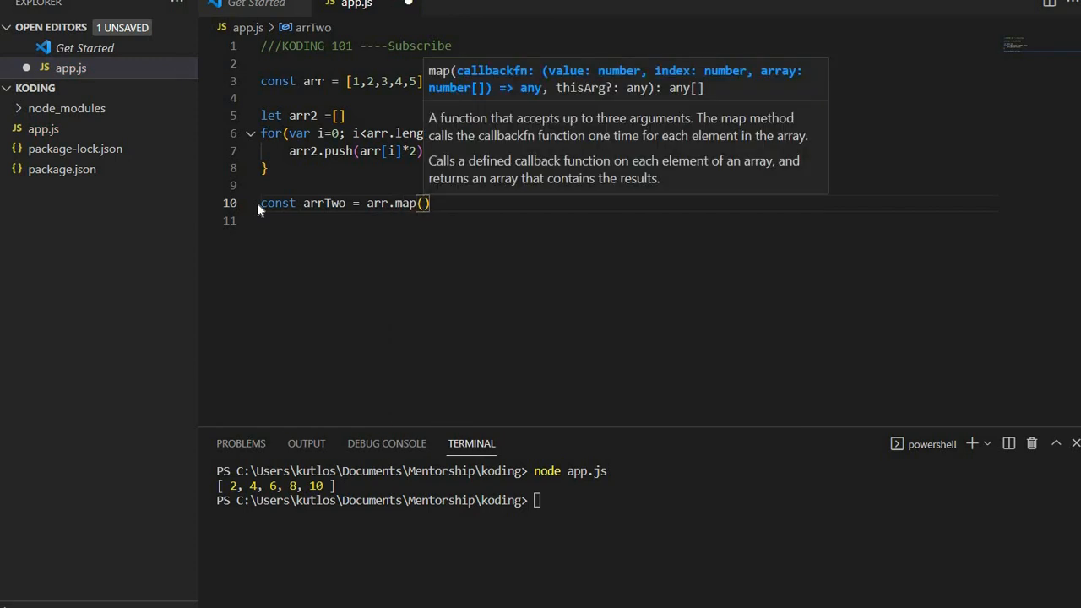
{"action": "type", "text": "num ="}
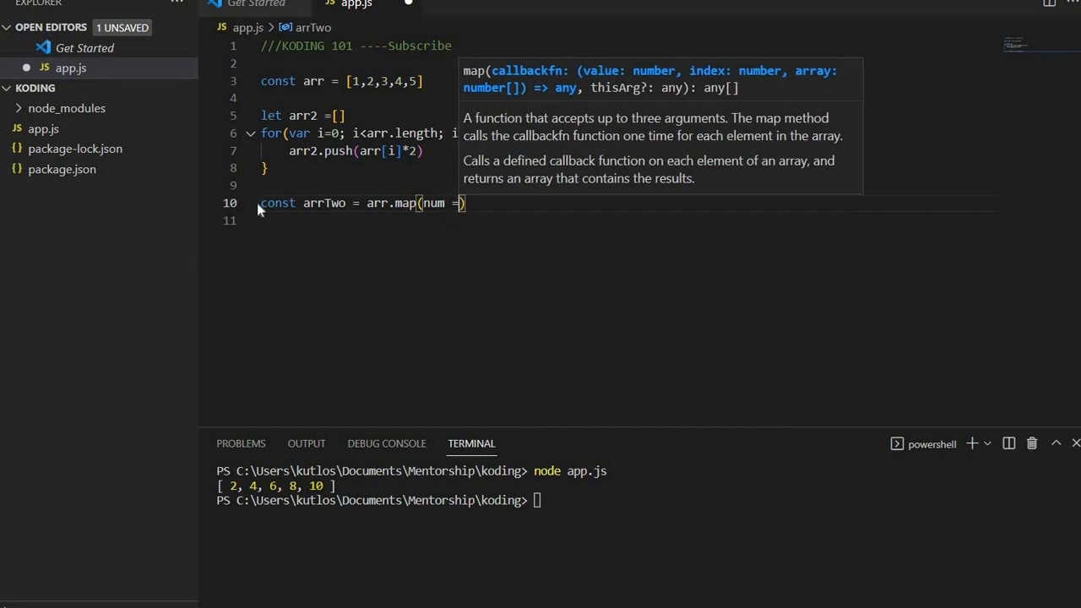
{"action": "type", "text": ">"}
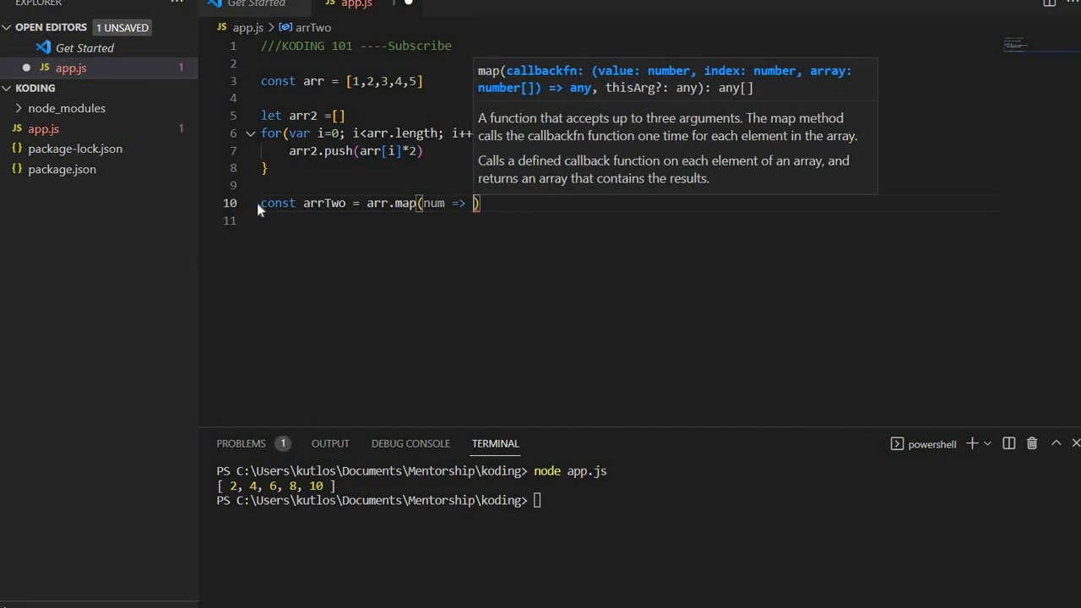
{"action": "type", "text": "num"}
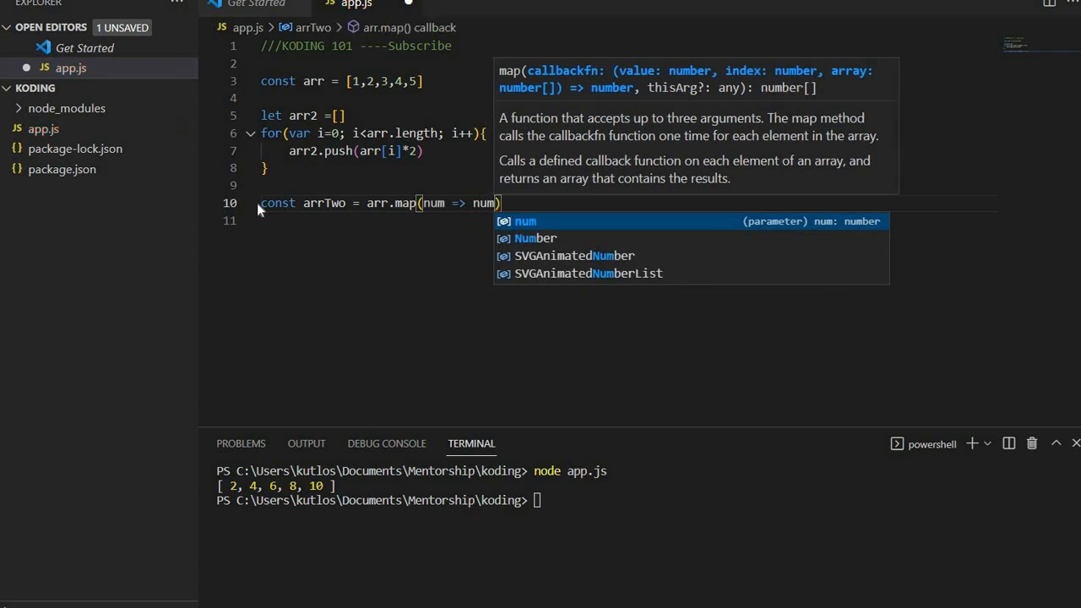
{"action": "type", "text": "*2"}
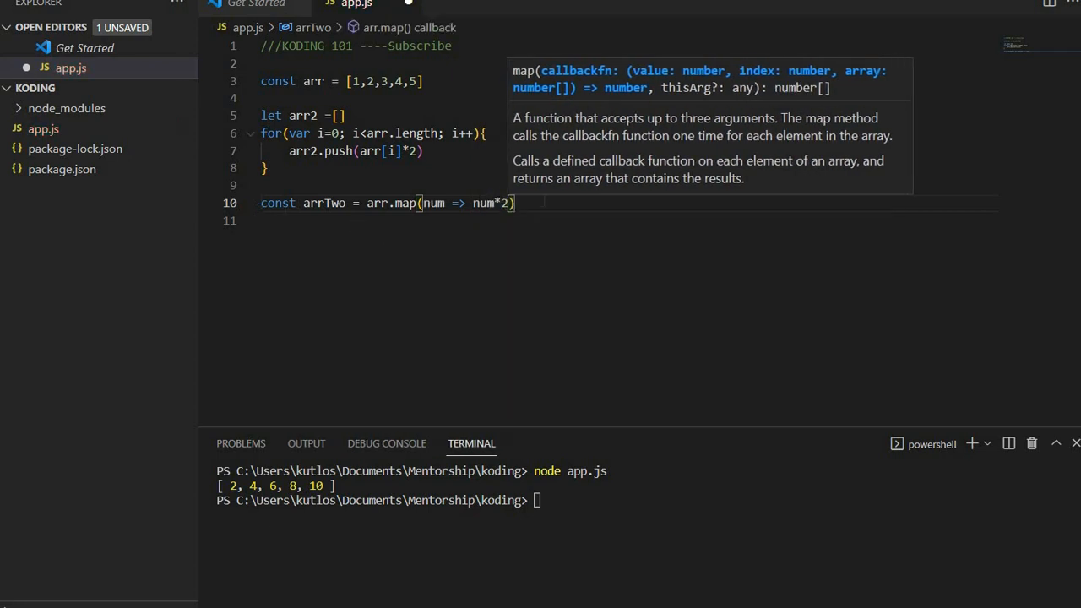
Save app.js and select the arrTwo map line.
{"action": "key", "text": "Enter"}
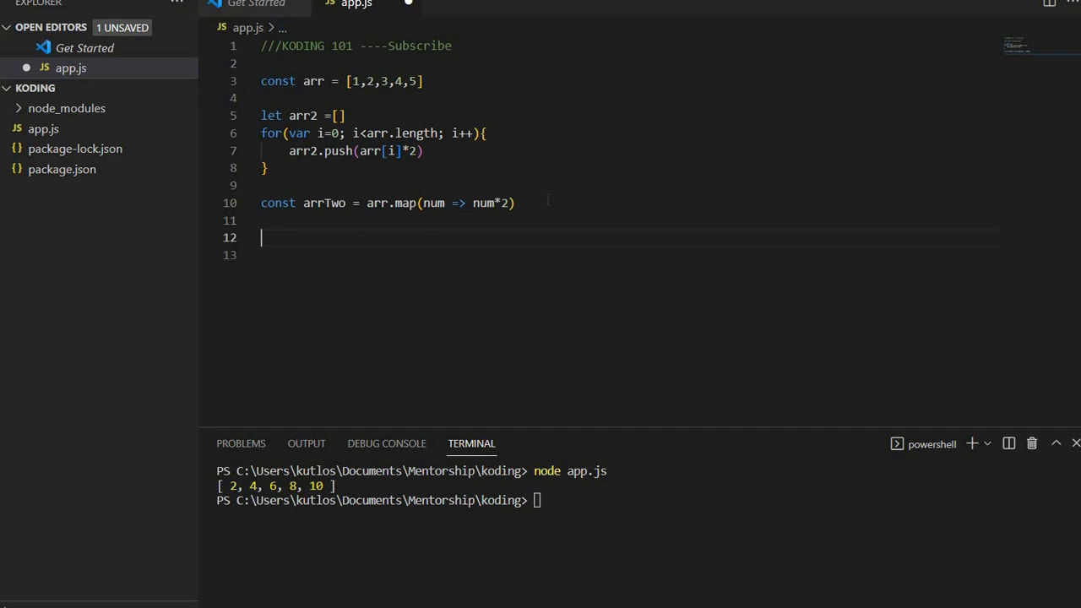
{"action": "key", "text": "ctrl+s"}
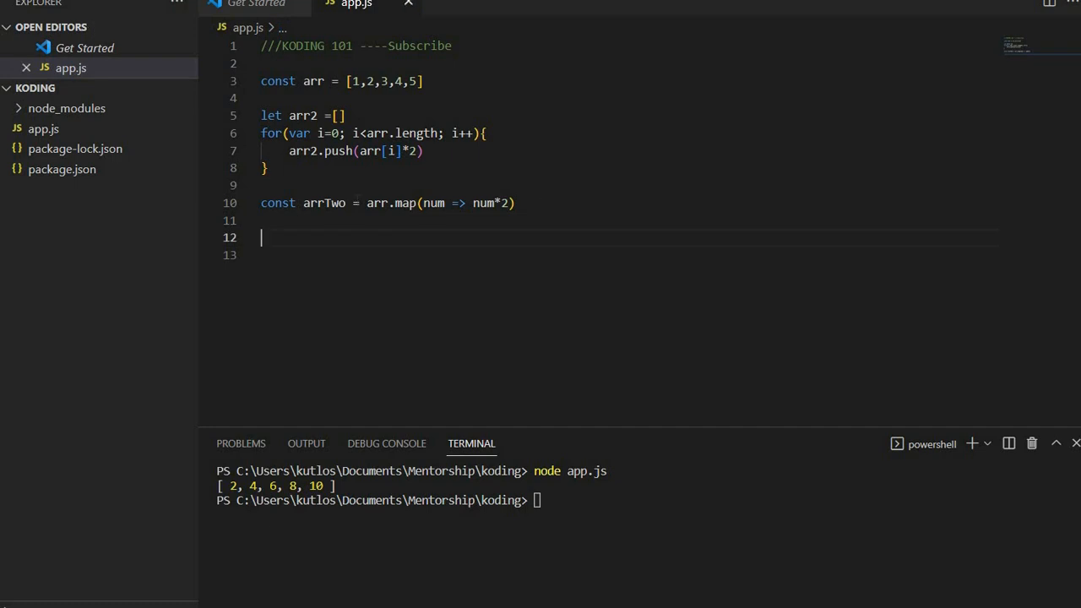
{"action": "triple_click", "coordinate": [389, 203]}
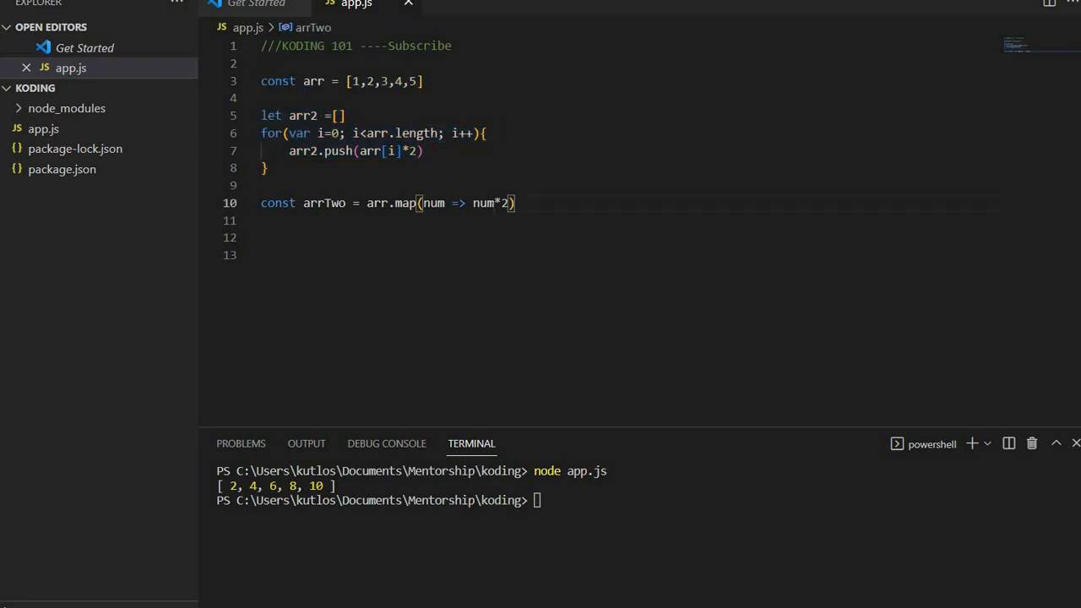
{"action": "triple_click", "coordinate": [389, 203]}
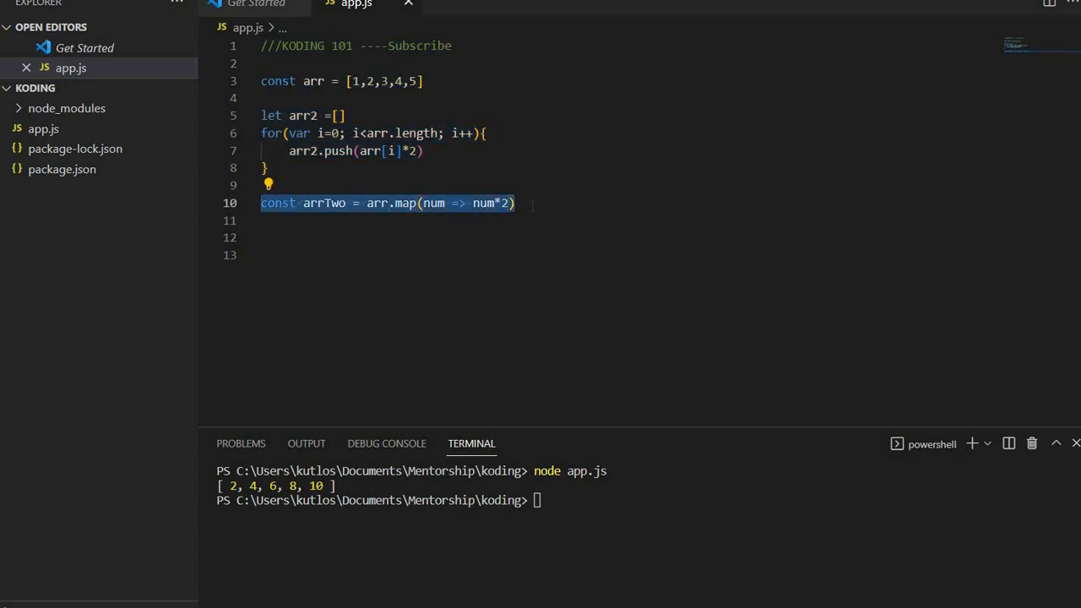
Log arrTwo, save and rerun node app.js to print [ 2, 4, 6, 8, 10 ] again.
{"action": "type", "text": "console.log("}
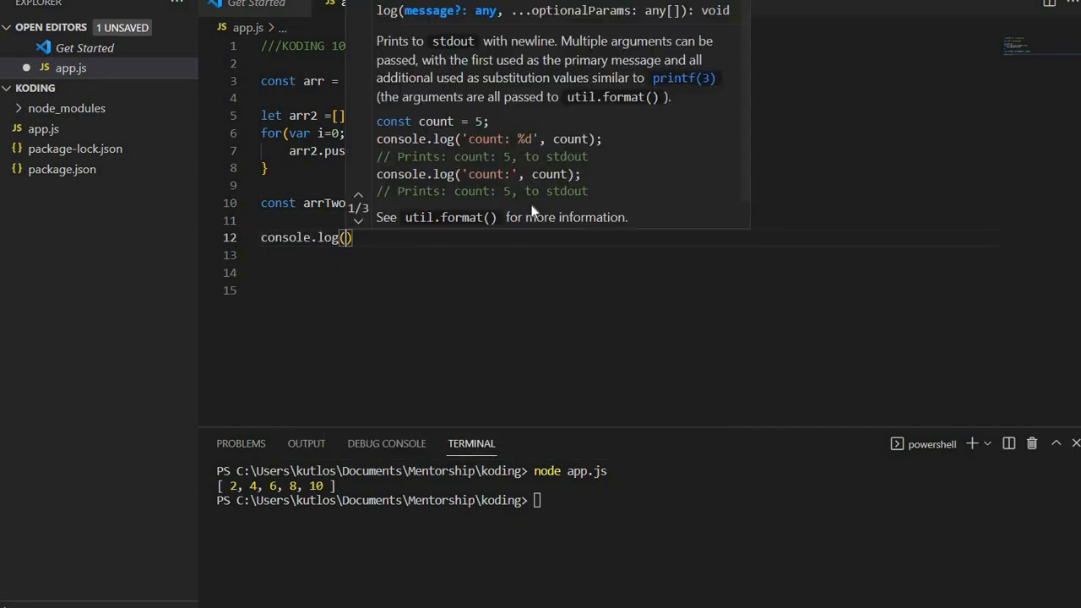
{"action": "type", "text": "arrTwo"}
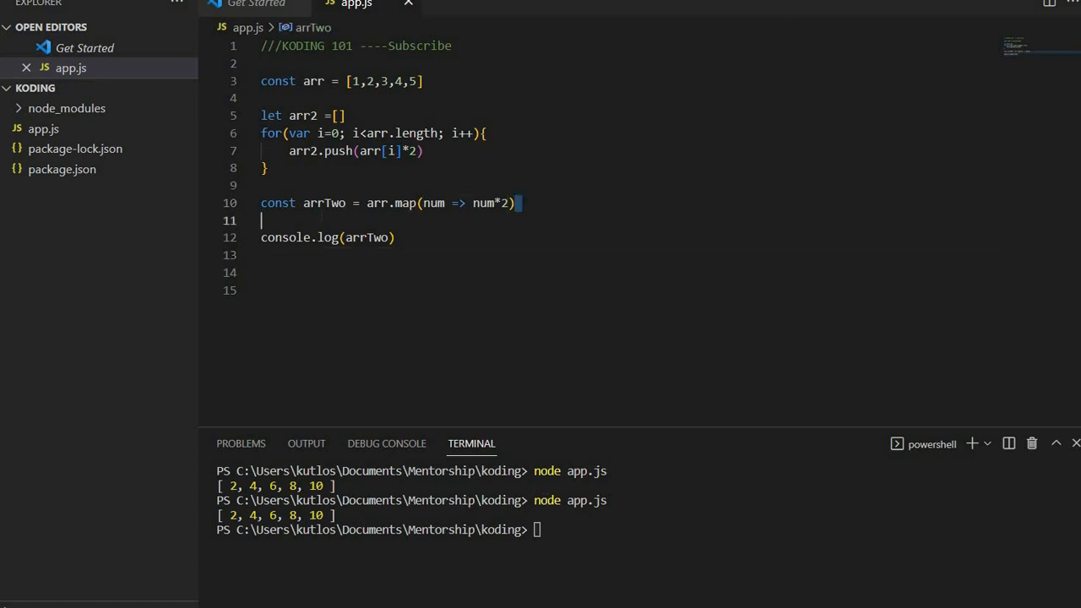
{"action": "triple_click", "coordinate": [389, 203]}
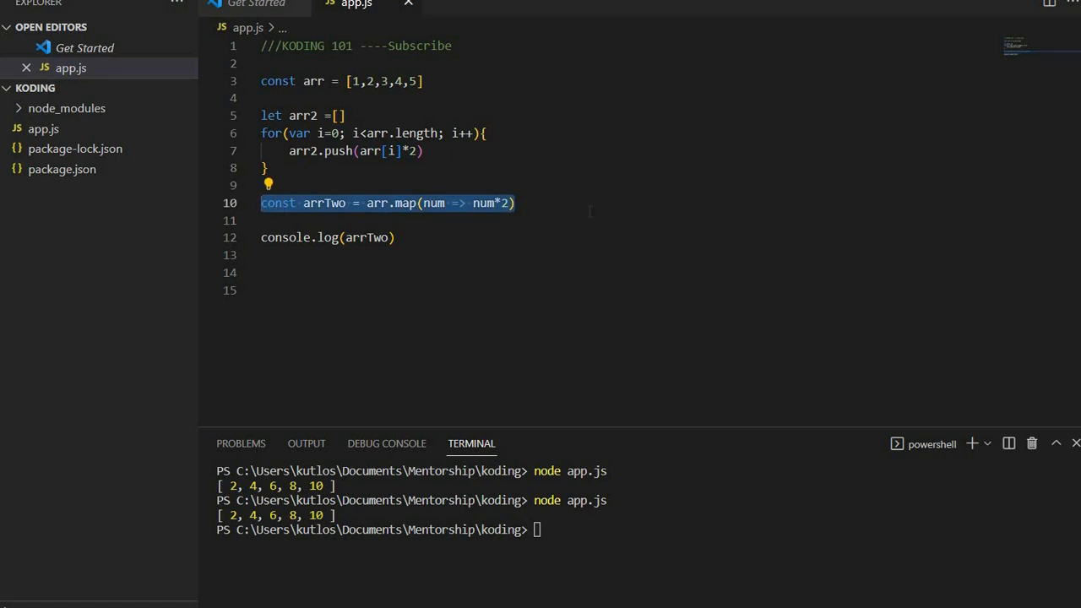
{"action": "mouse_move", "coordinate": [361, 186]}
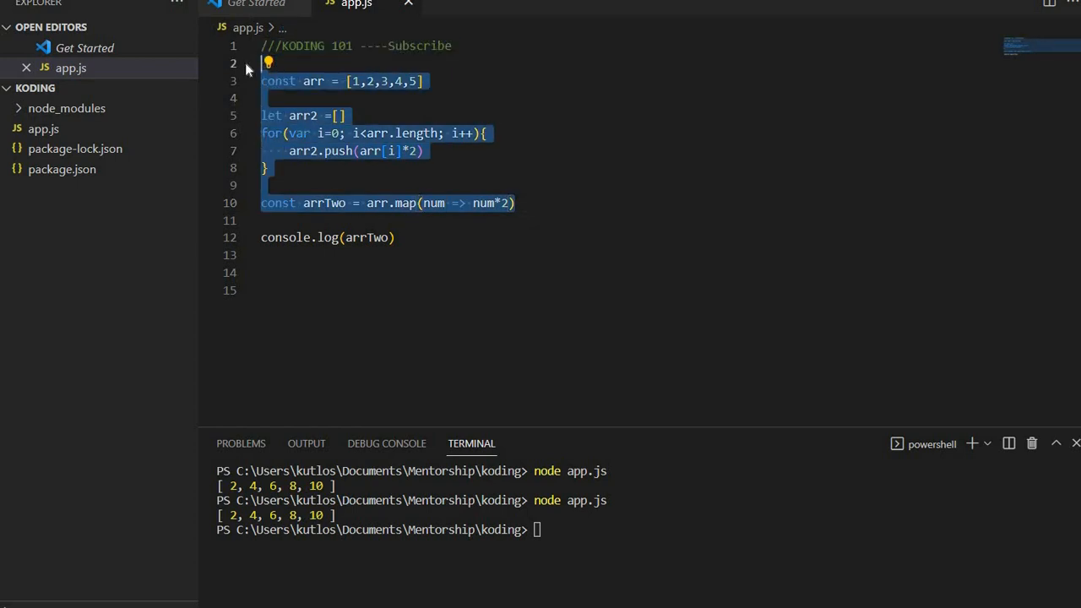
Declare const isKoding101 = true and begin an if( statement below it.
{"action": "type", "text": "if"}
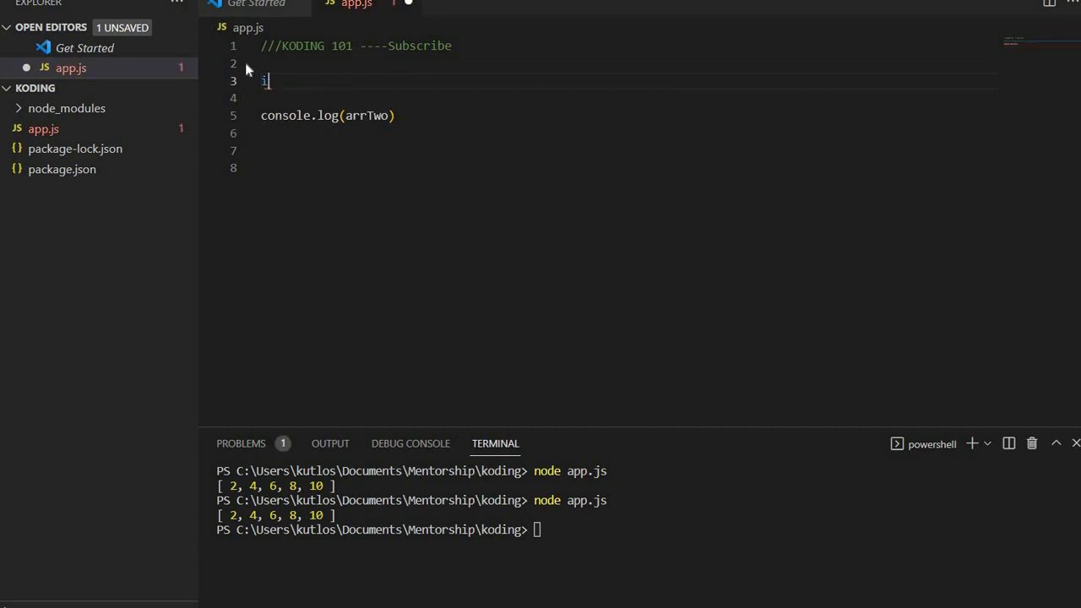
{"action": "type", "text": "const"}
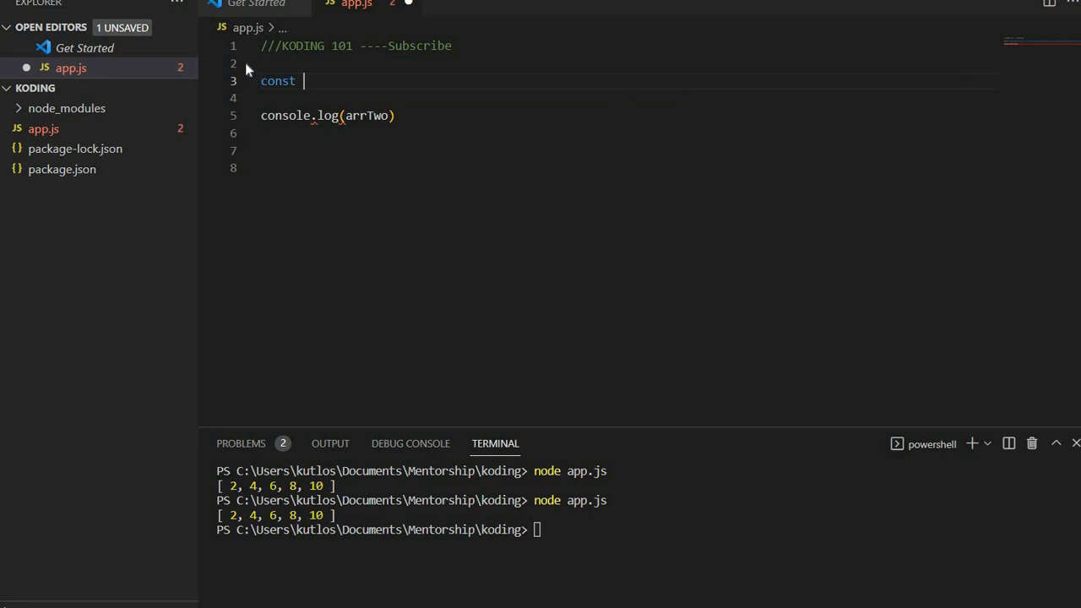
{"action": "type", "text": "i"}
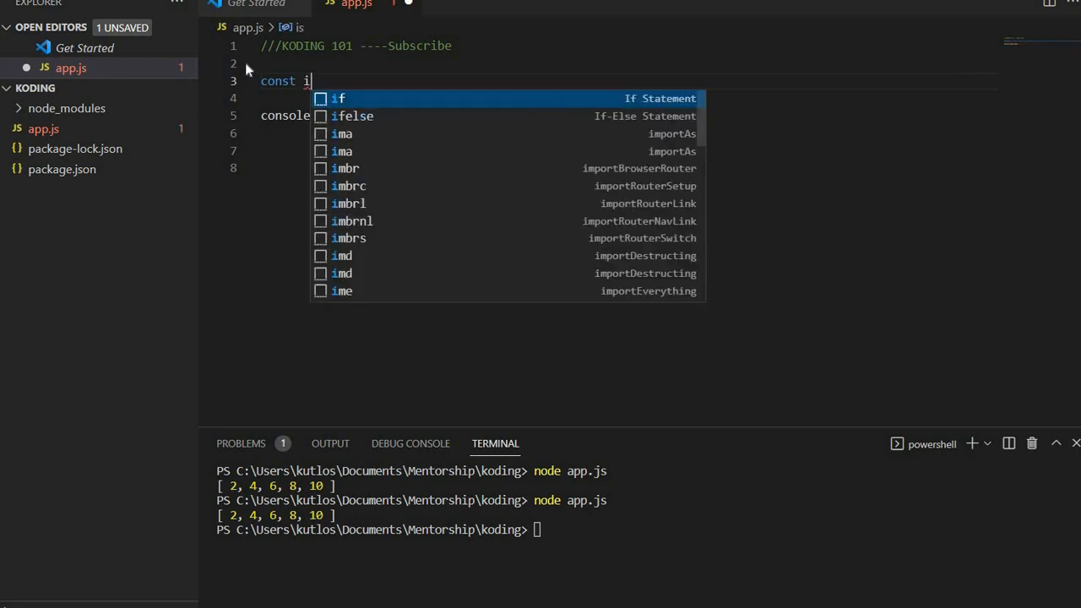
{"action": "type", "text": "sKoding"}
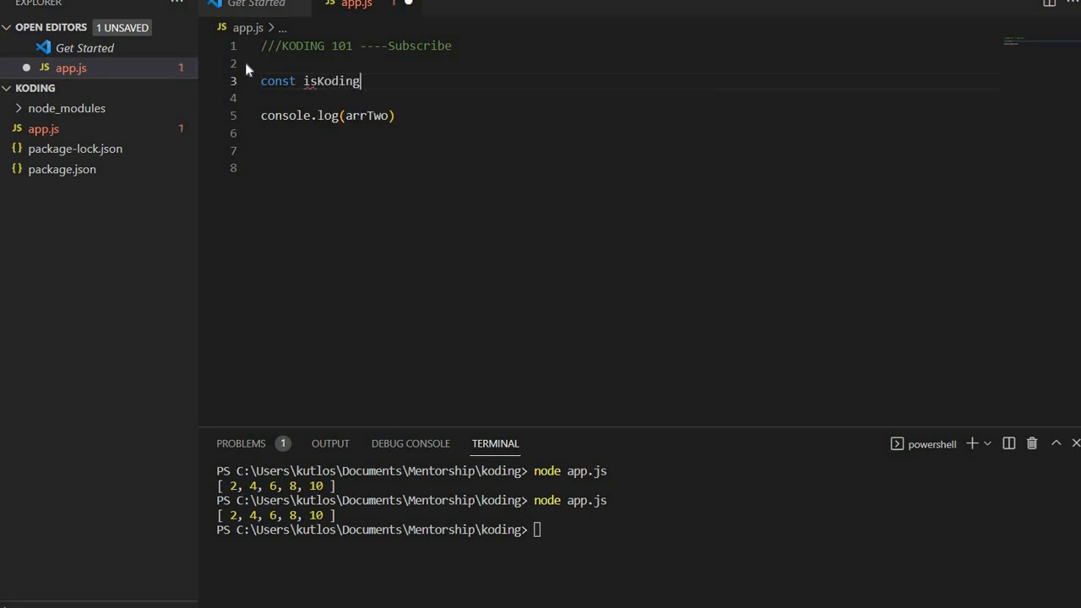
{"action": "type", "text": "101 ="}
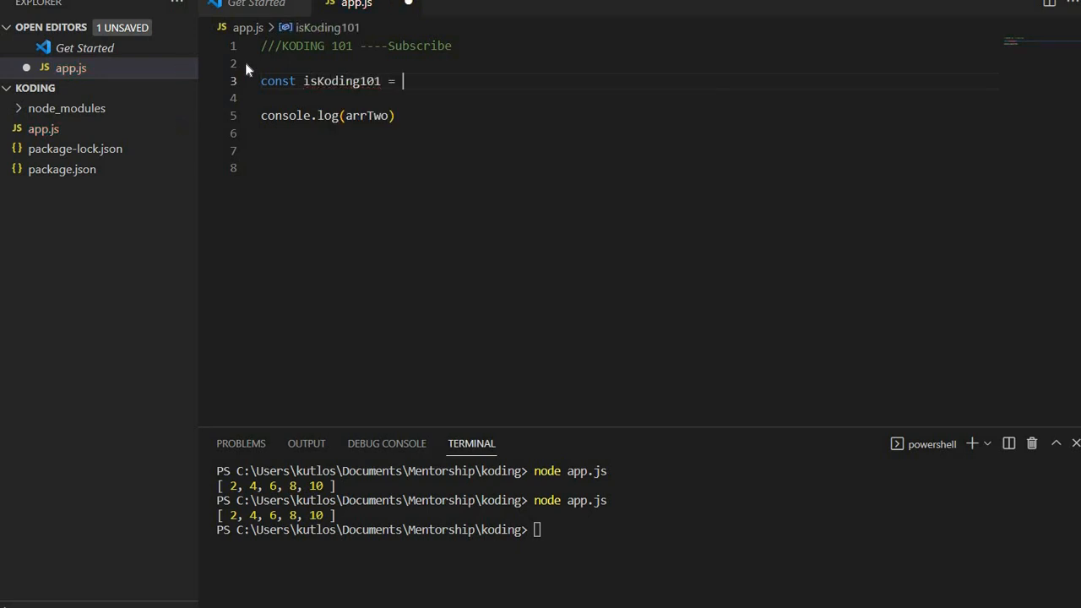
{"action": "type", "text": "true"}
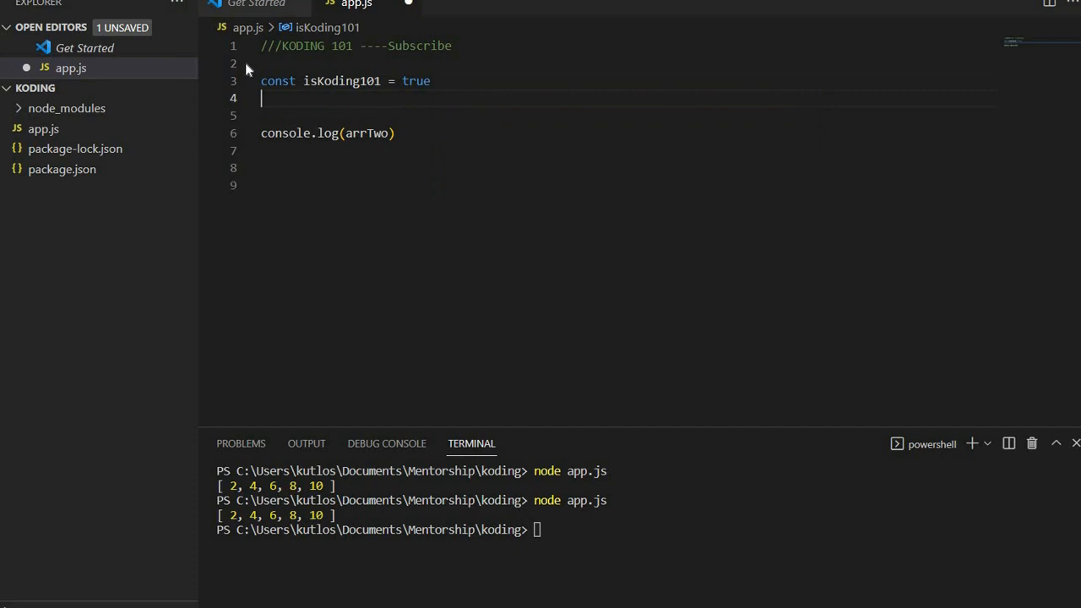
{"action": "type", "text": "if("}
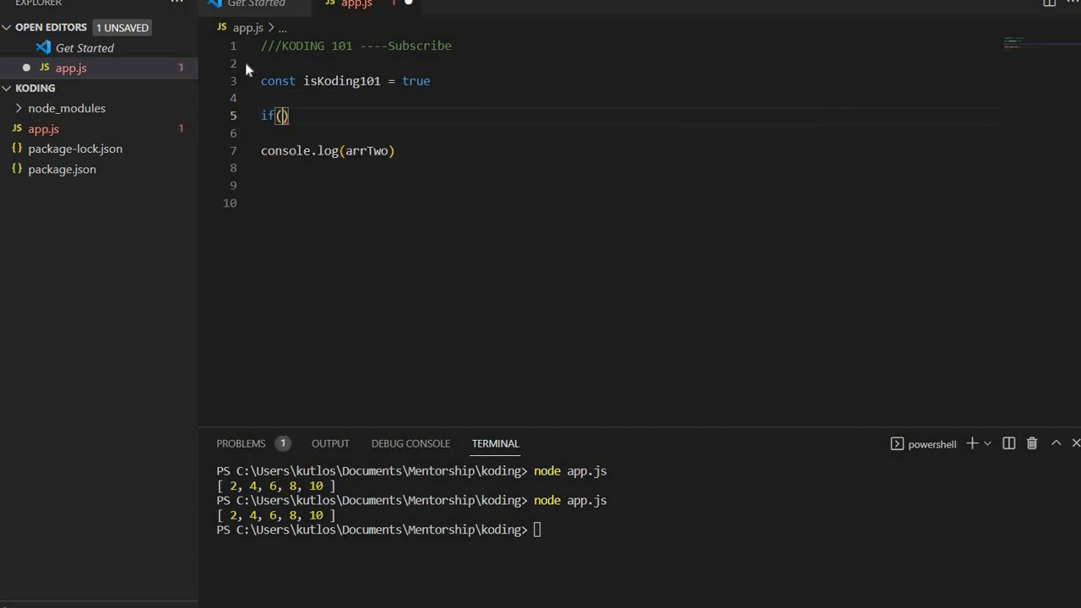
Complete if(isKoding101){ console.log('Yeyyy') } as the first branch.
{"action": "type", "text": "isKoding101"}
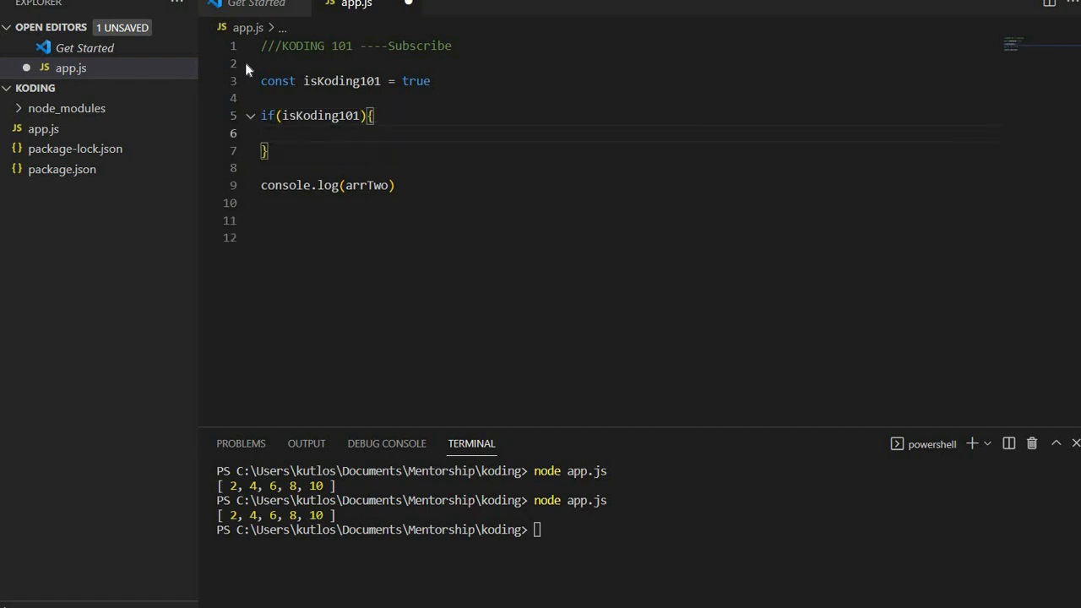
{"action": "type", "text": "c"}
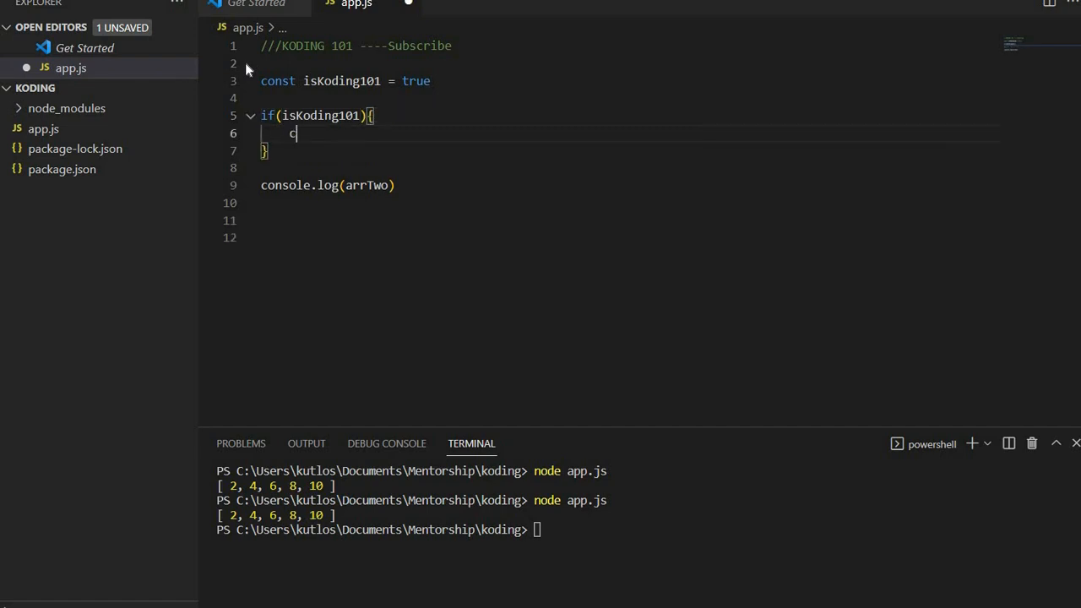
{"action": "type", "text": "onsole.log('"}
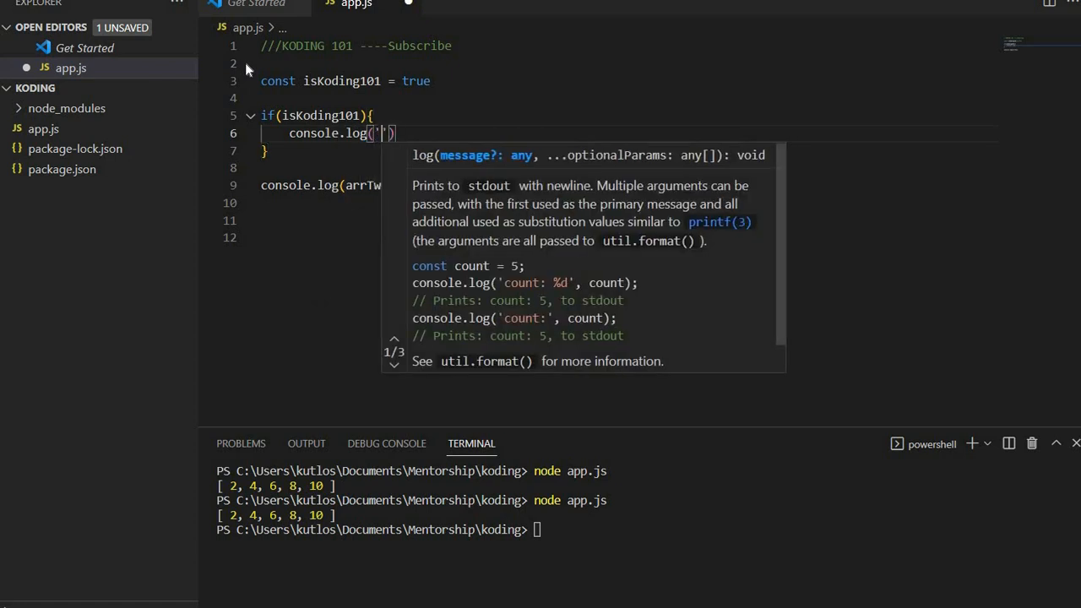
{"action": "type", "text": "Yeyyy"}
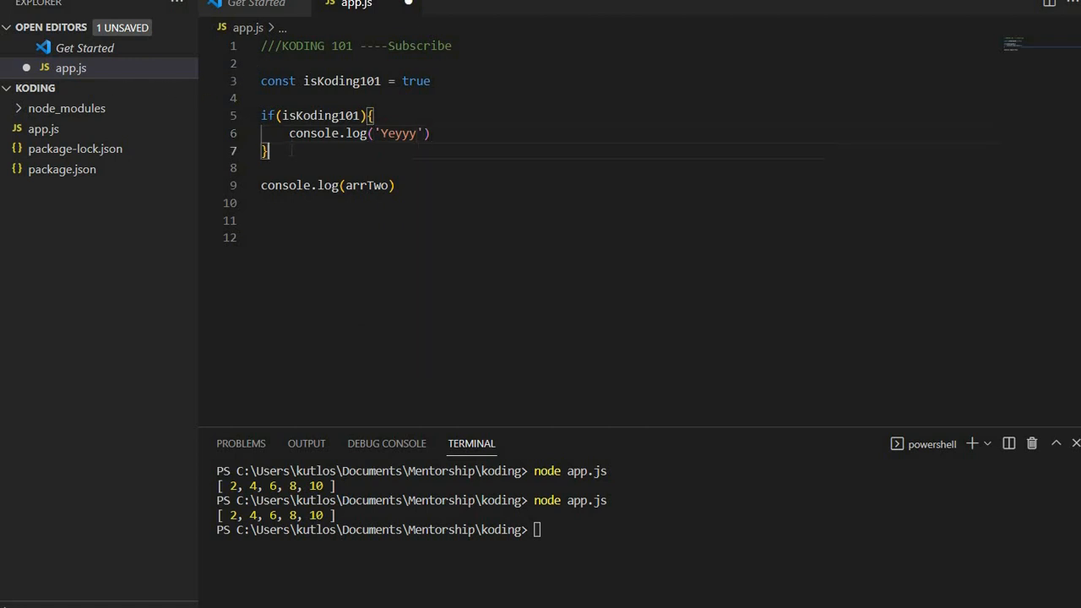
Add else{ console.log('Booooooooo') } and remove the leftover console.log(arrTwo) line.
{"action": "type", "text": "else{"}
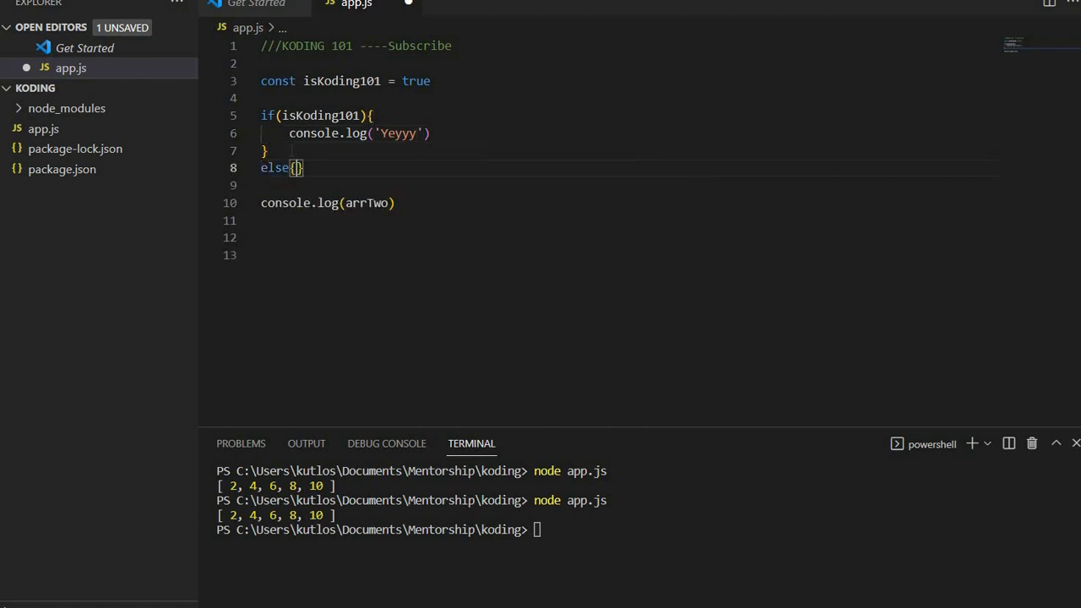
{"action": "type", "text": "console"}
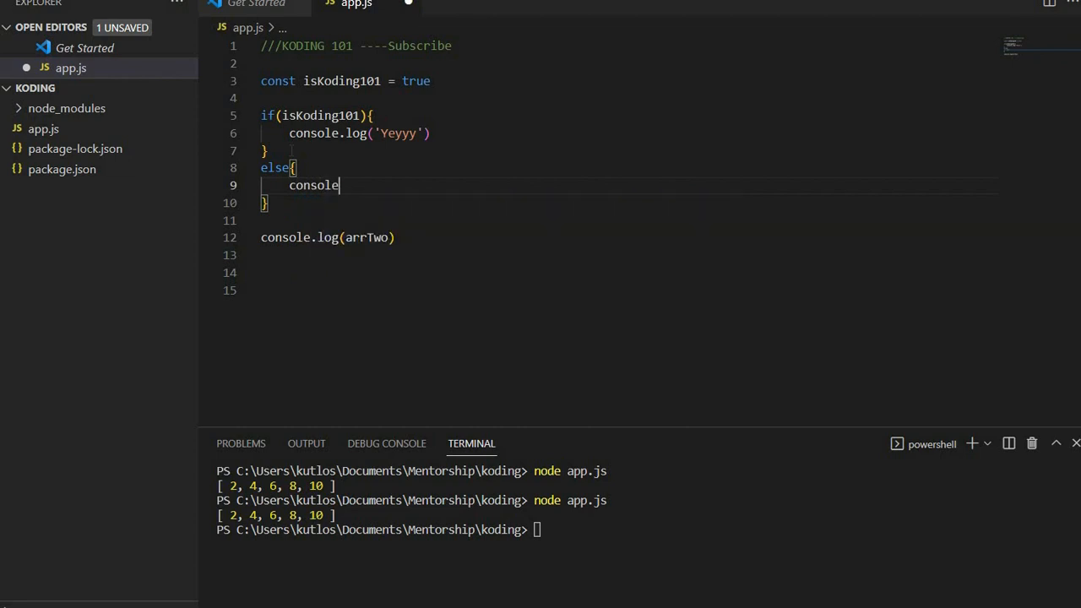
{"action": "type", "text": ".log('"}
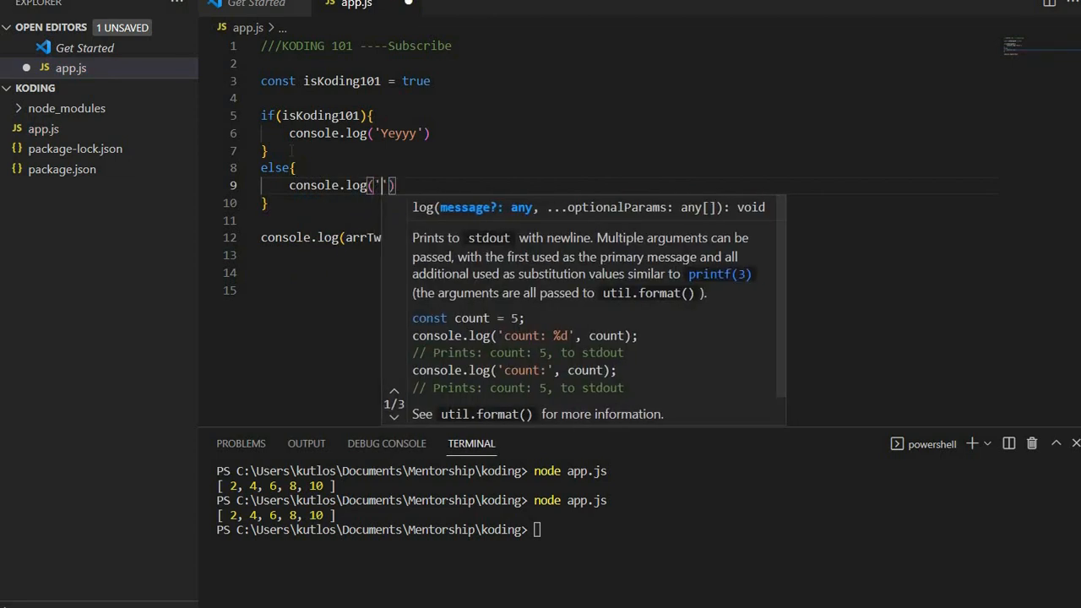
{"action": "type", "text": "Boooooooooo"}
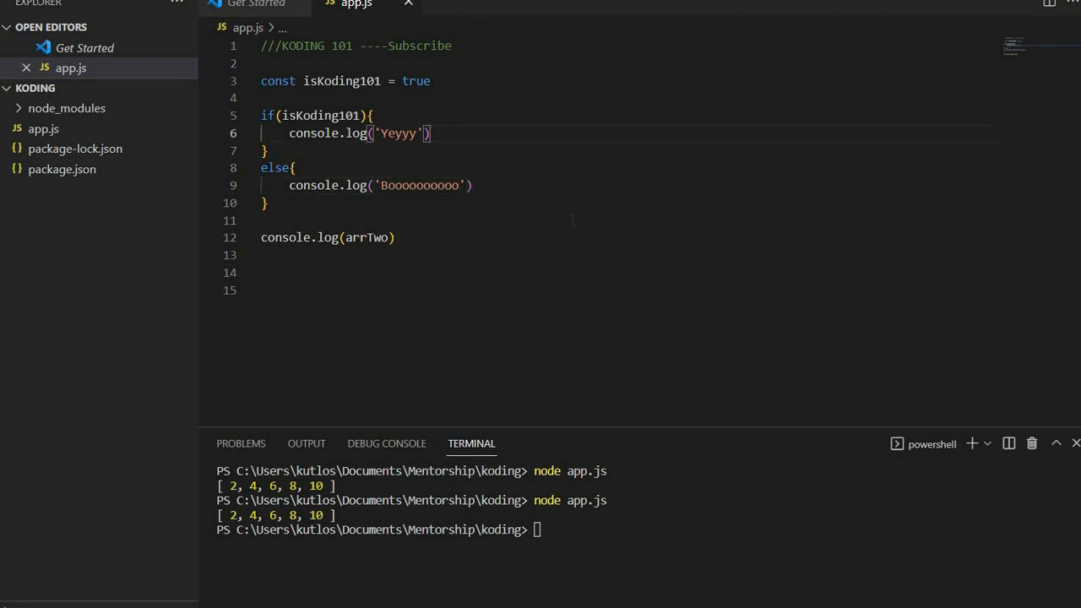
{"action": "left_click", "coordinate": [262, 220]}
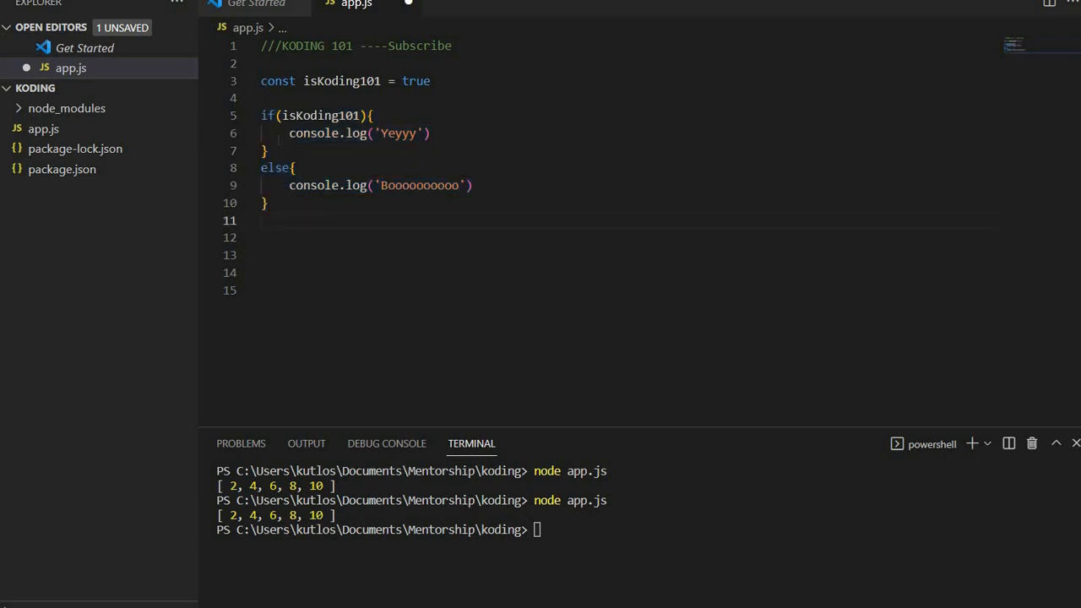
Add function isKoding() with braces above the if/else block.
{"action": "key", "text": "Enter"}
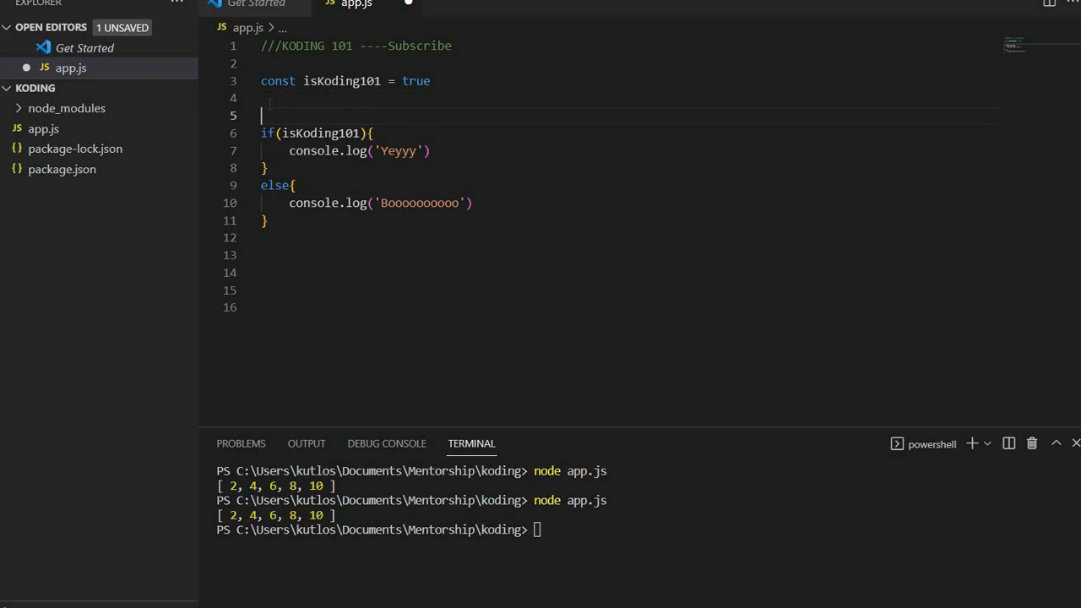
{"action": "type", "text": "function"}
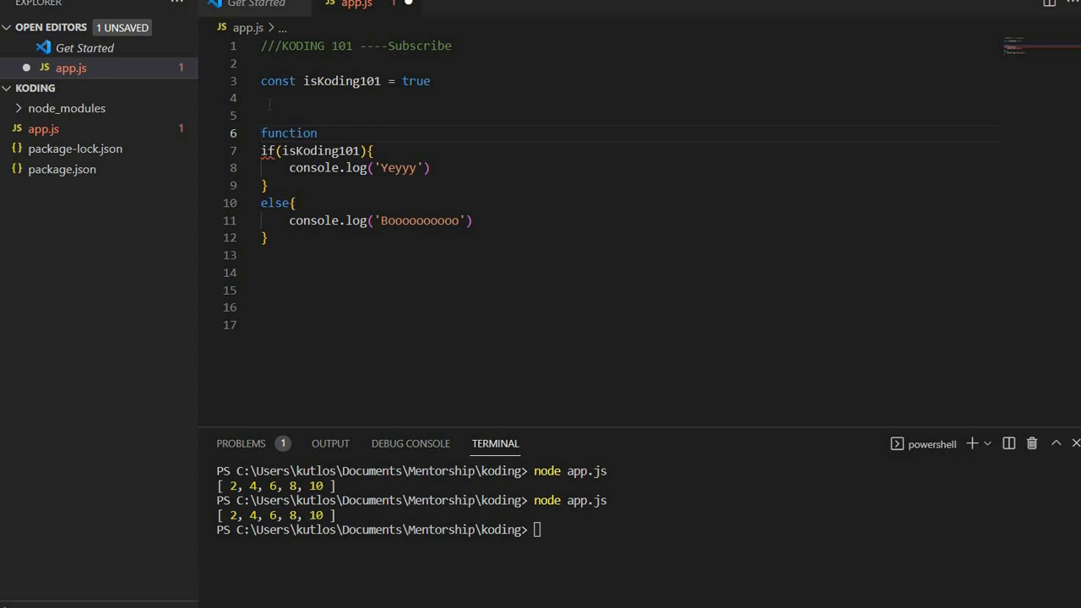
{"action": "type", "text": "isKoi"}
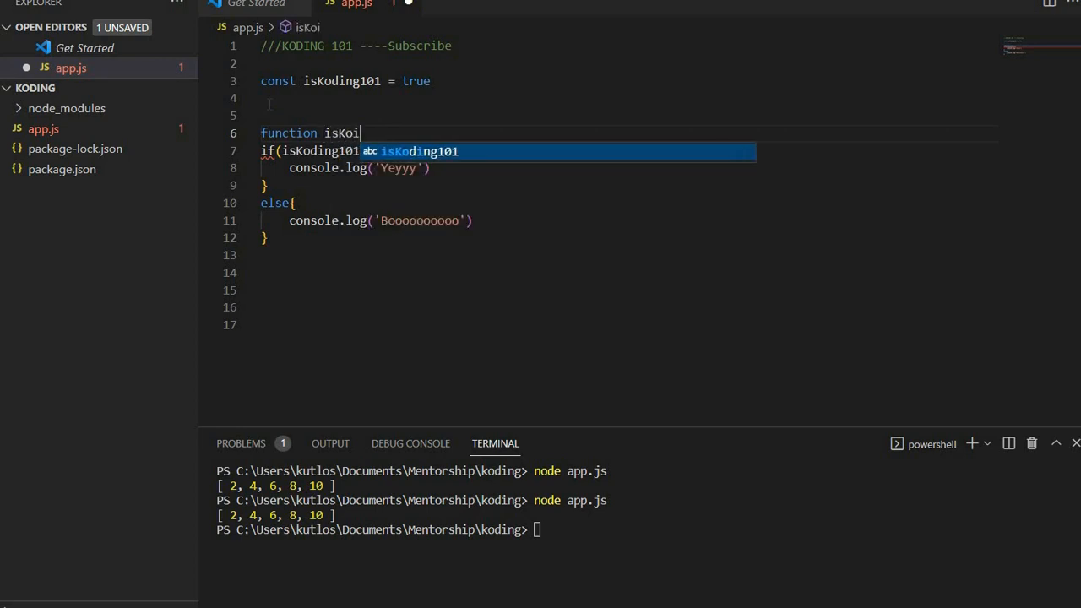
{"action": "type", "text": "ding()"}
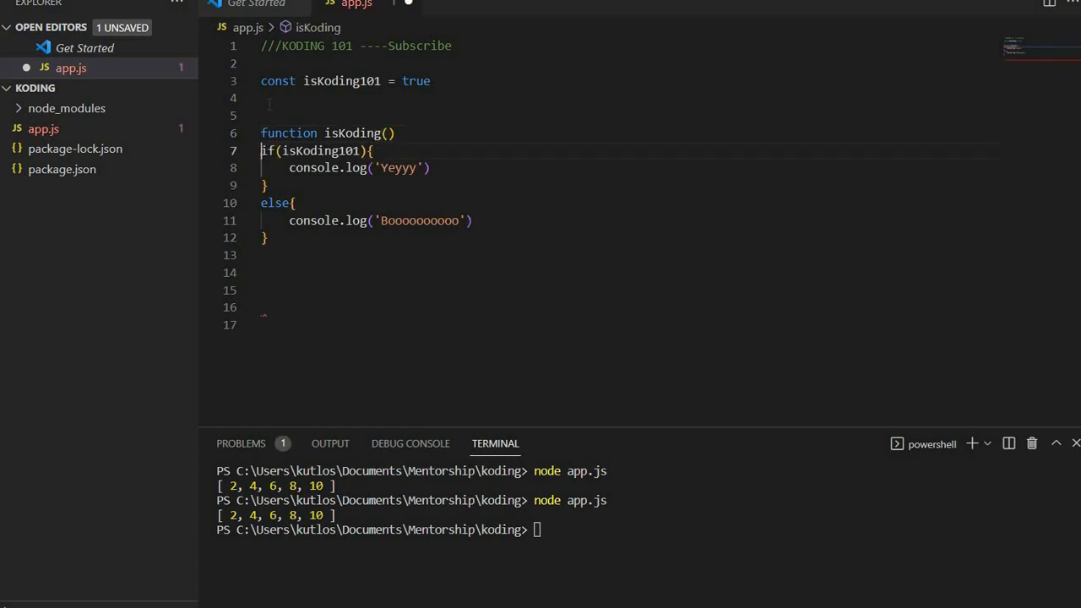
{"action": "key", "text": "Enter"}
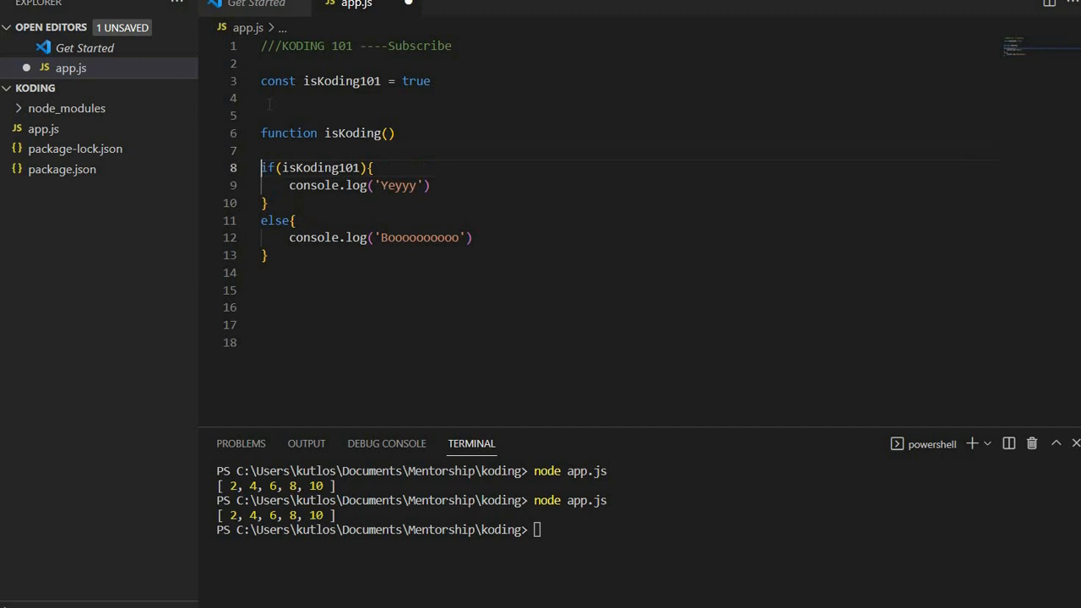
{"action": "type", "text": "{}"}
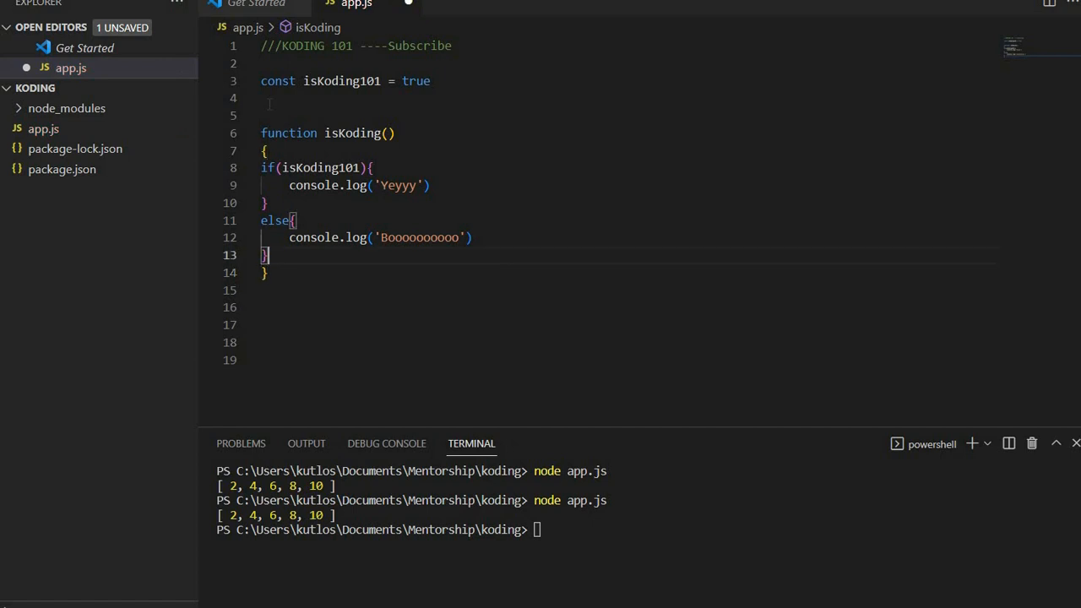
{"action": "mouse_move", "coordinate": [249, 177]}
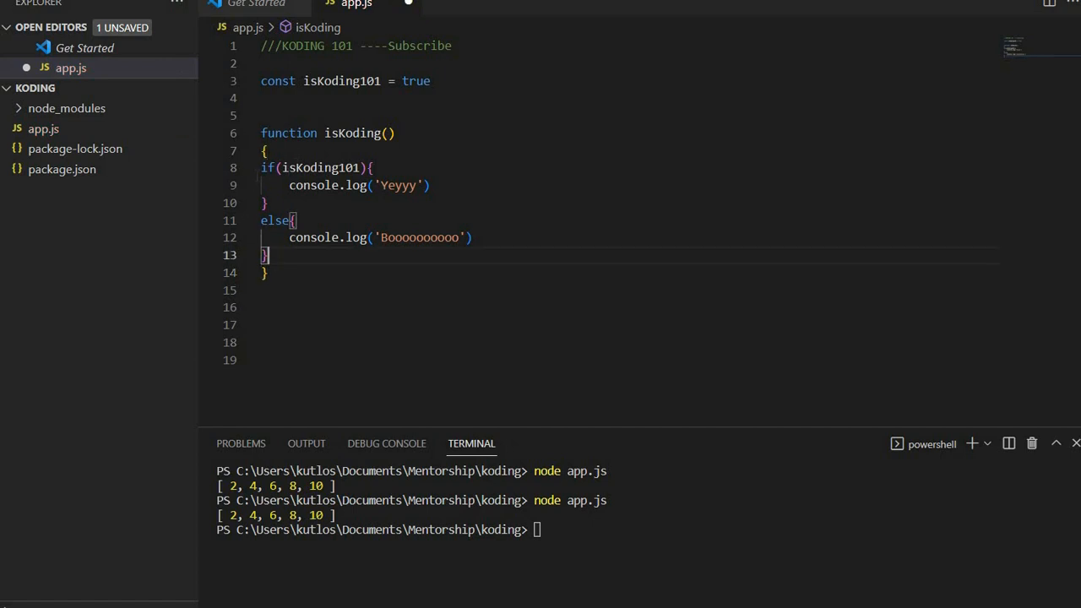
Indent the if/else into the function and replace its console.log calls with return.
{"action": "left_click_drag", "start_coordinate": [284, 167], "coordinate": [294, 255]}
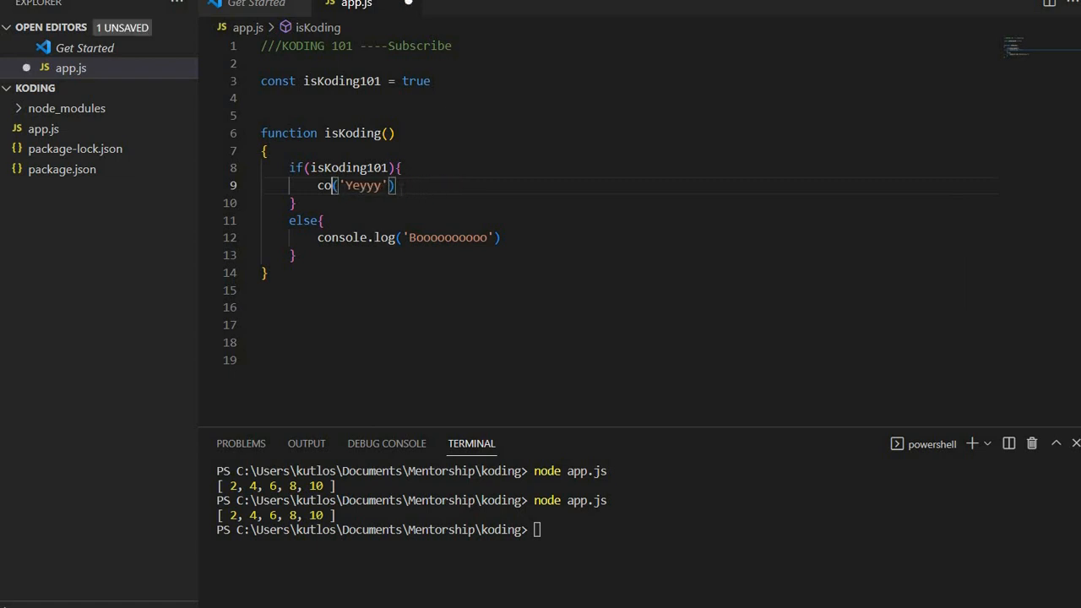
{"action": "type", "text": "return"}
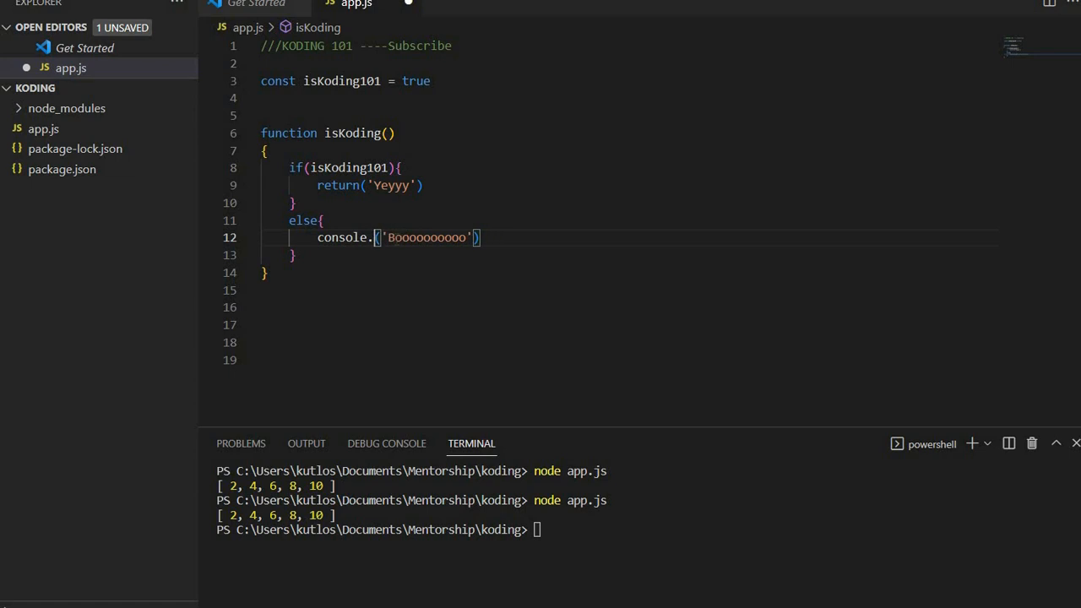
{"action": "type", "text": "return"}
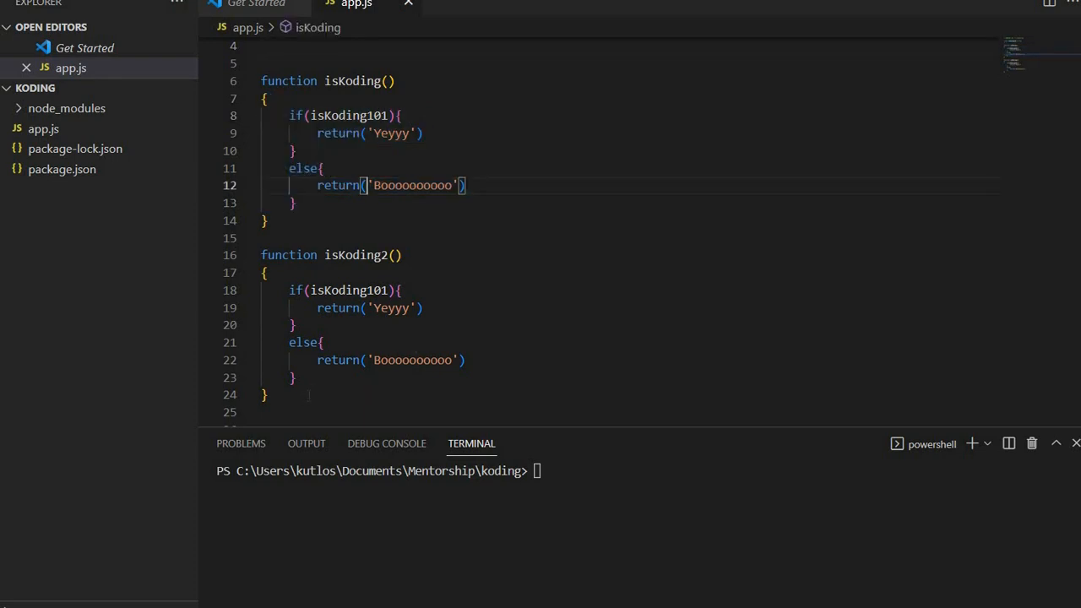
Select the whole if/else body of the duplicated isKoding2 function.
{"action": "left_click_drag", "start_coordinate": [295, 290], "coordinate": [295, 377]}
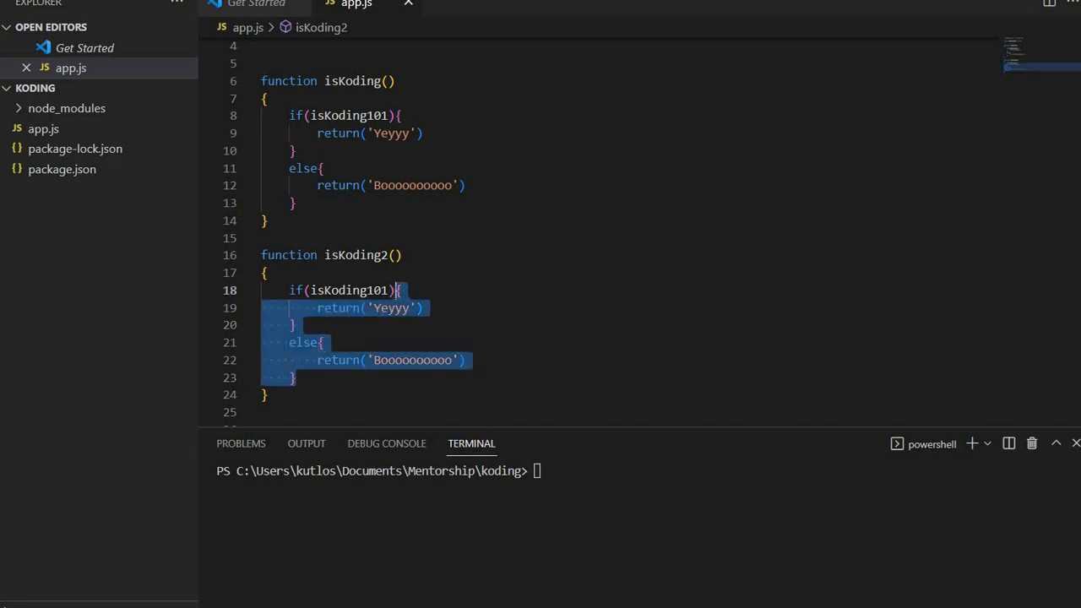
Replace isKoding2's if/else body with a one-line if(isKoding101) return "Yeyyyyyy".
{"action": "key", "text": "Delete"}
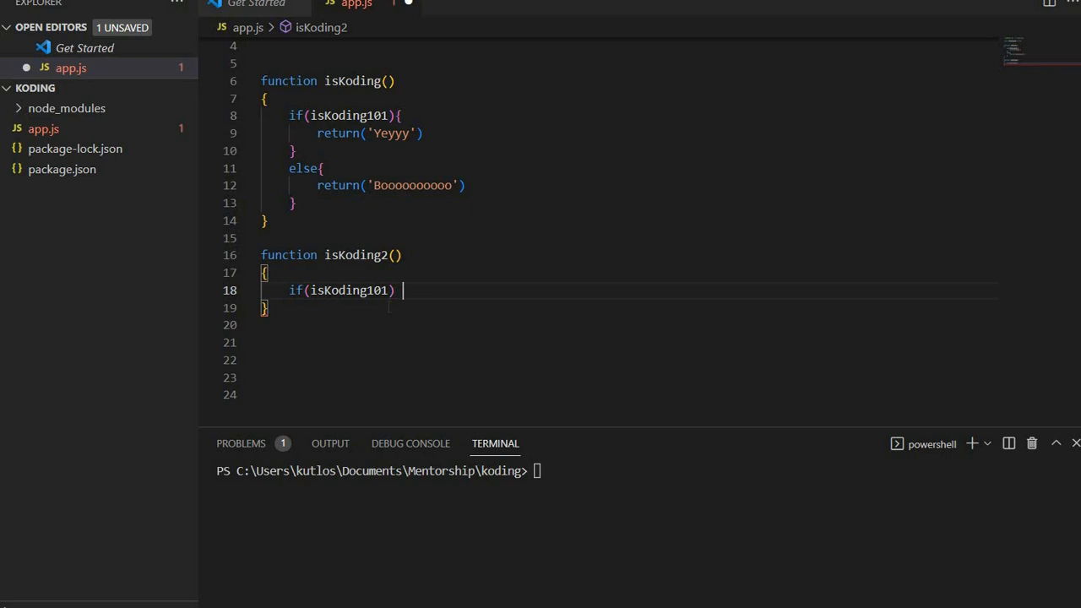
{"action": "type", "text": "returnn\""}
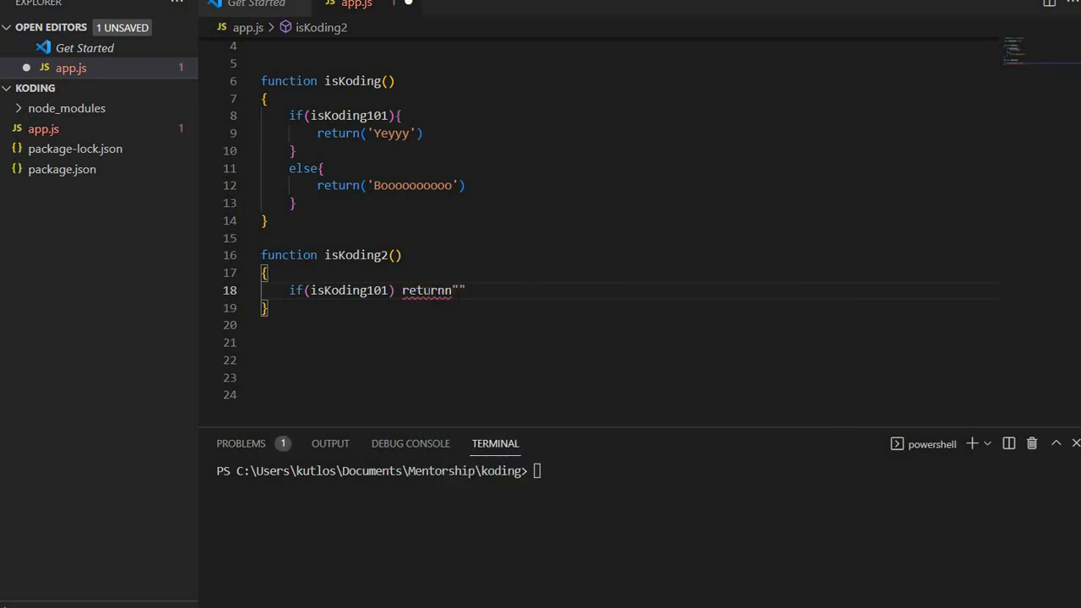
{"action": "key", "text": "BackSpace"}
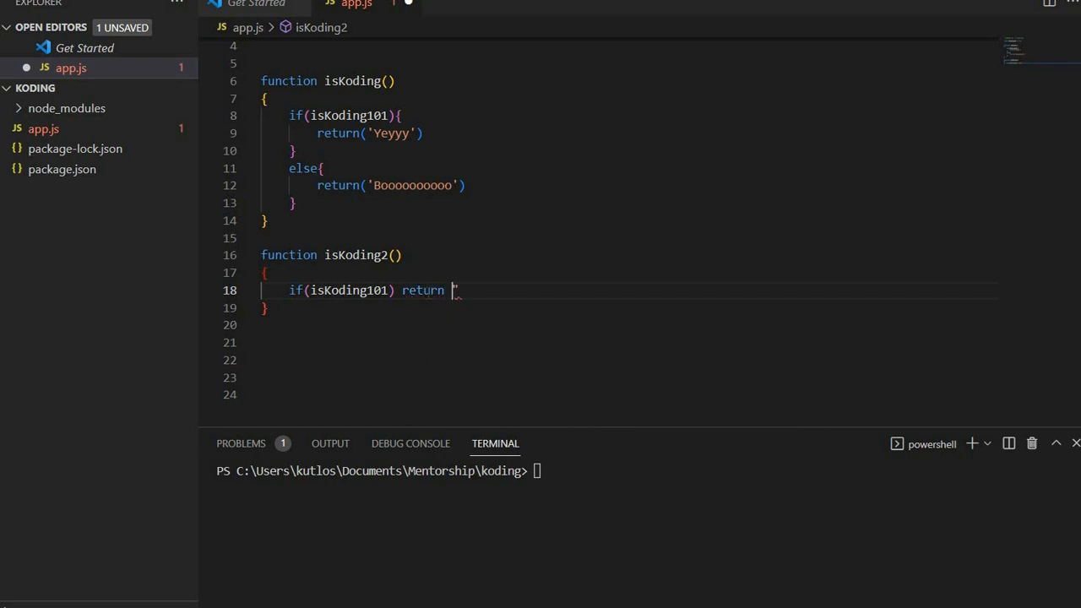
{"action": "type", "text": "\""}
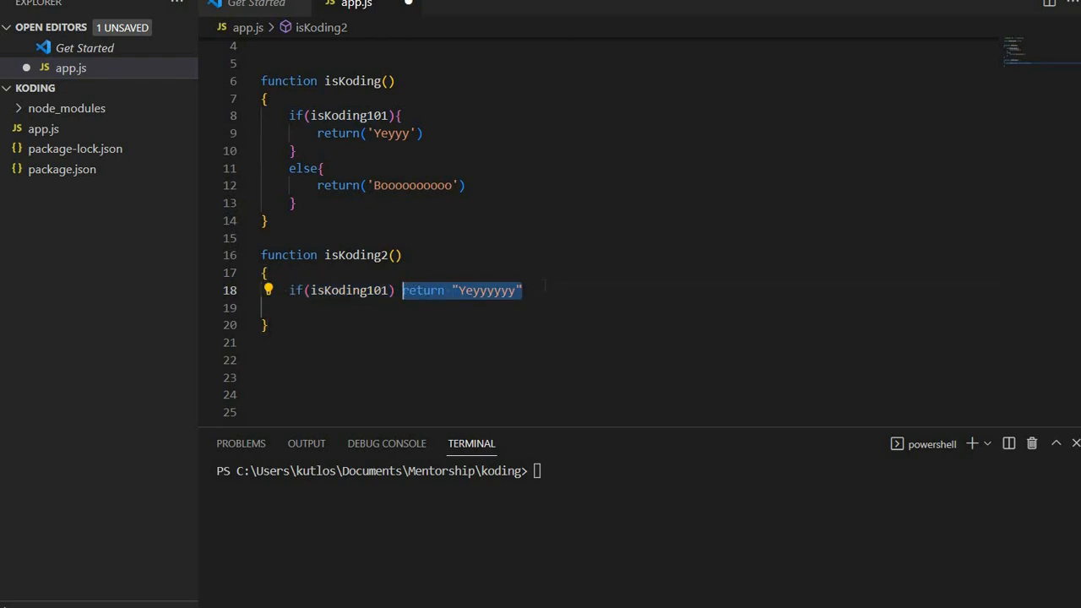
Add a plain return 'Booooo' on the following line.
{"action": "type", "text": "return"}
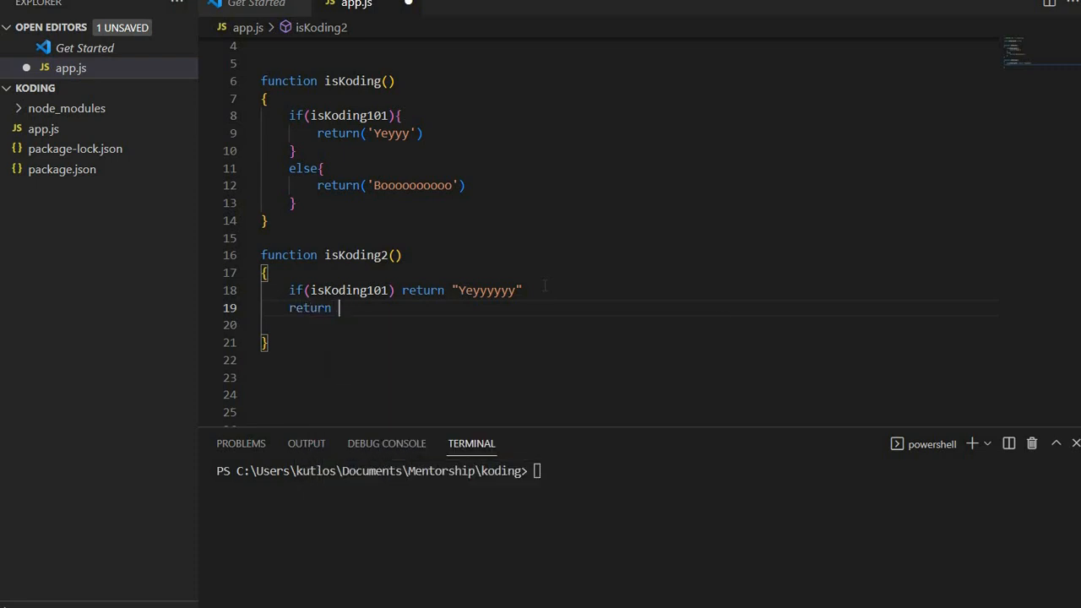
{"action": "type", "text": "'"}
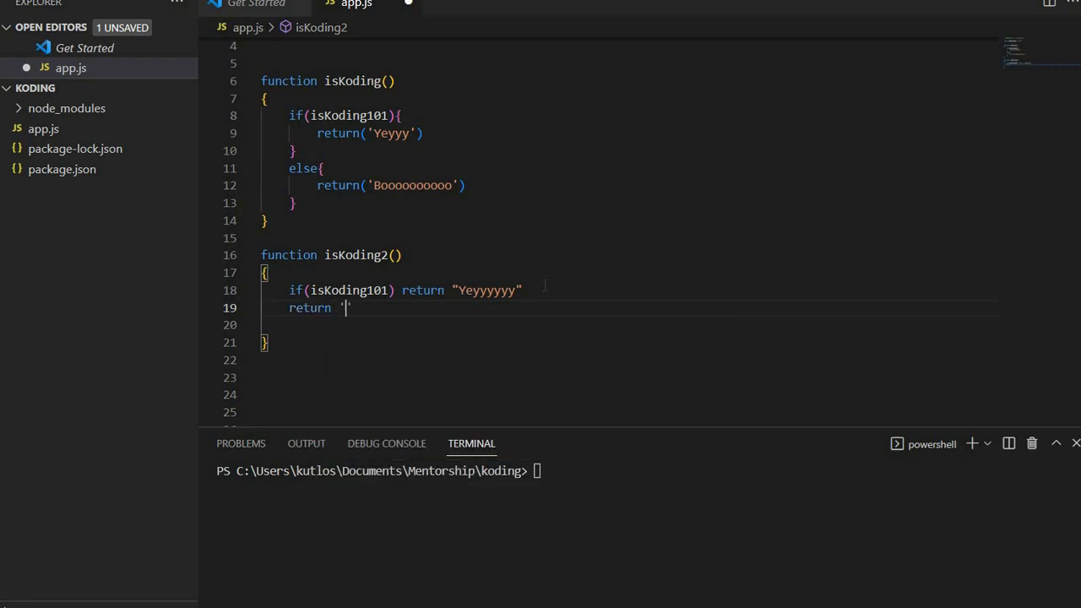
{"action": "type", "text": "Booooooooo"}
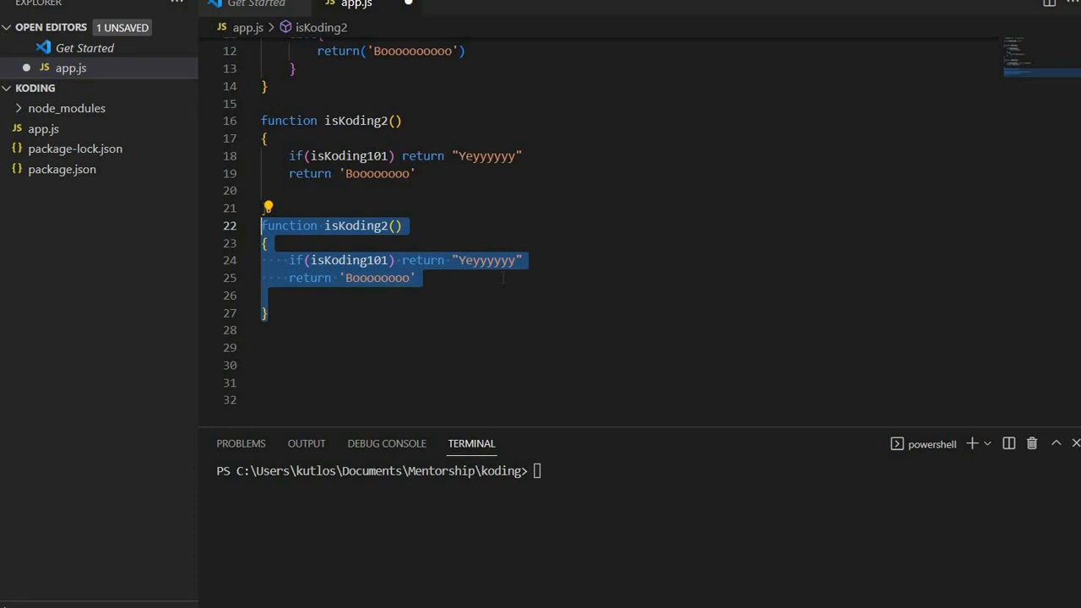
Replace the second isKoding2's body lines with the start of return (isKoding101 ...).
{"action": "left_click", "coordinate": [507, 278]}
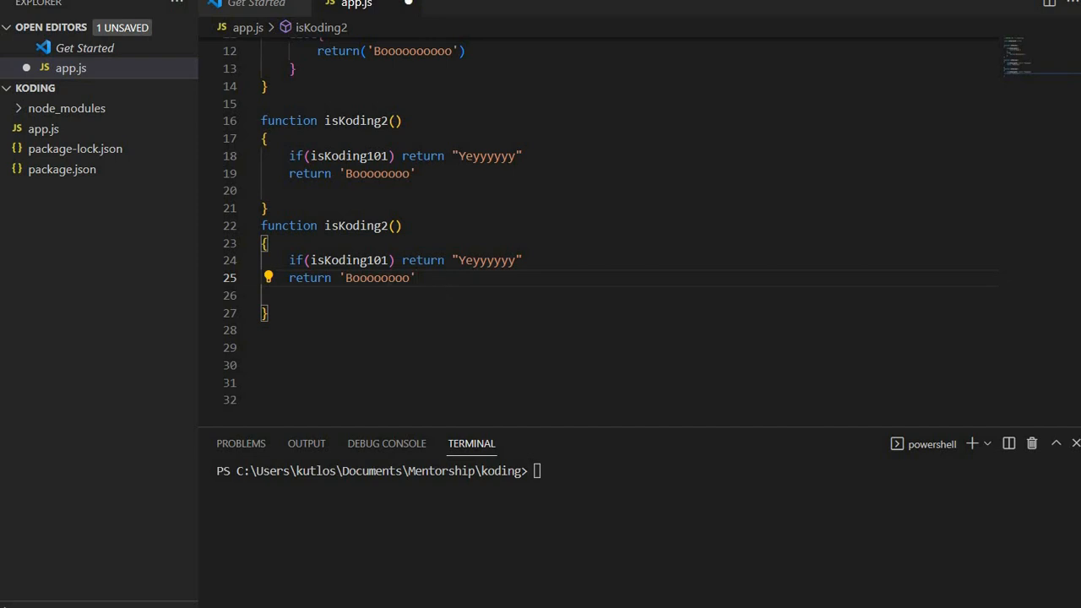
{"action": "left_click_drag", "start_coordinate": [288, 260], "coordinate": [415, 278]}
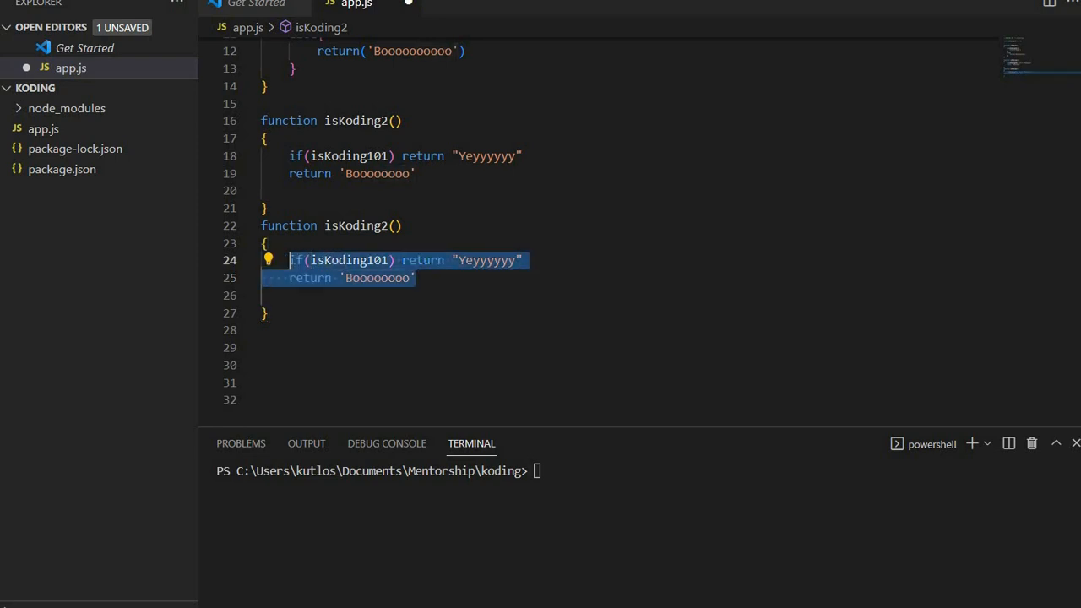
{"action": "key", "text": "Delete"}
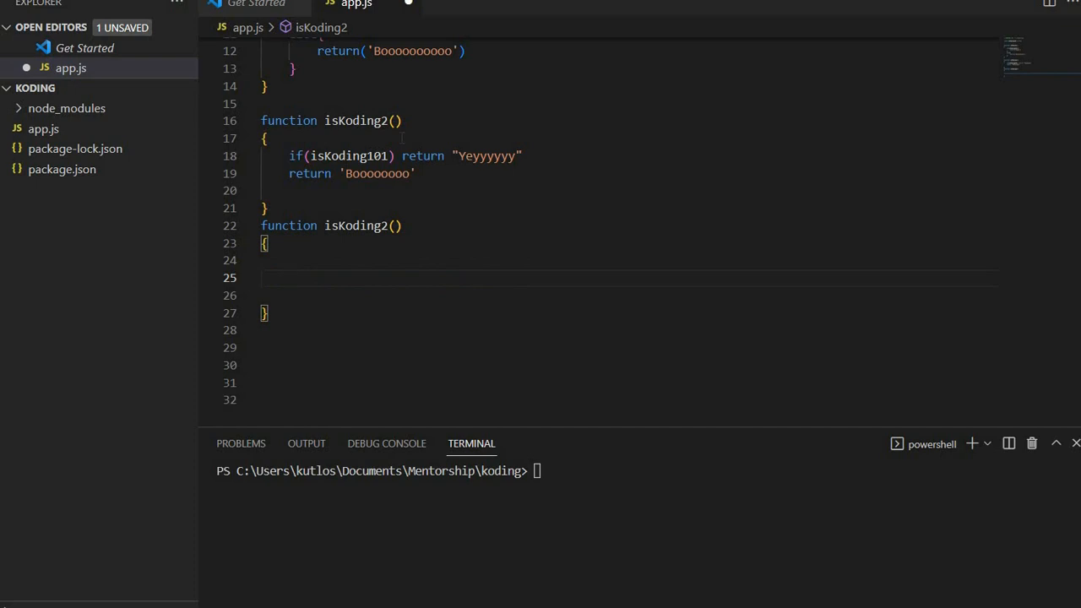
{"action": "type", "text": "return"}
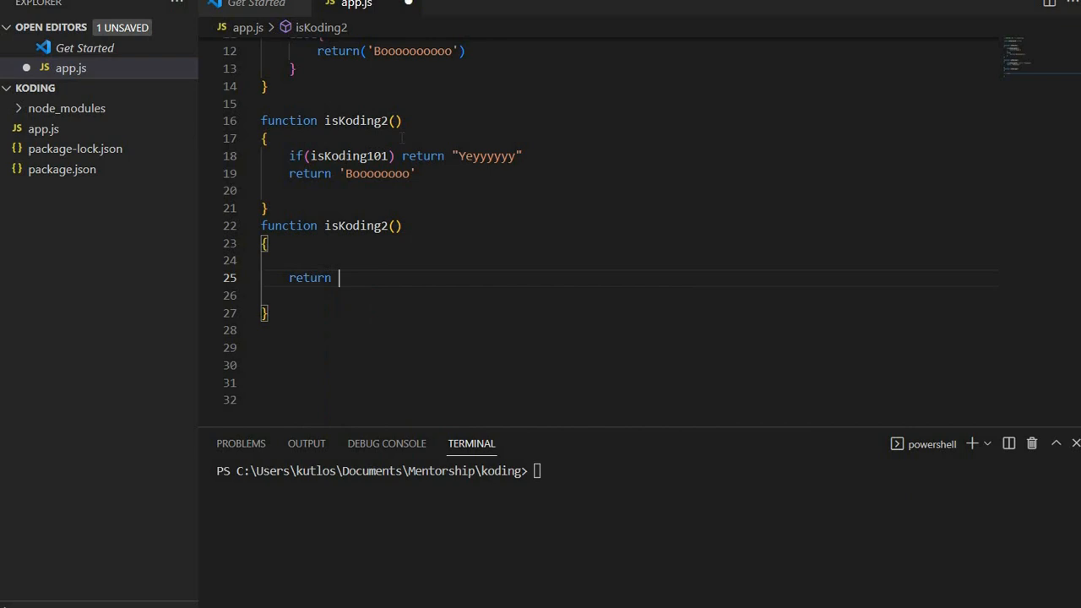
{"action": "type", "text": "()"}
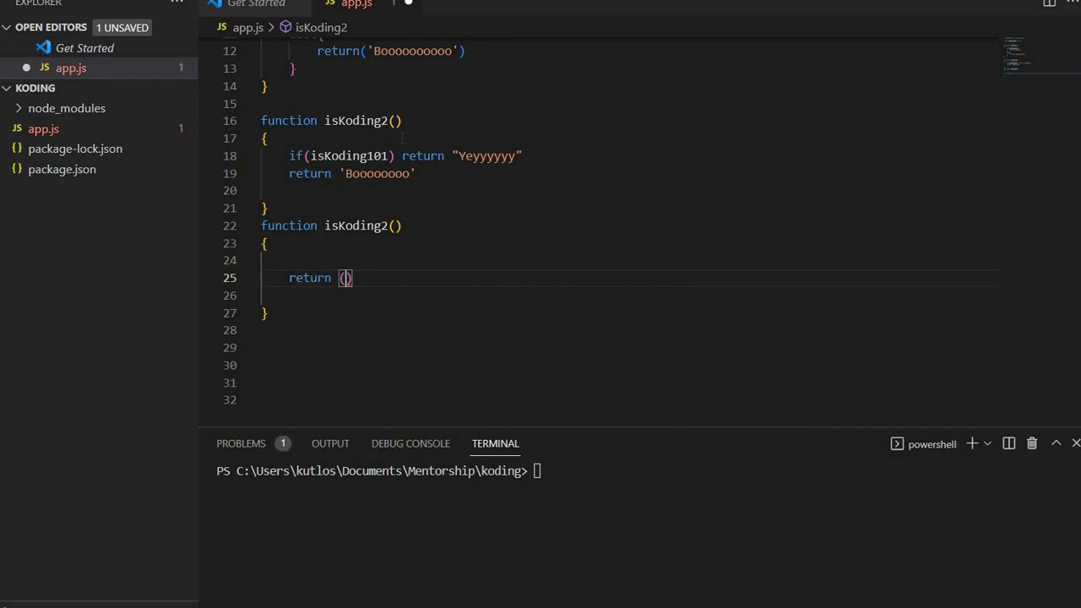
{"action": "type", "text": "isKoding101?"}
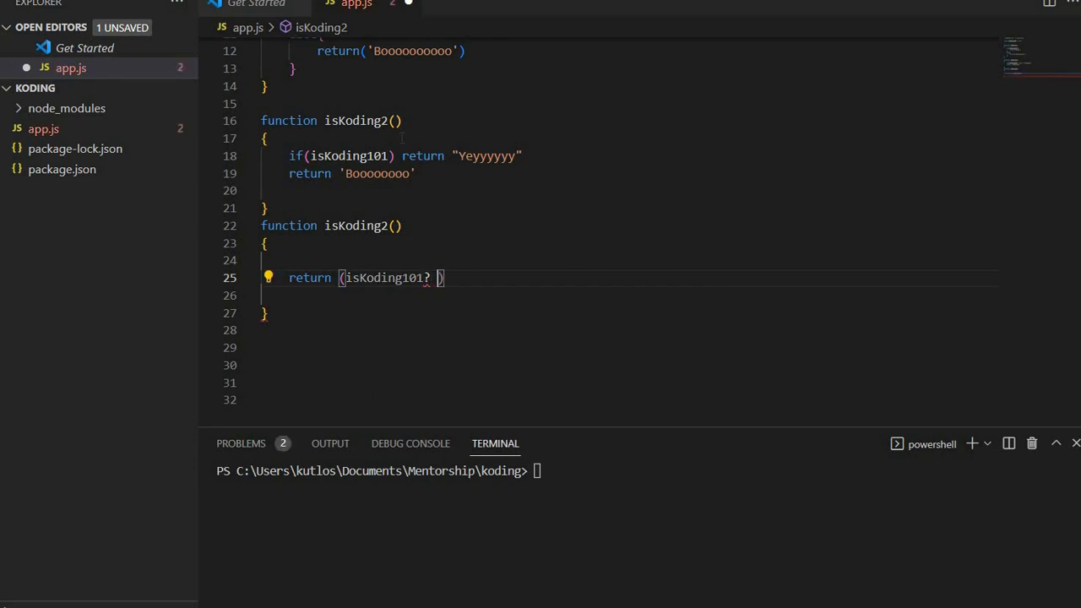
Complete the ternary as (isKoding101? 'Yeyyyyyy': 'Boooooo') and save app.js.
{"action": "type", "text": "'';"}
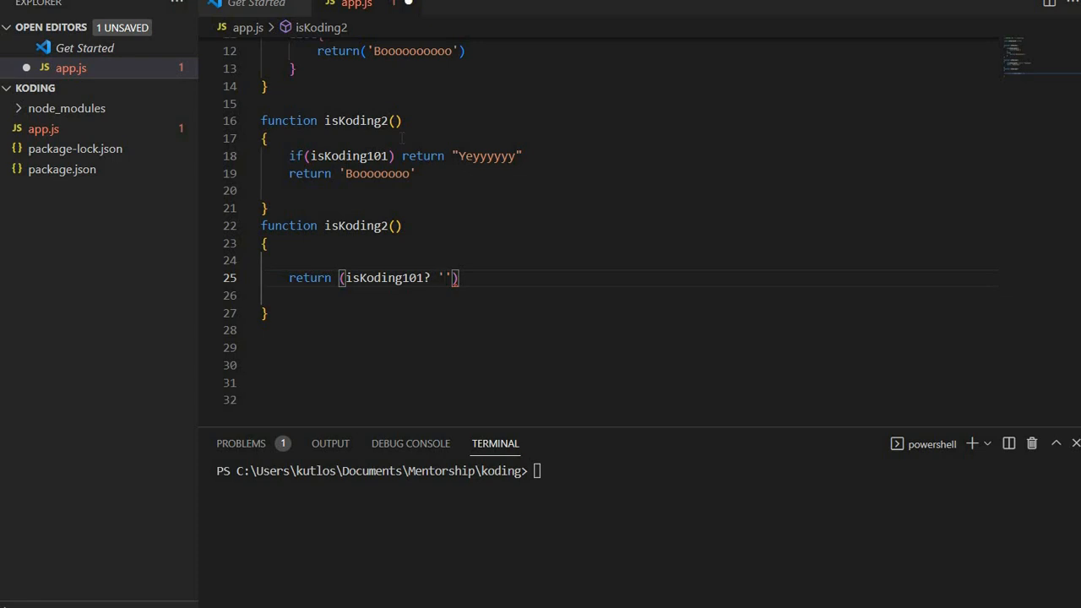
{"action": "type", "text": "Y"}
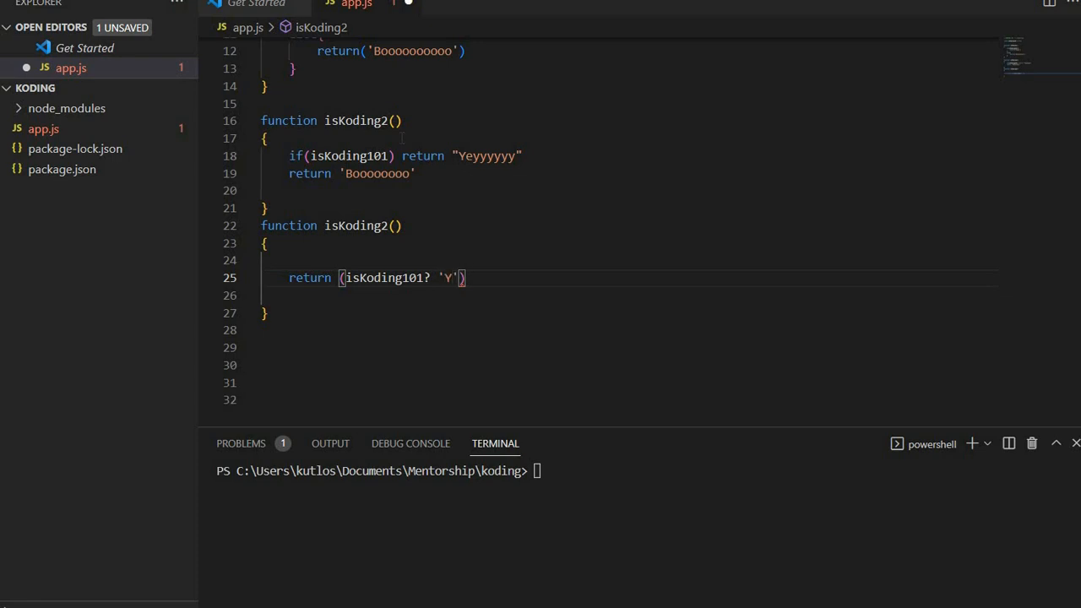
{"action": "type", "text": "eyyyyyy"}
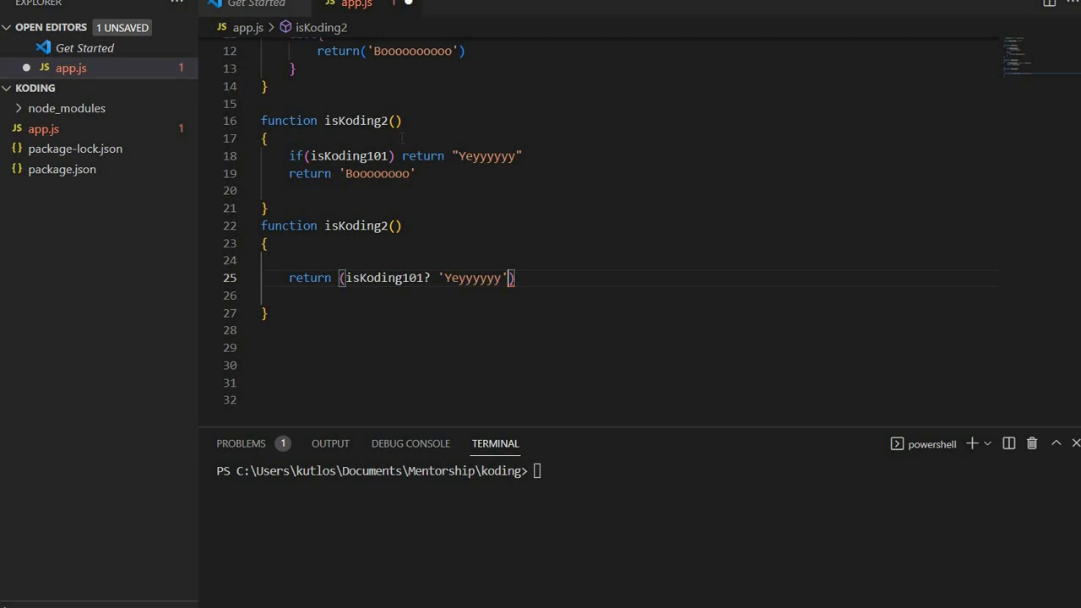
{"action": "type", "text": ": 'Booo"}
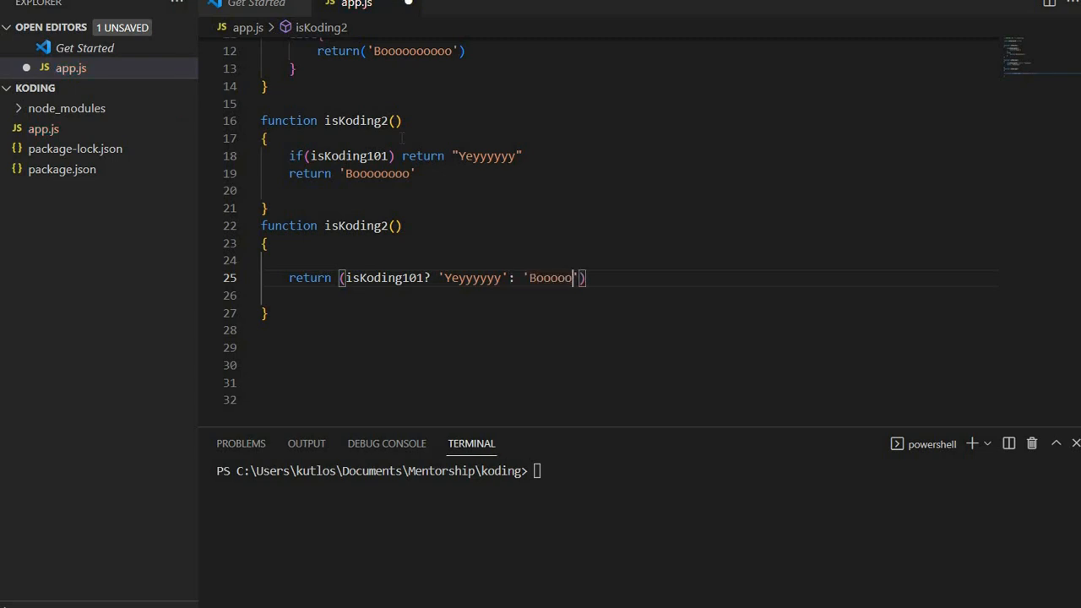
{"action": "type", "text": "oo"}
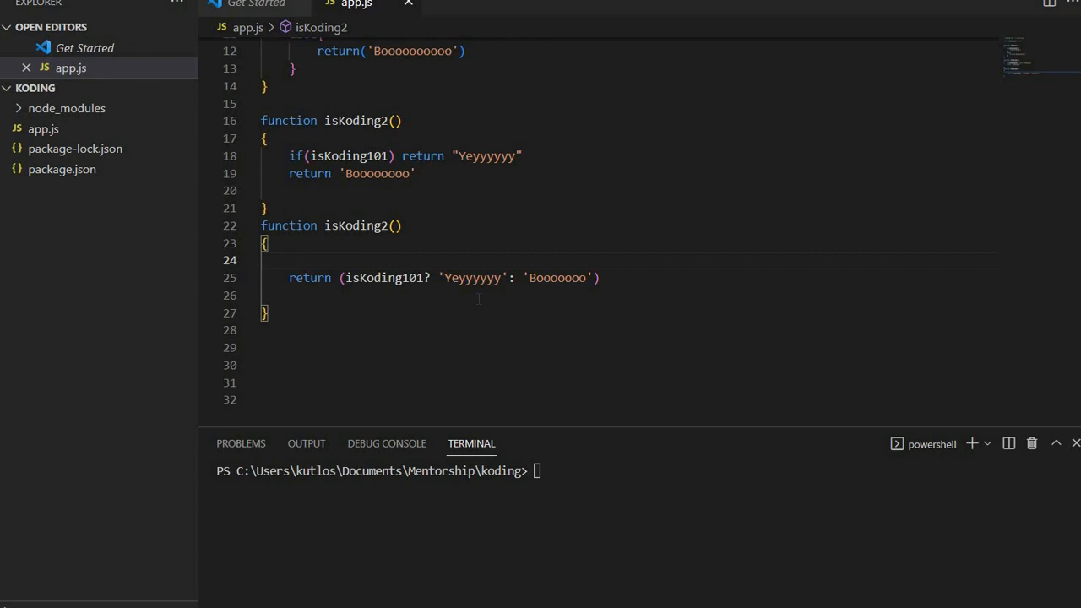
Scroll through app.js before clearing the function code down to the header comment.
{"action": "scroll", "scroll_direction": "up", "scroll_amount": 3}
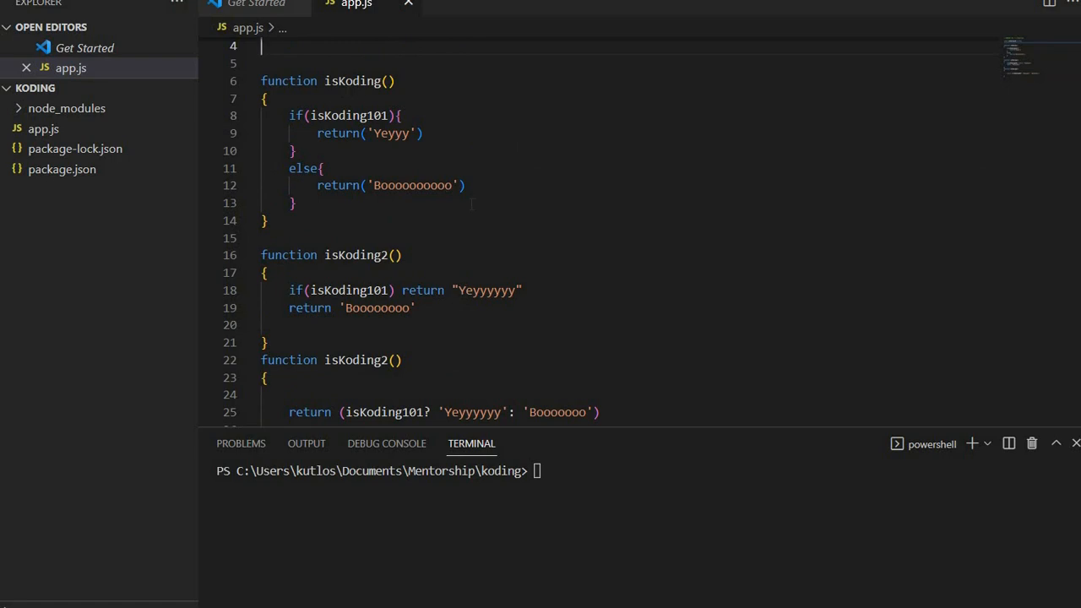
{"action": "scroll", "scroll_direction": "down", "scroll_amount": 3}
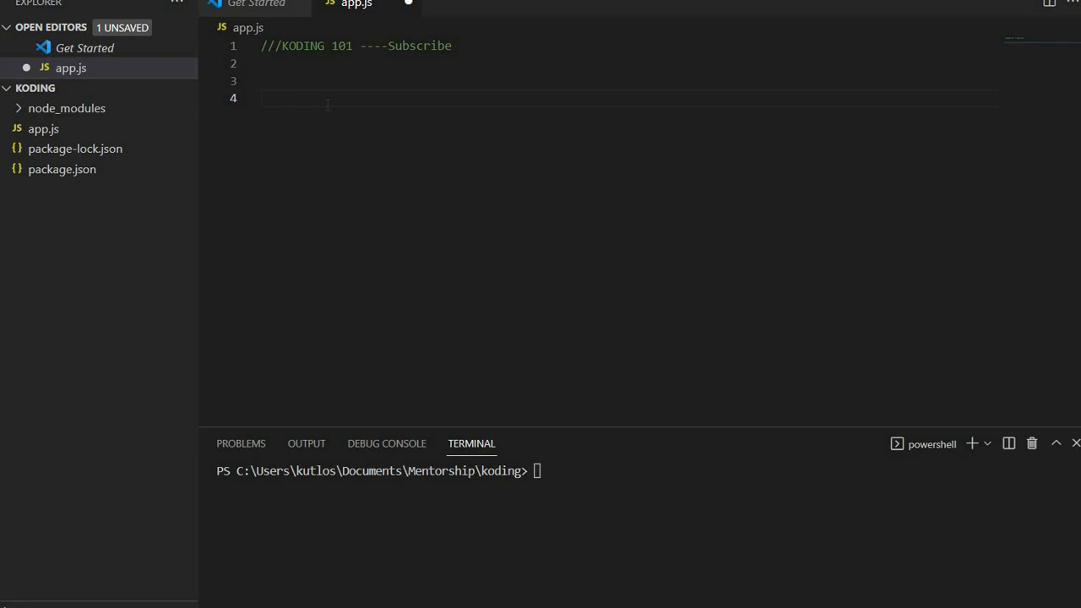
Write const name = 'koding 101' on line 4 under the header comment.
{"action": "type", "text": "c"}
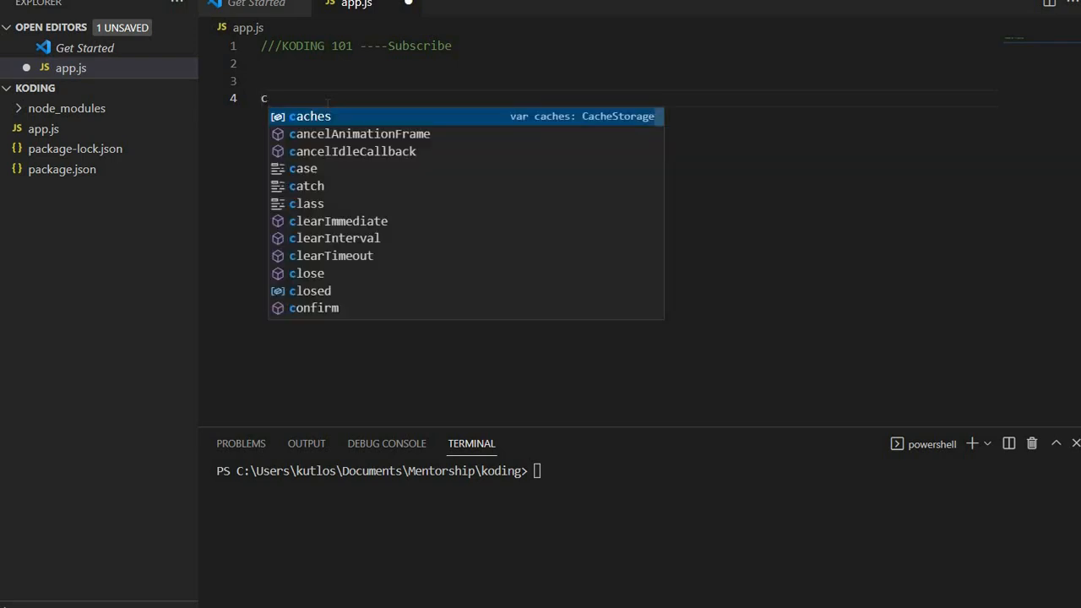
{"action": "type", "text": "onst n"}
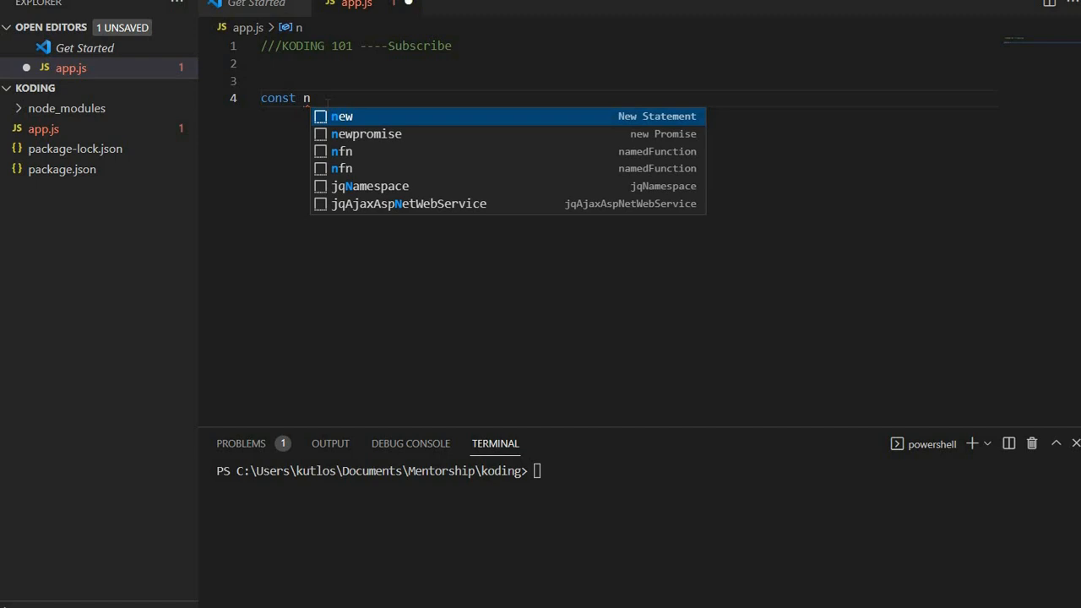
{"action": "type", "text": "ame"}
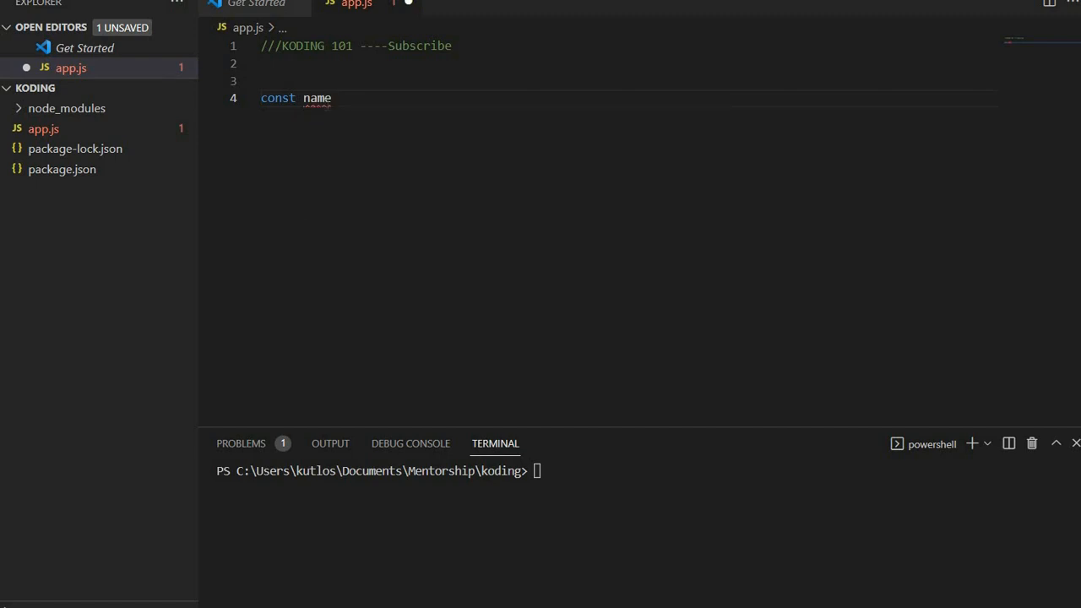
{"action": "type", "text": "= ''"}
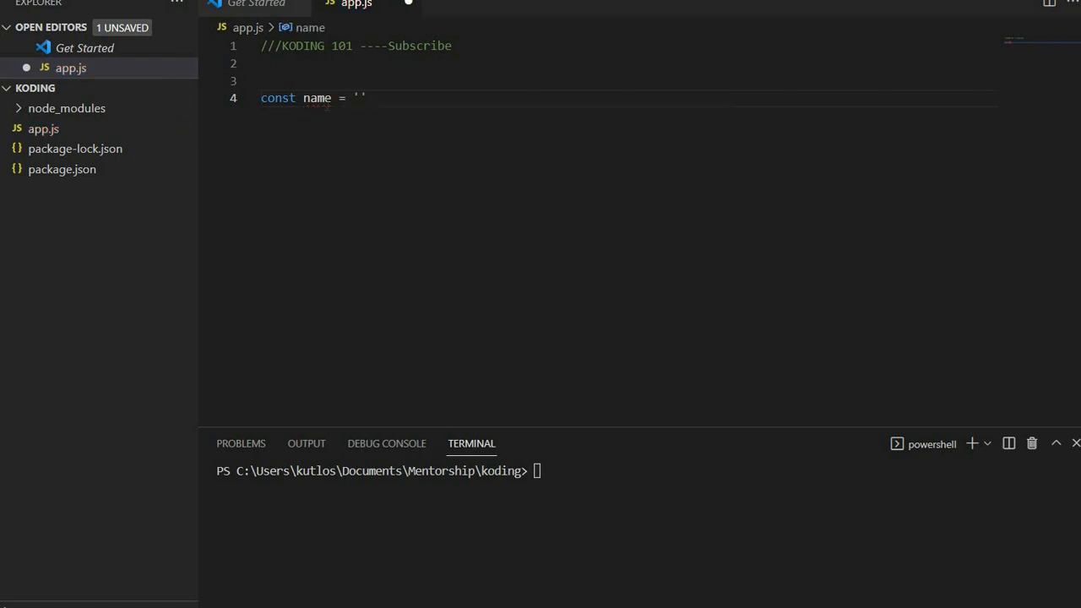
{"action": "type", "text": "koding 101"}
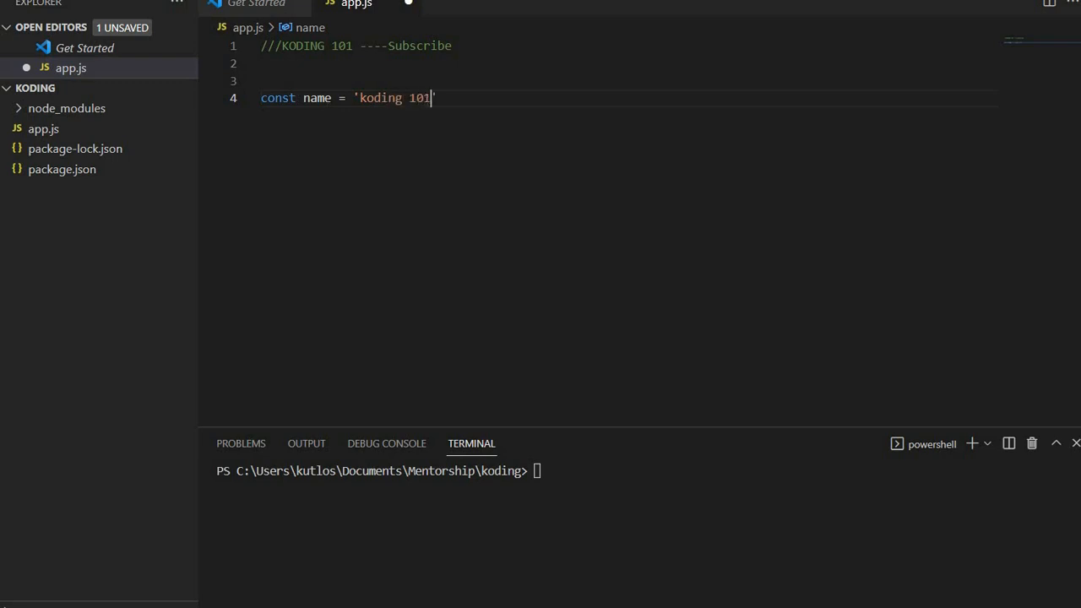
{"action": "type", "text": "'"}
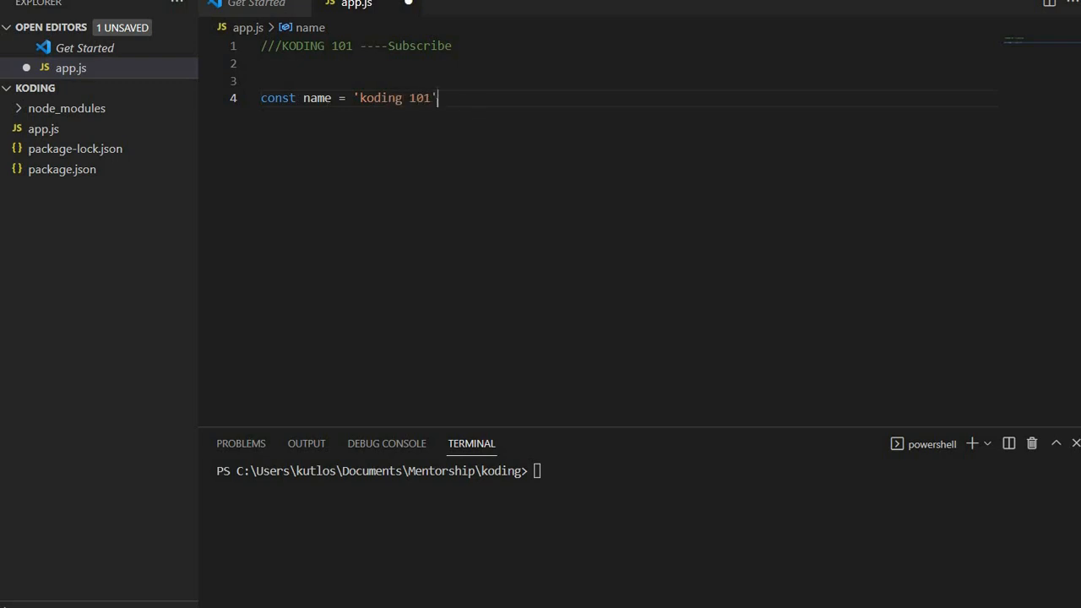
{"action": "left_click", "coordinate": [263, 81]}
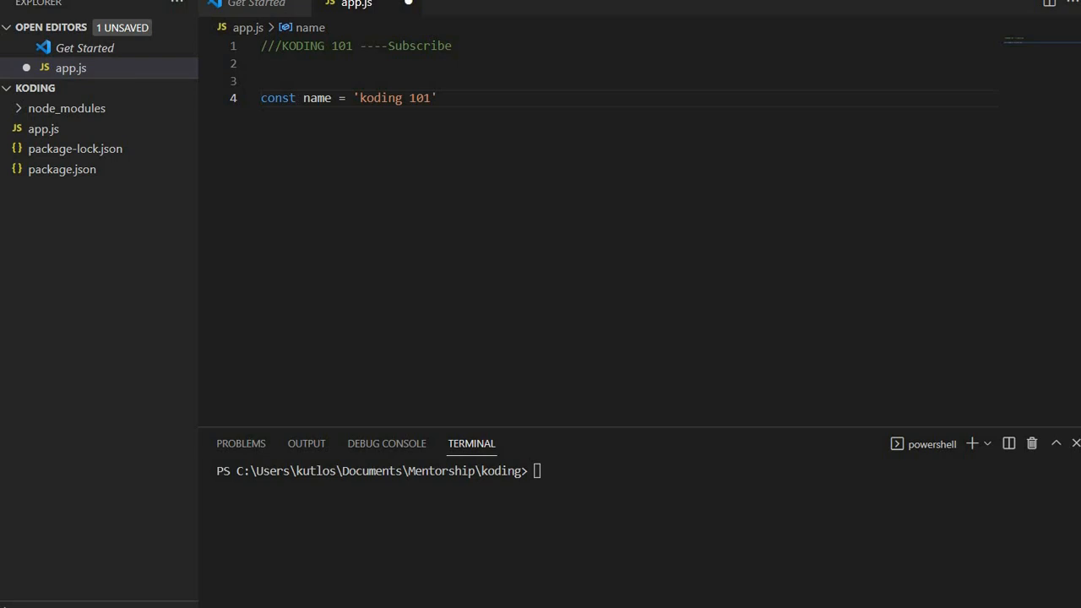
Write a //use let and con comment on line 6, then clear lines 4–6 back to the header.
{"action": "type", "text": "u"}
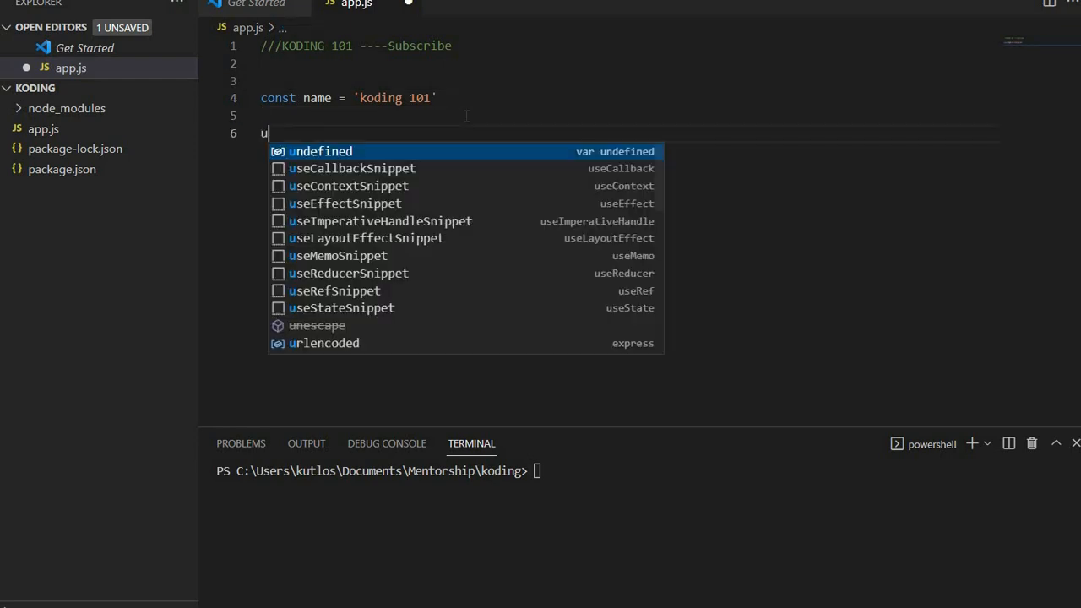
{"action": "type", "text": "s"}
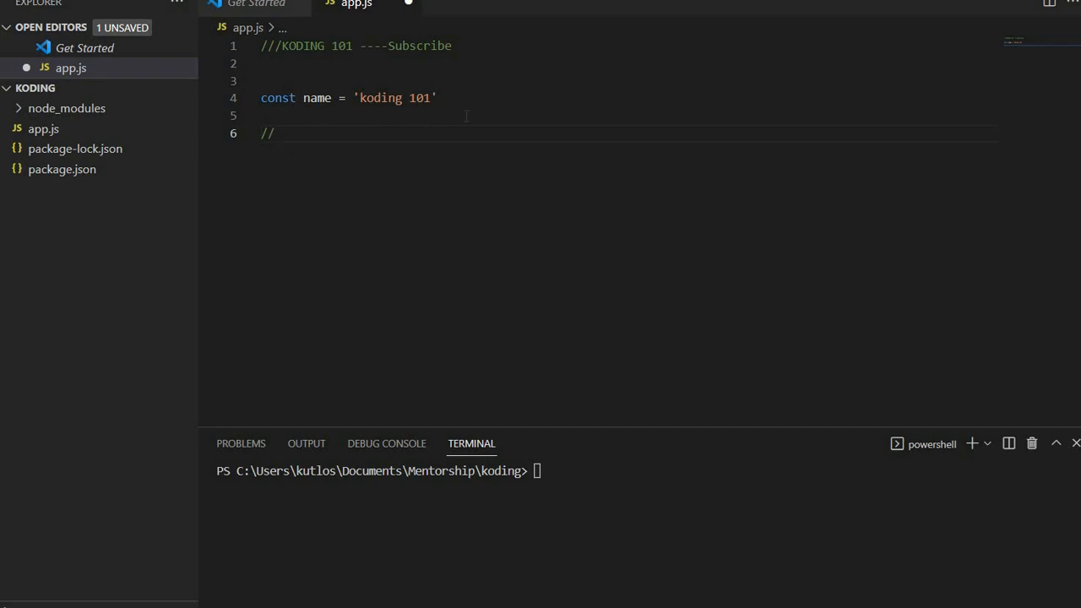
{"action": "type", "text": "use l"}
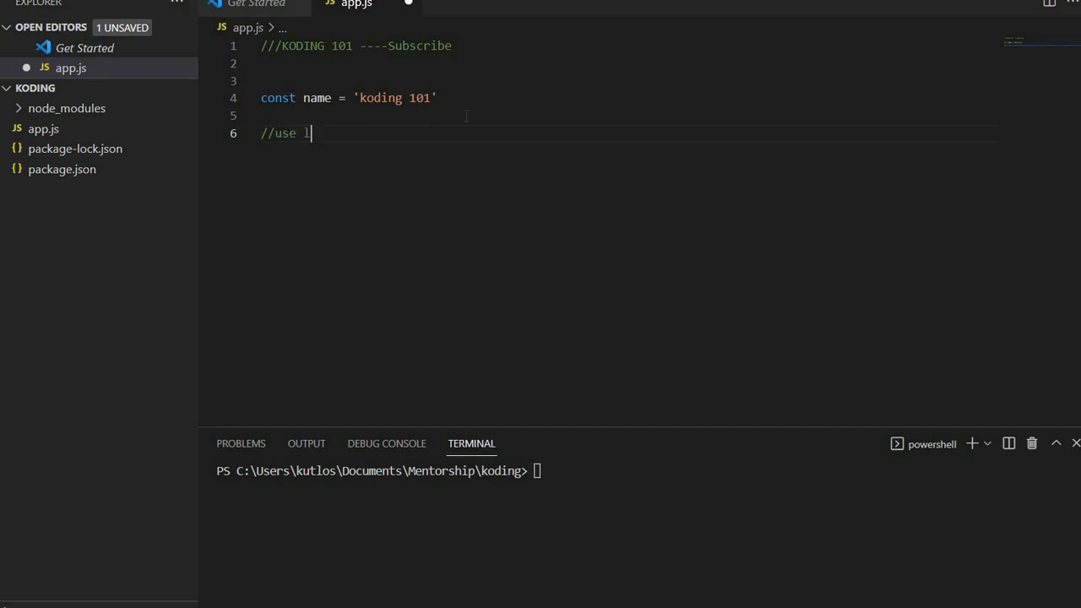
{"action": "type", "text": "et"}
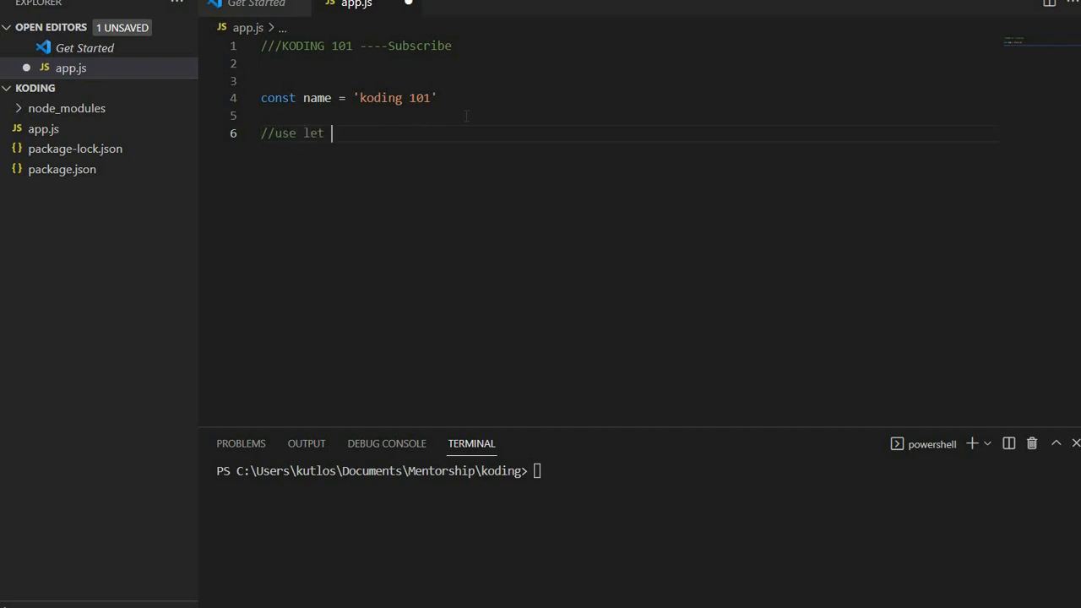
{"action": "type", "text": "and c"}
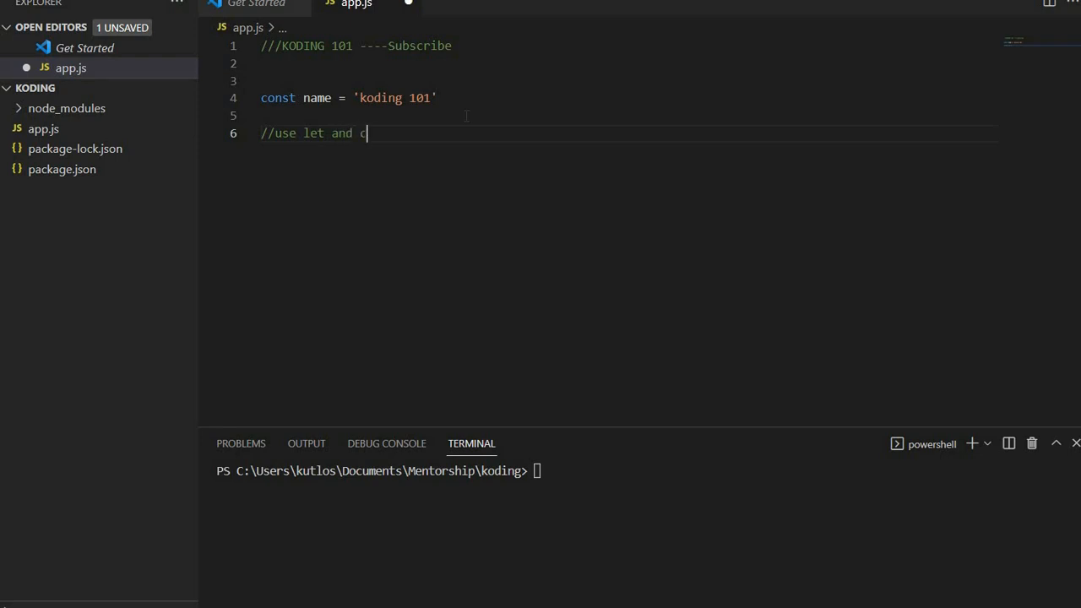
{"action": "type", "text": "on"}
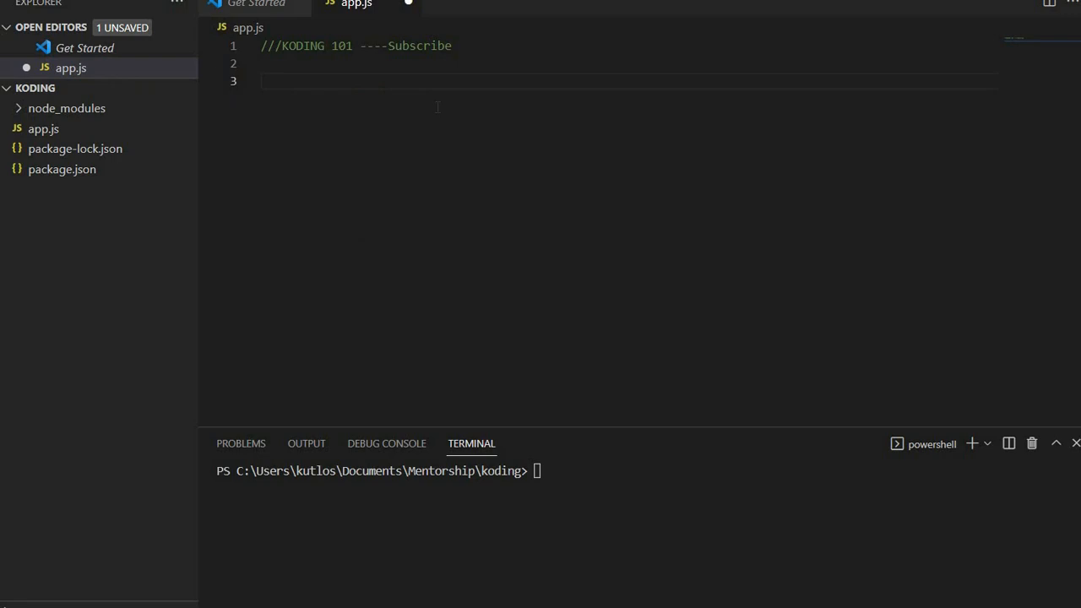
Write console.log("Koding "+ 101 ...) on line 4 joining a string and a number.
{"action": "type", "text": "co"}
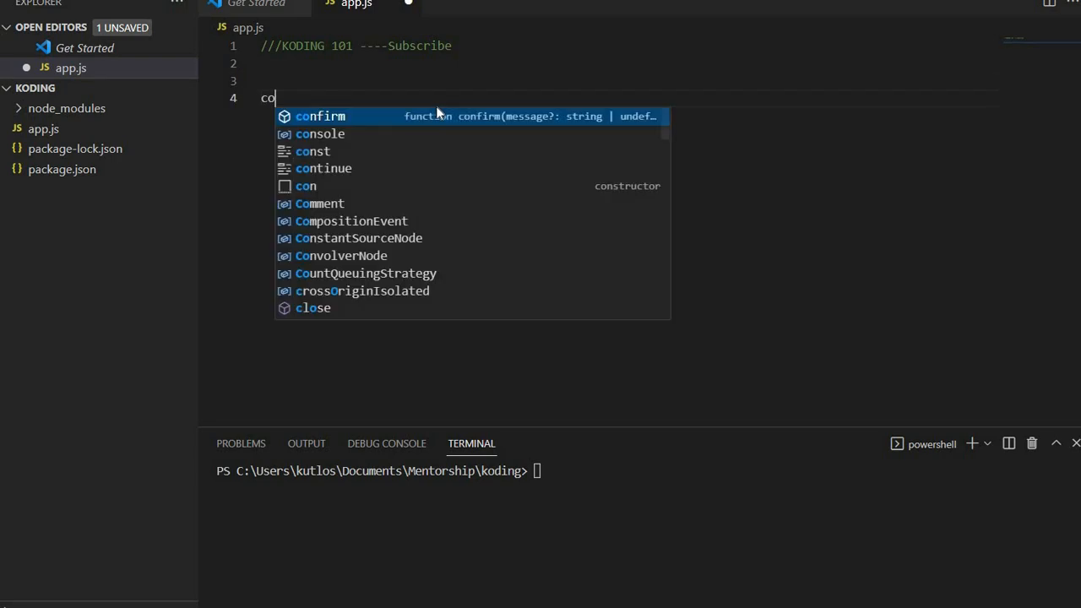
{"action": "type", "text": "nsole"}
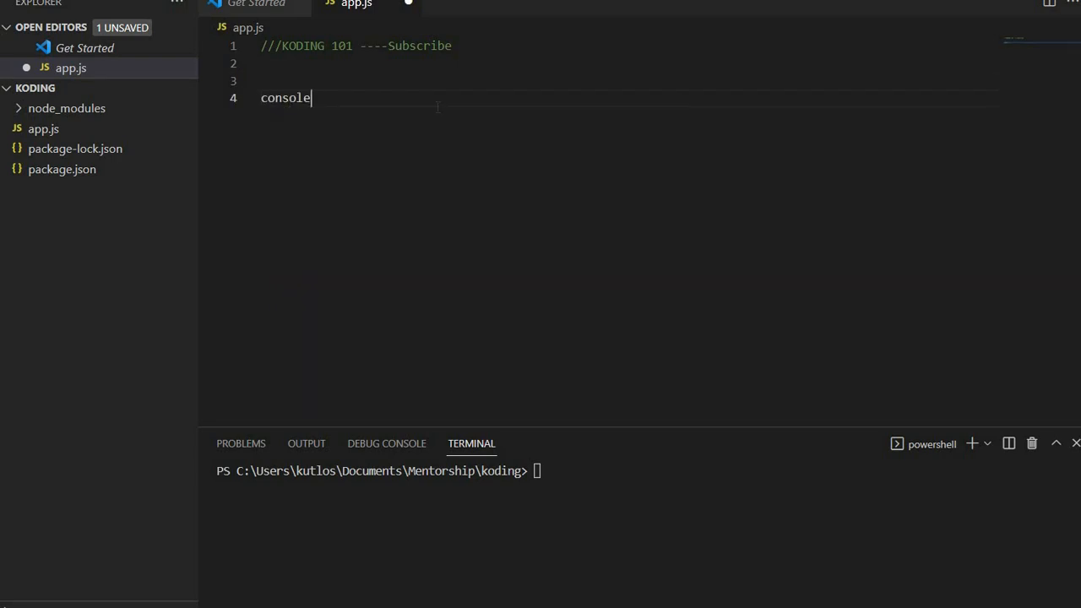
{"action": "type", "text": ".log()"}
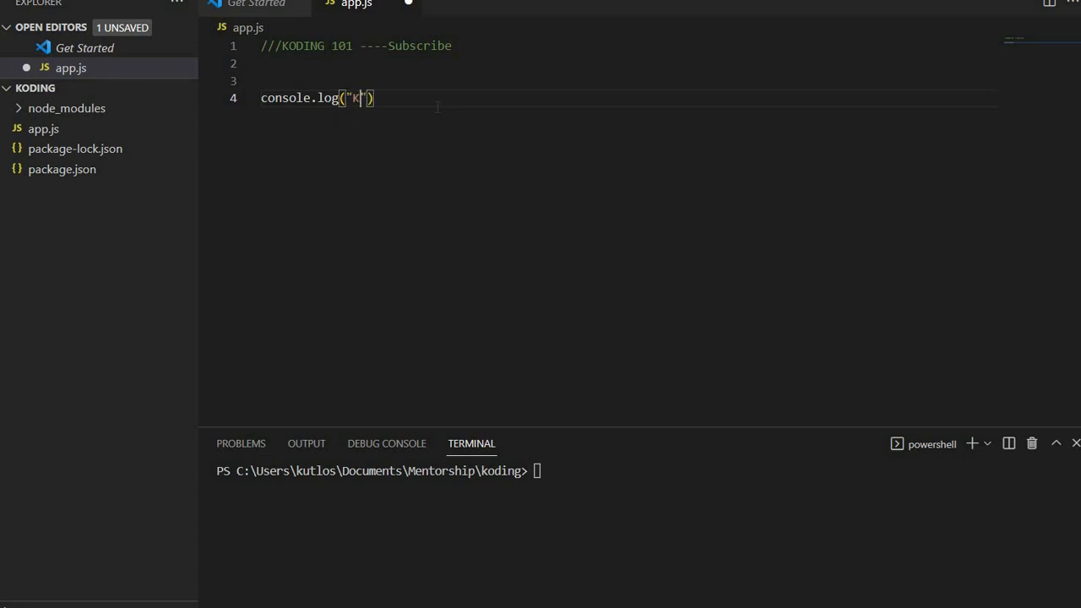
{"action": "type", "text": "oding"}
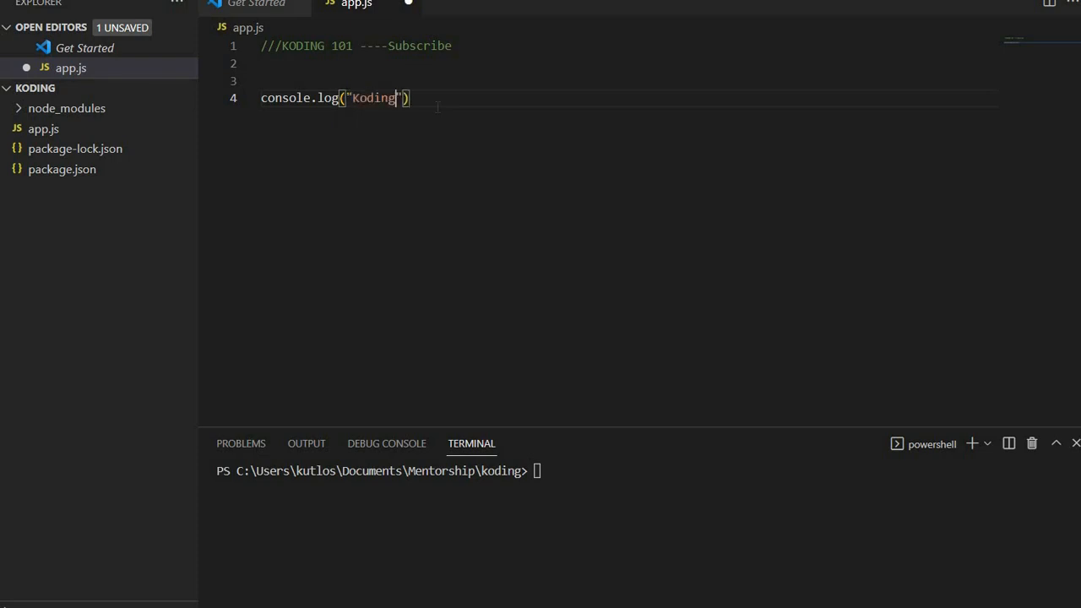
{"action": "type", "text": "+"}
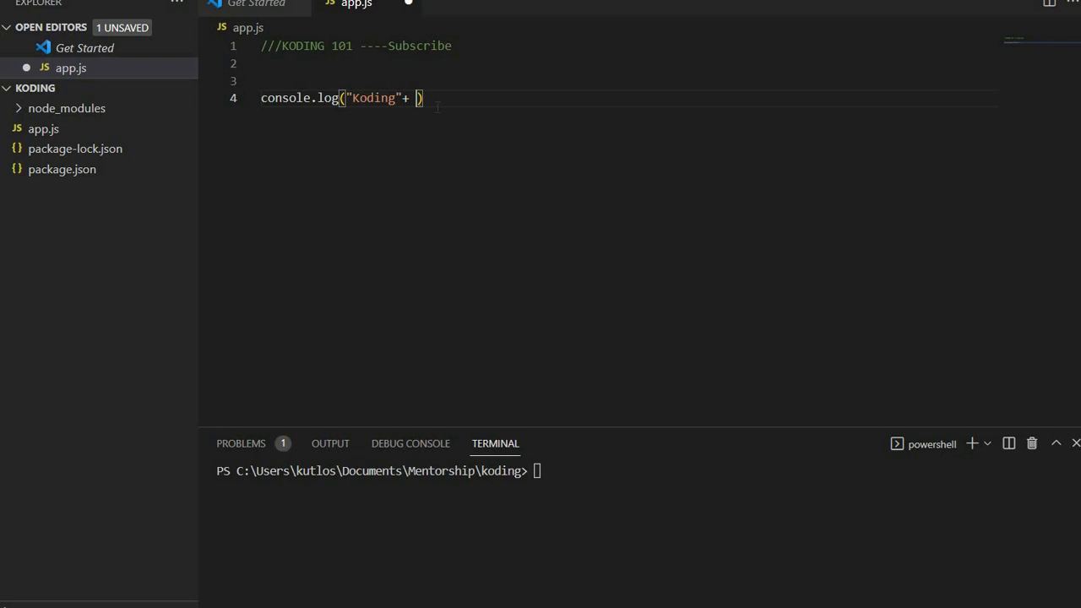
{"action": "type", "text": "101"}
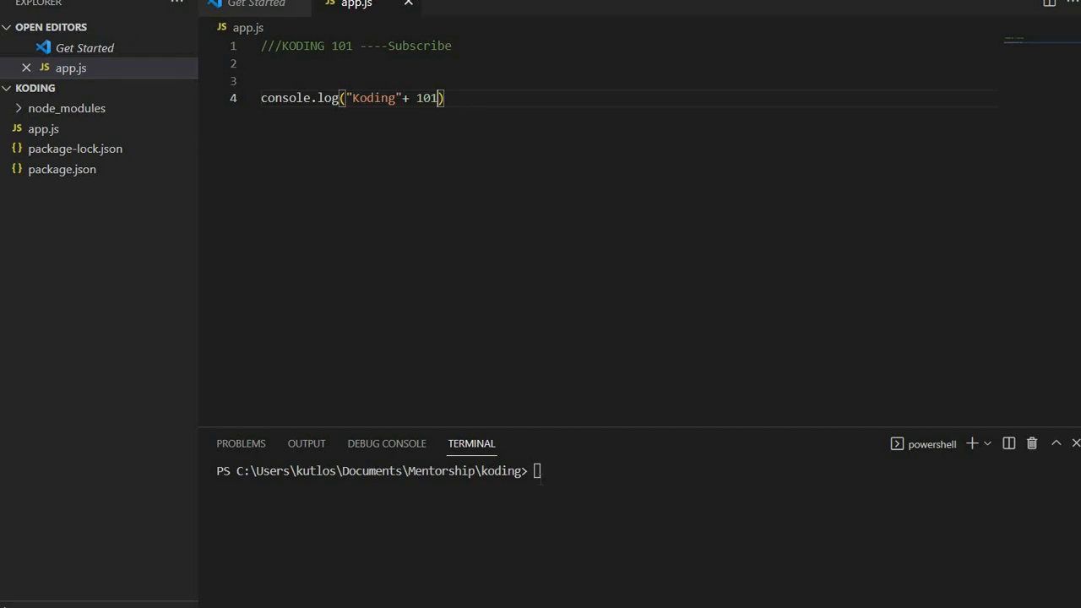
Finish the log with + " Youtube", save, and run node app.js printing Koding 101 Youtube.
{"action": "type", "text": "cls"}
{"action": "type", "text": "+ "}
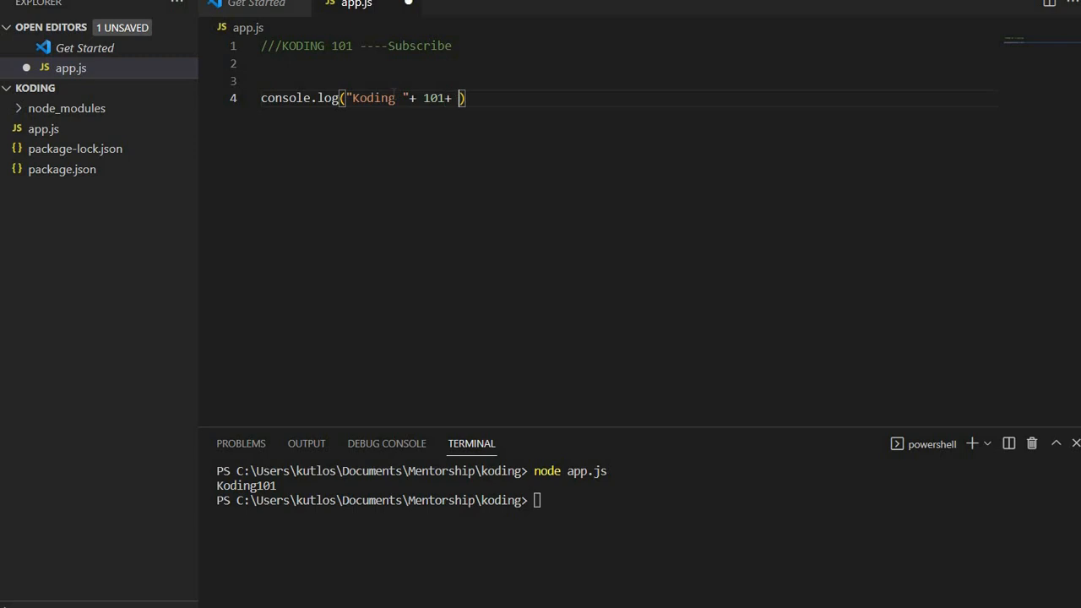
{"action": "type", "text": "\"Yo\""}
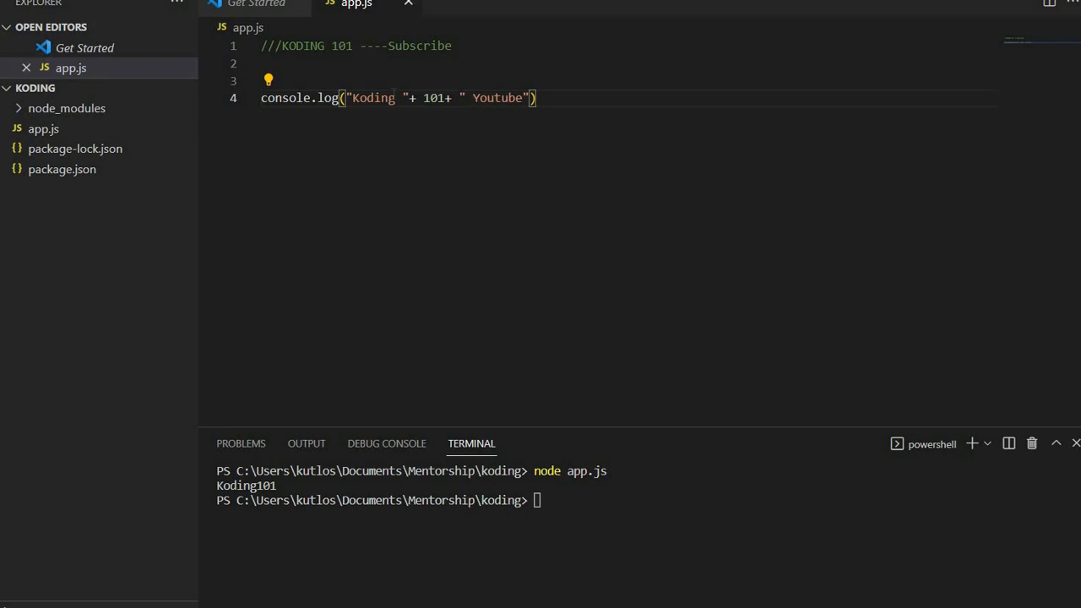
{"action": "key", "text": "Enter"}
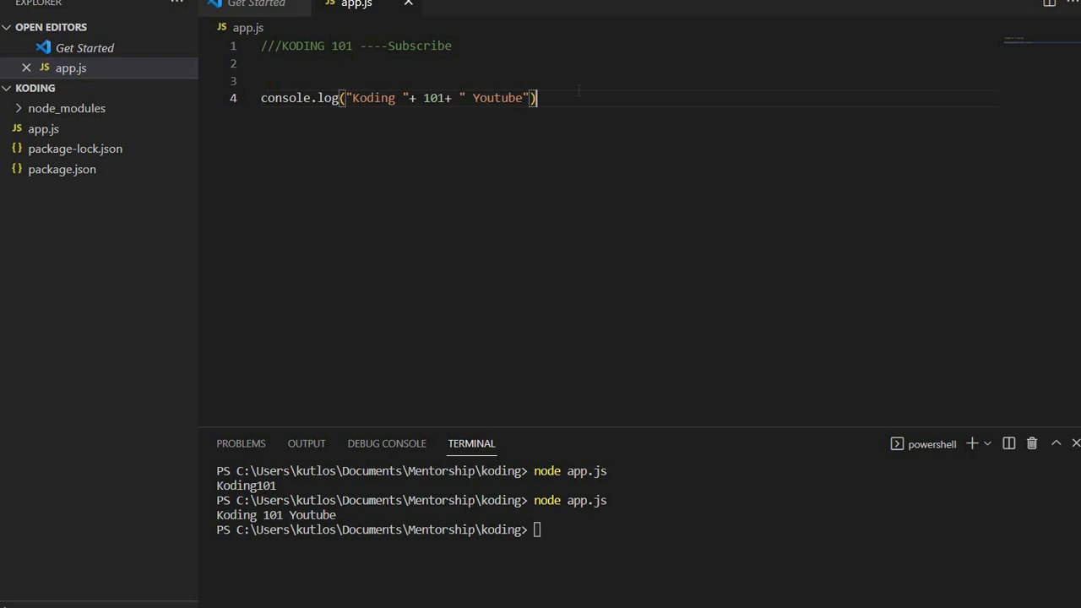
Add a console.log with a Koding template literal and declare const last = 101.
{"action": "type", "text": "console"}
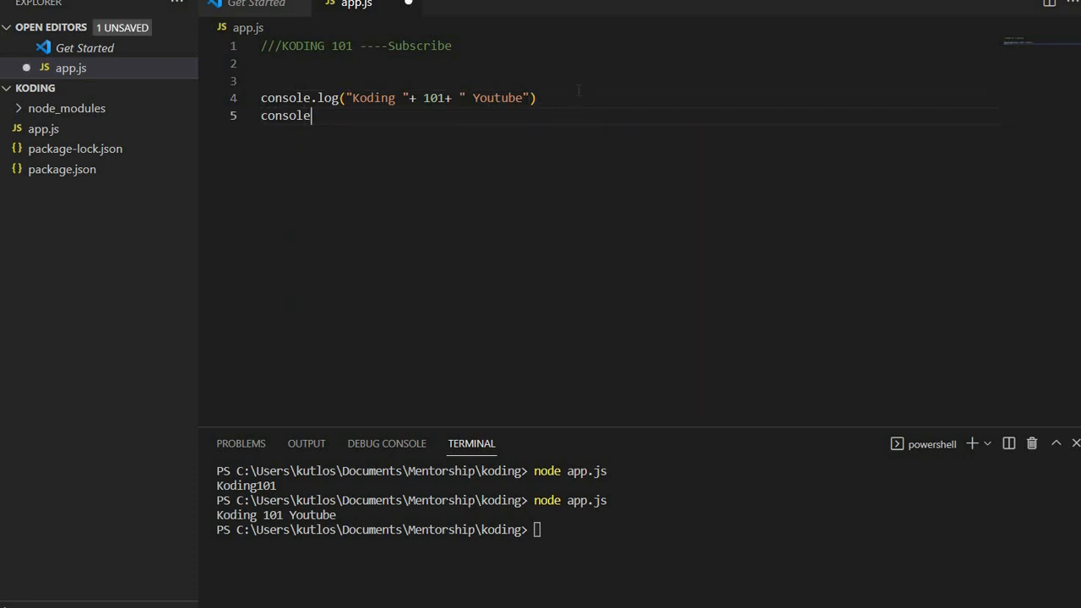
{"action": "type", "text": ".log()"}
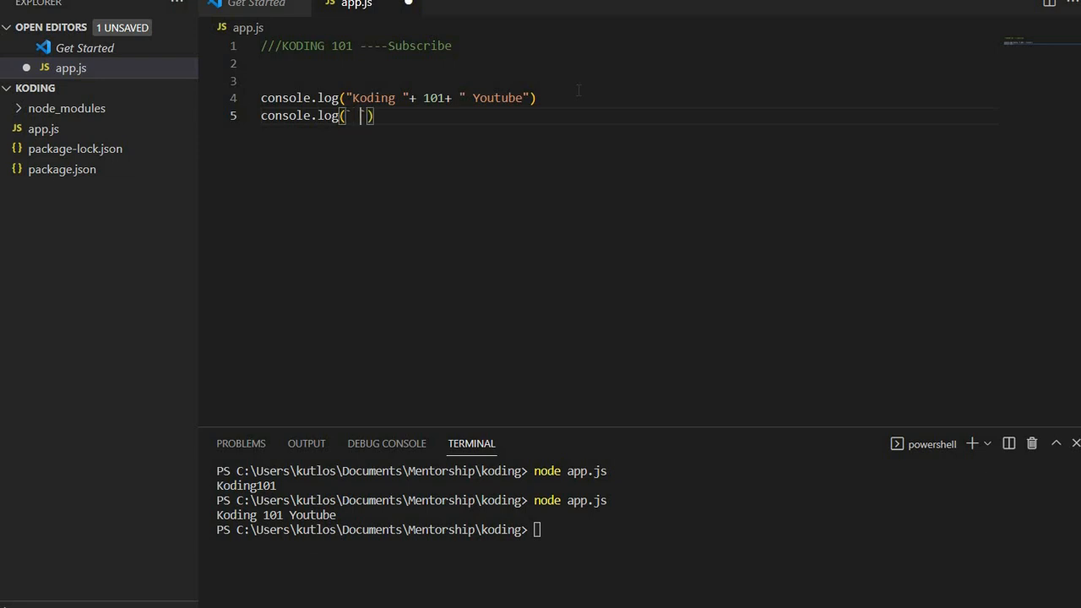
{"action": "type", "text": "Koding"}
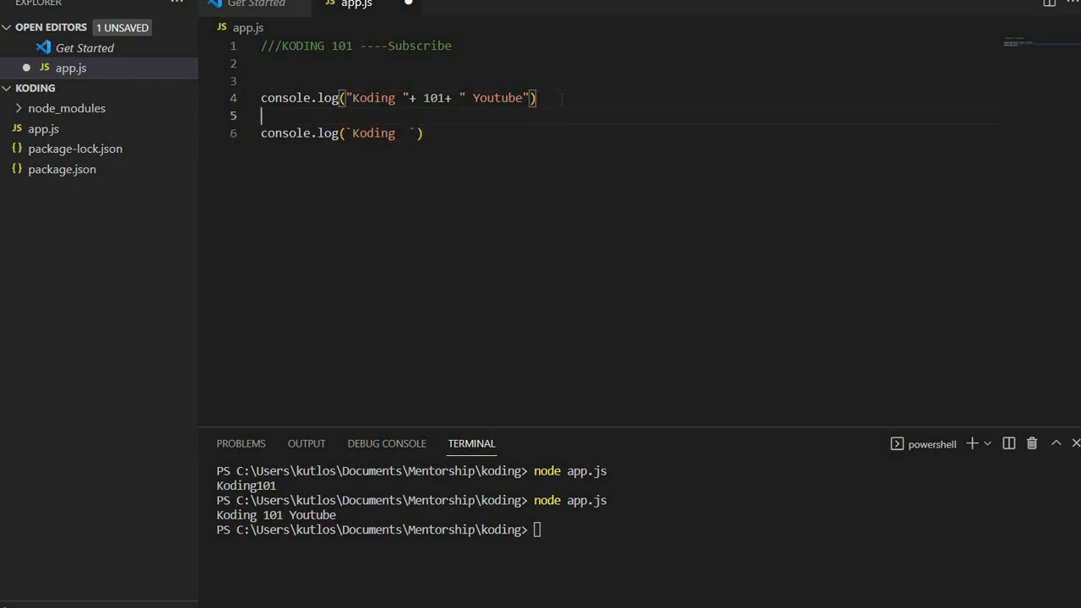
{"action": "type", "text": "c"}
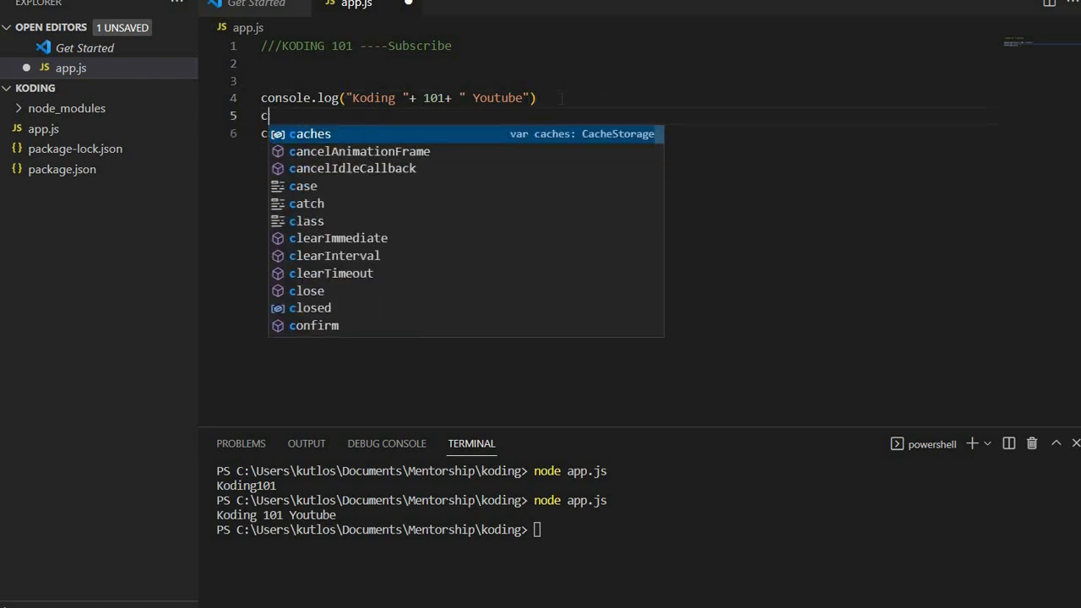
{"action": "type", "text": "onst"}
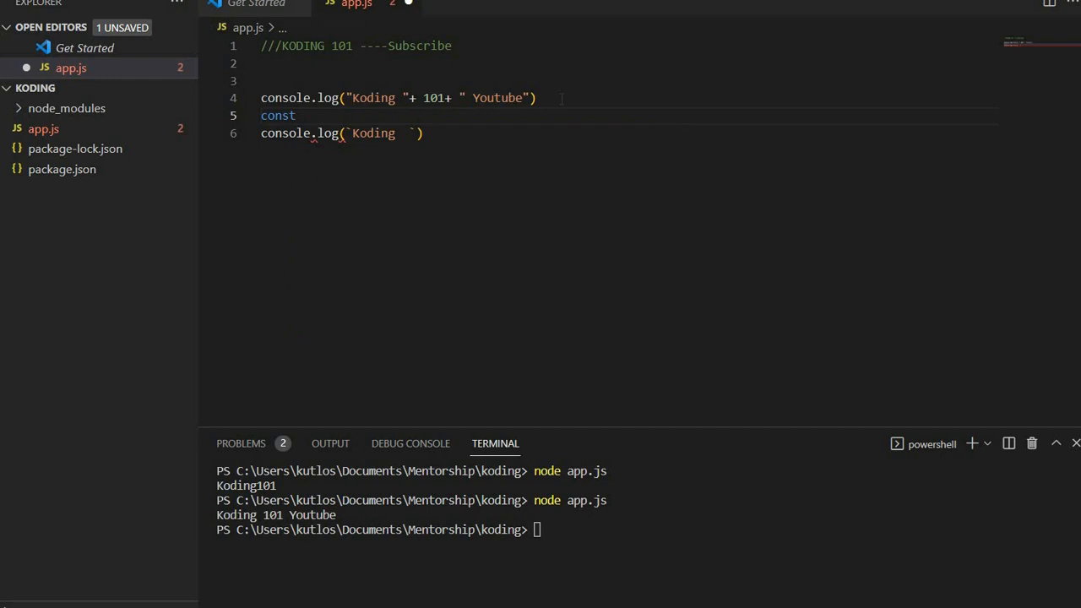
{"action": "type", "text": "last ="}
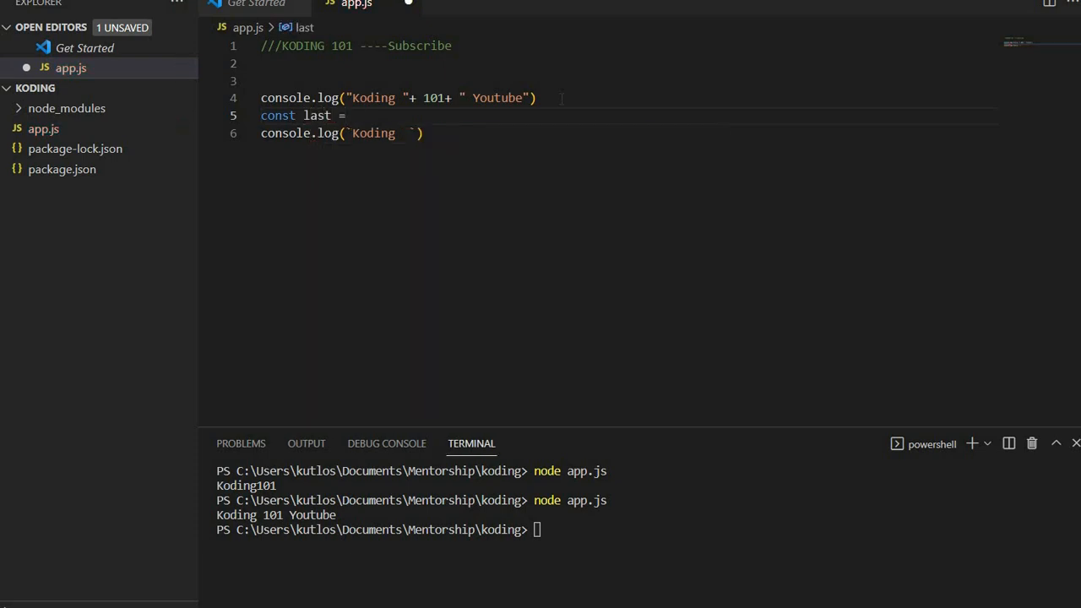
{"action": "type", "text": "101"}
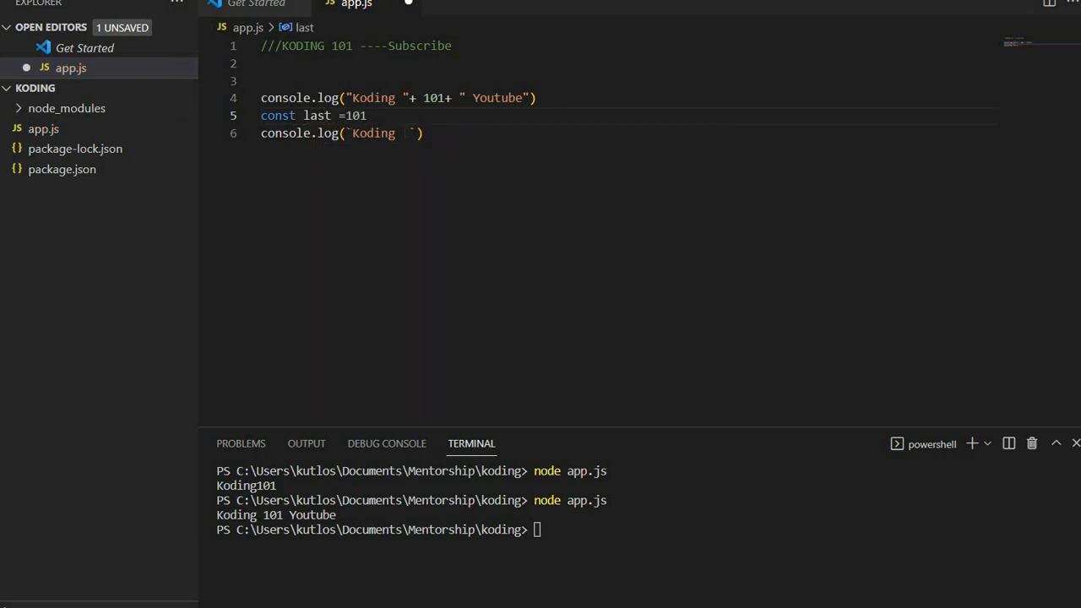
Complete the template literal as `Koding ${last} Youtube` and save app.js.
{"action": "double_click", "coordinate": [371, 133]}
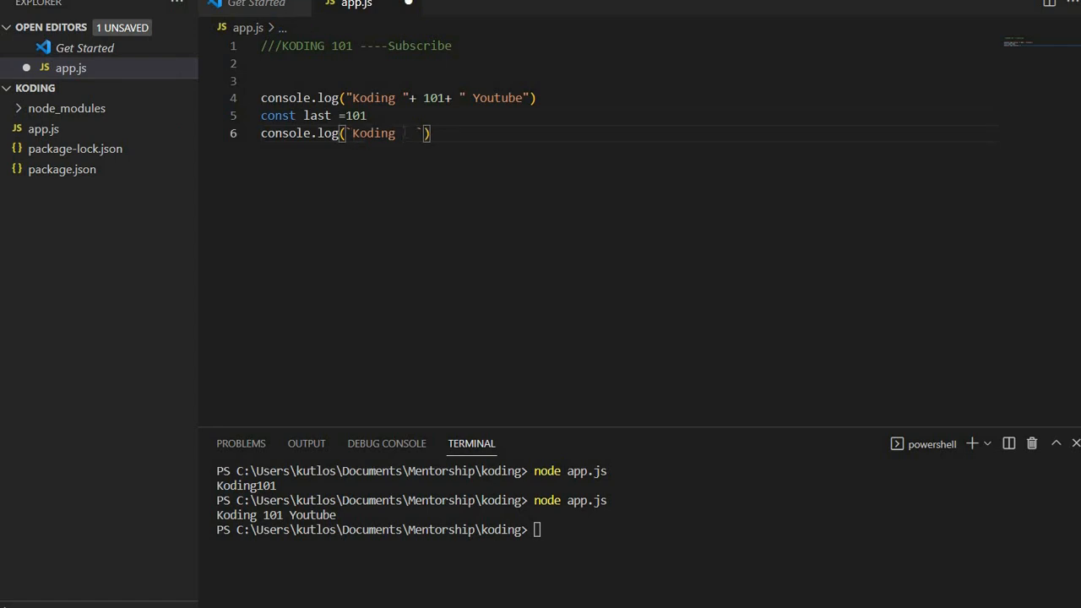
{"action": "type", "text": "$"}
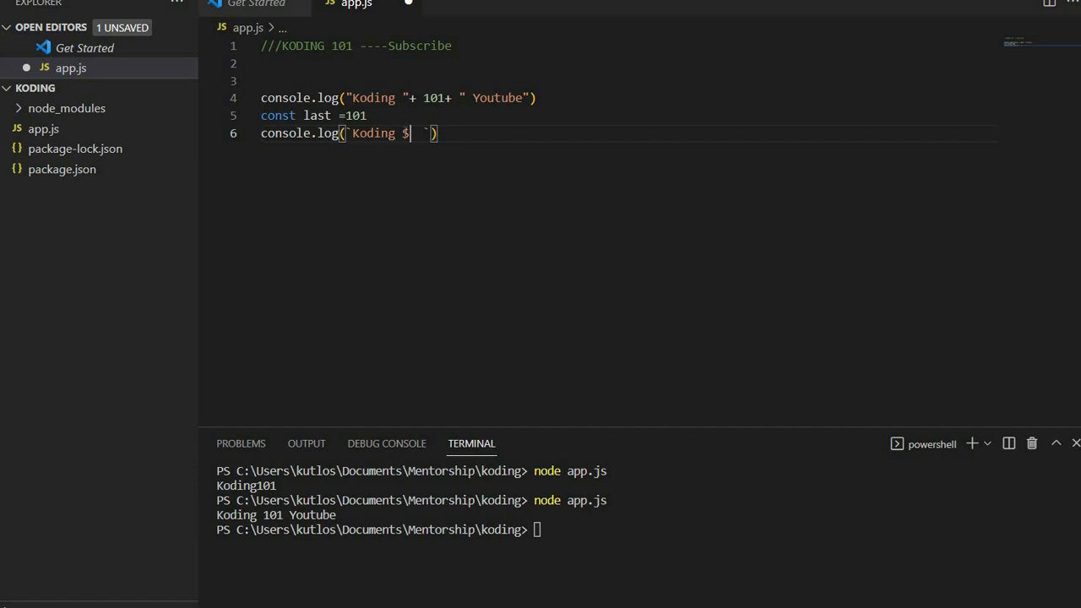
{"action": "type", "text": "{}"}
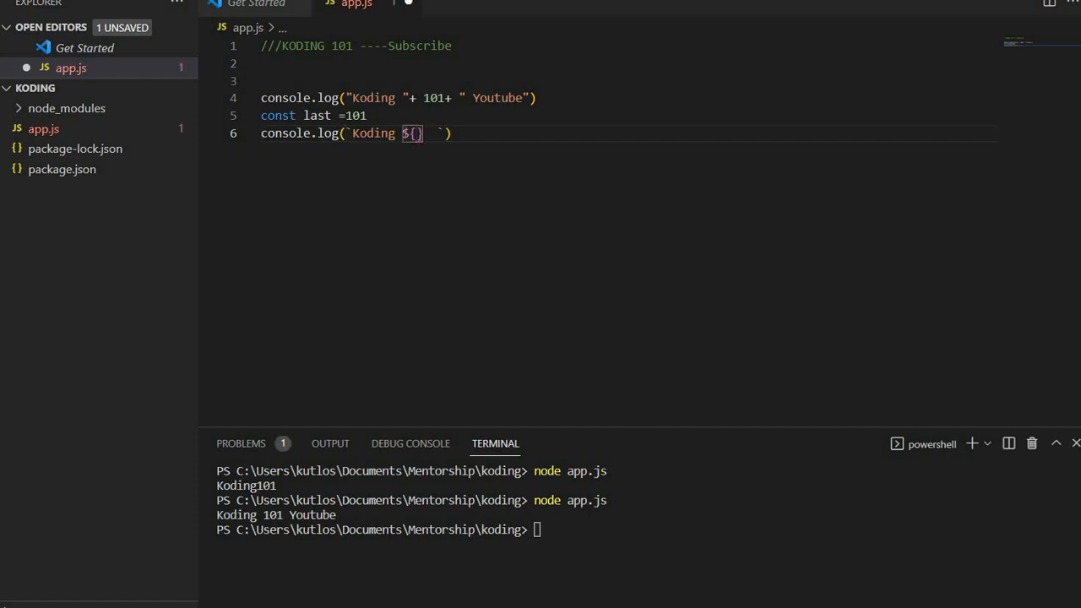
{"action": "type", "text": "las"}
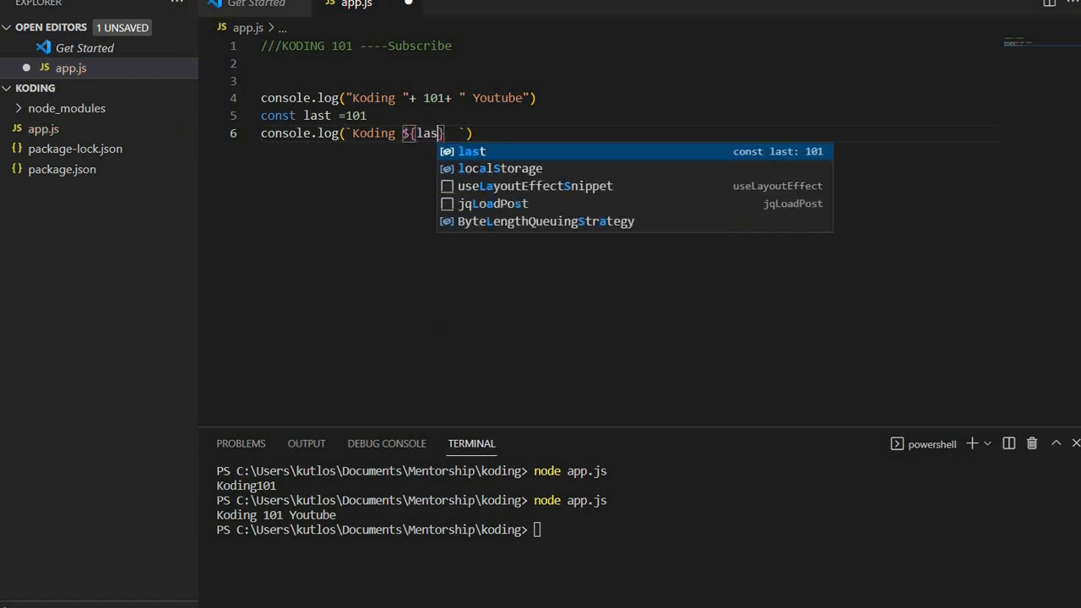
{"action": "type", "text": "t"}
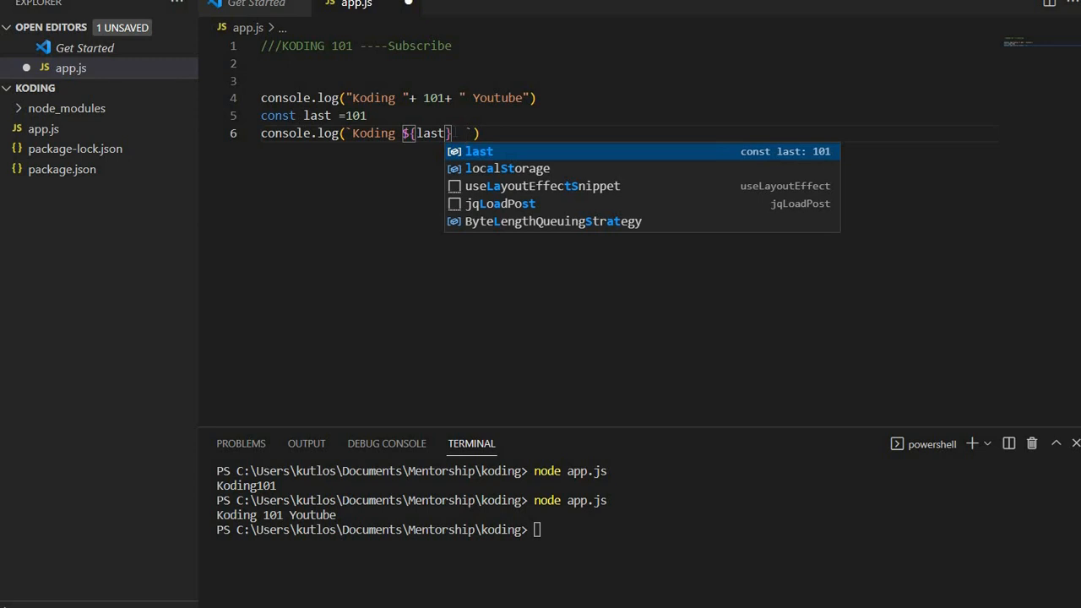
{"action": "key", "text": "Escape"}
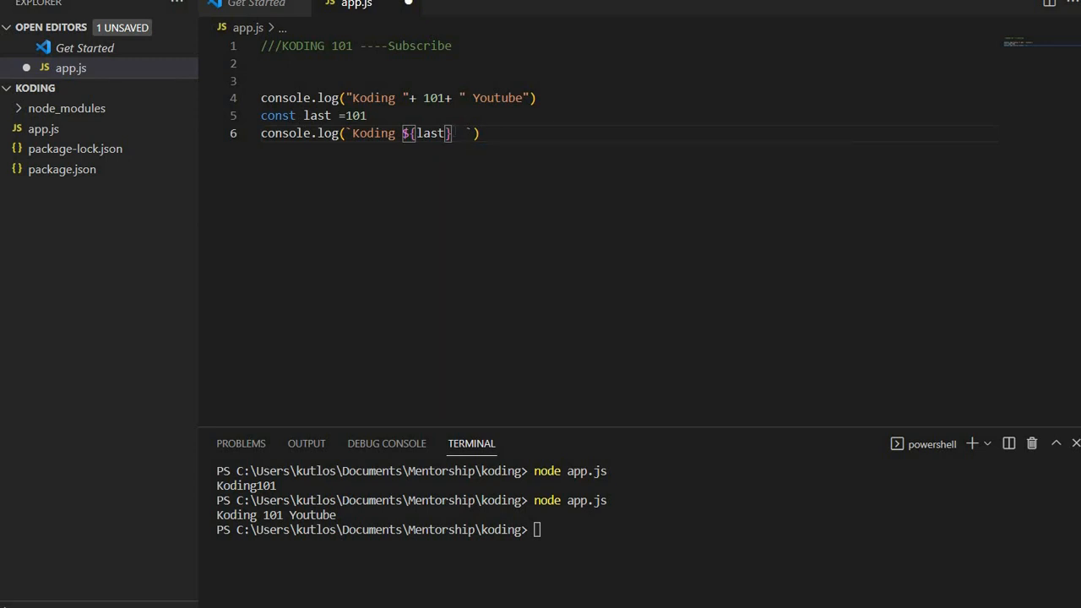
{"action": "type", "text": "Youu"}
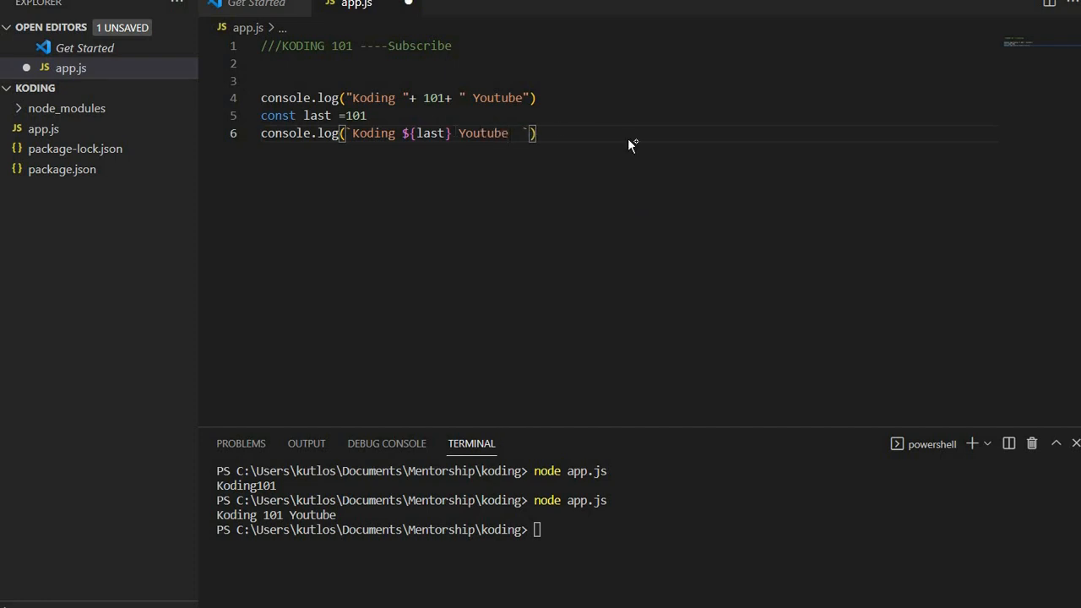
{"action": "key", "text": "ctrl+s"}
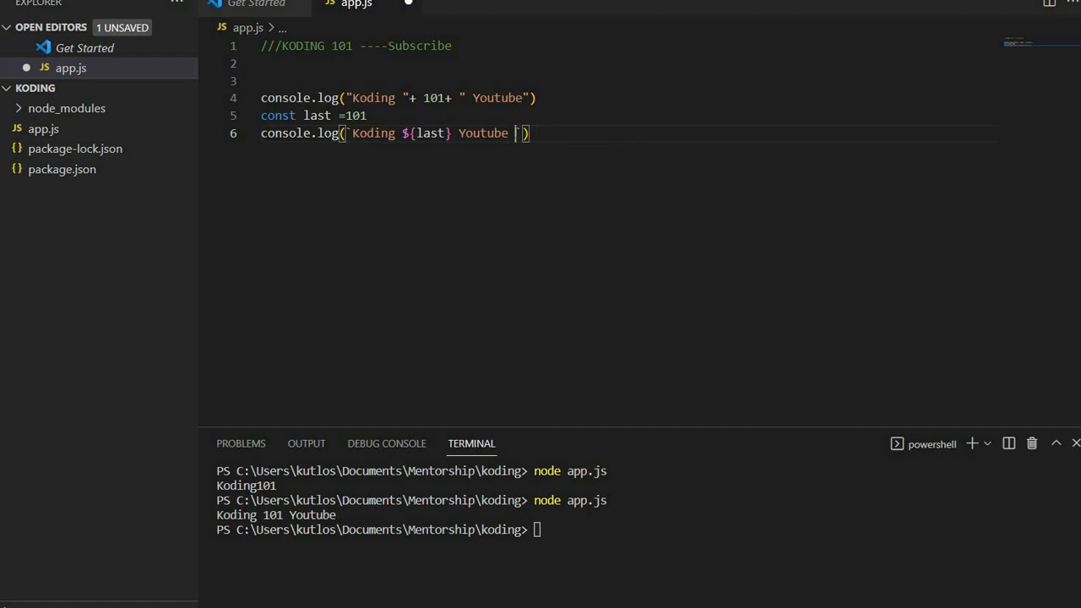
{"action": "key", "text": "ctrl+s"}
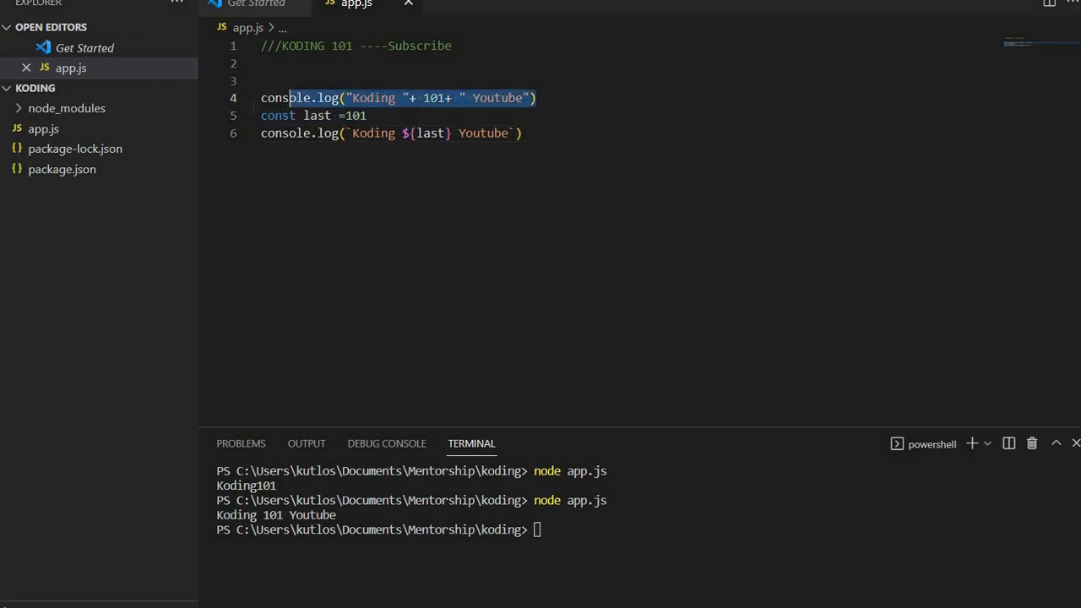
Delete the old concatenated log line, rerun node app.js, and select the template string.
{"action": "key", "text": "Delete"}
{"action": "type", "text": "node app.js"}
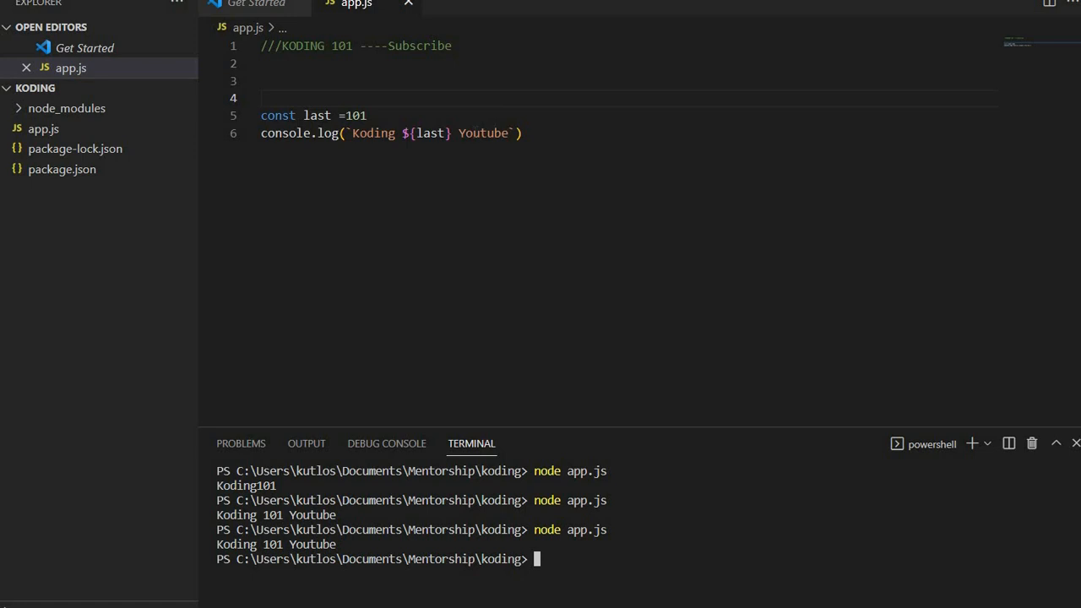
{"action": "double_click", "coordinate": [426, 132]}
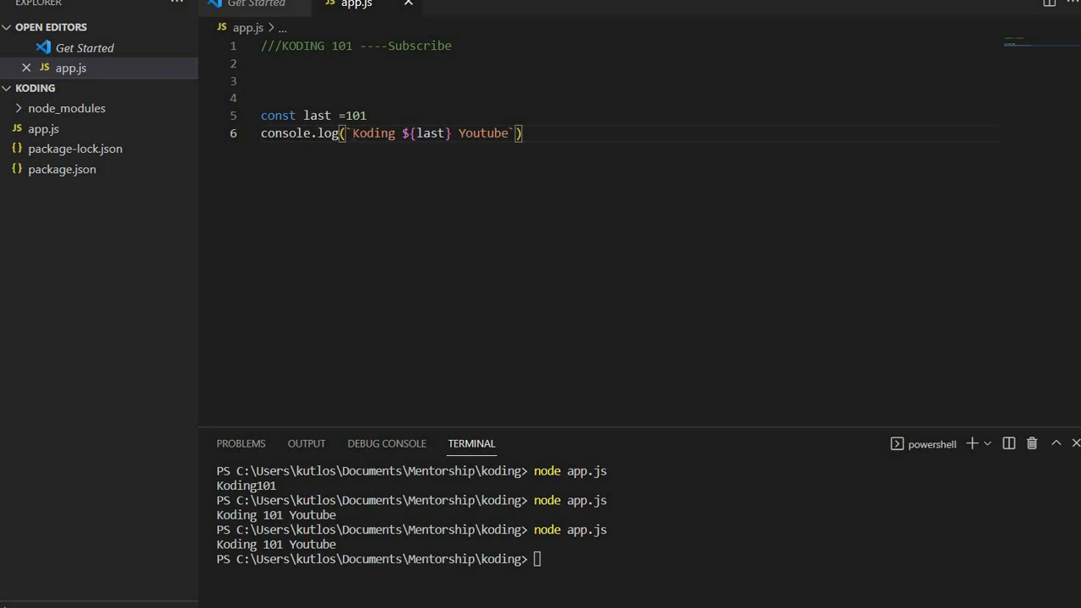
{"action": "left_click_drag", "start_coordinate": [346, 132], "coordinate": [521, 133]}
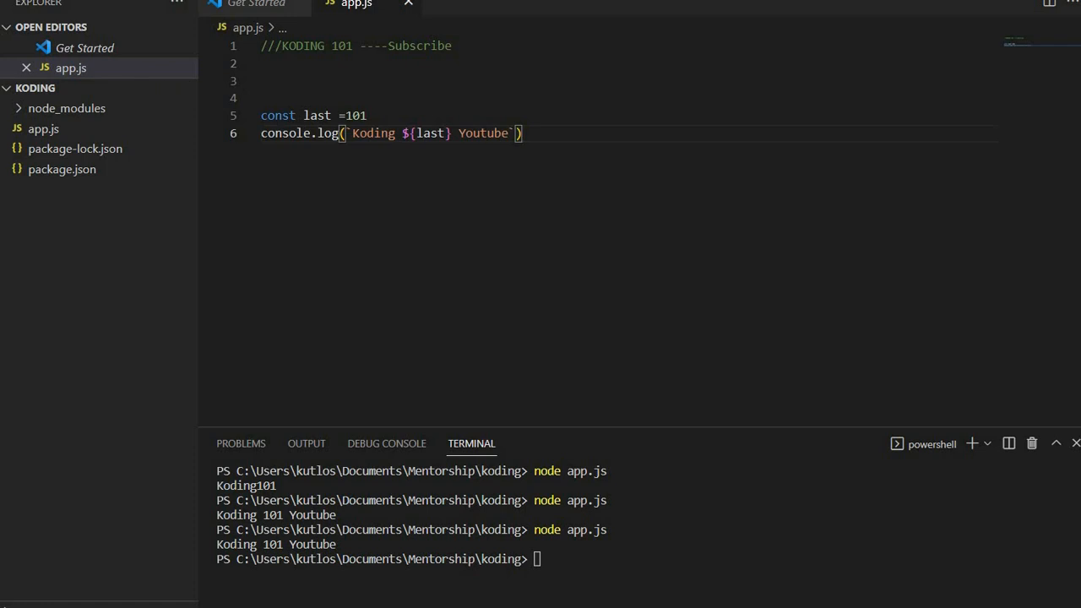
{"action": "left_click_drag", "start_coordinate": [347, 133], "coordinate": [515, 132]}
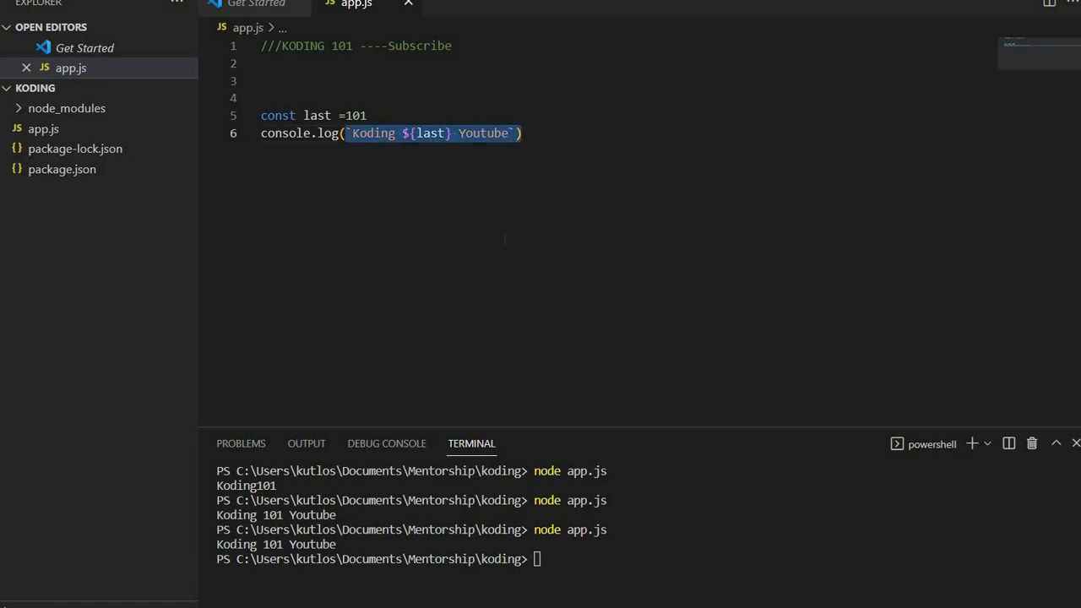